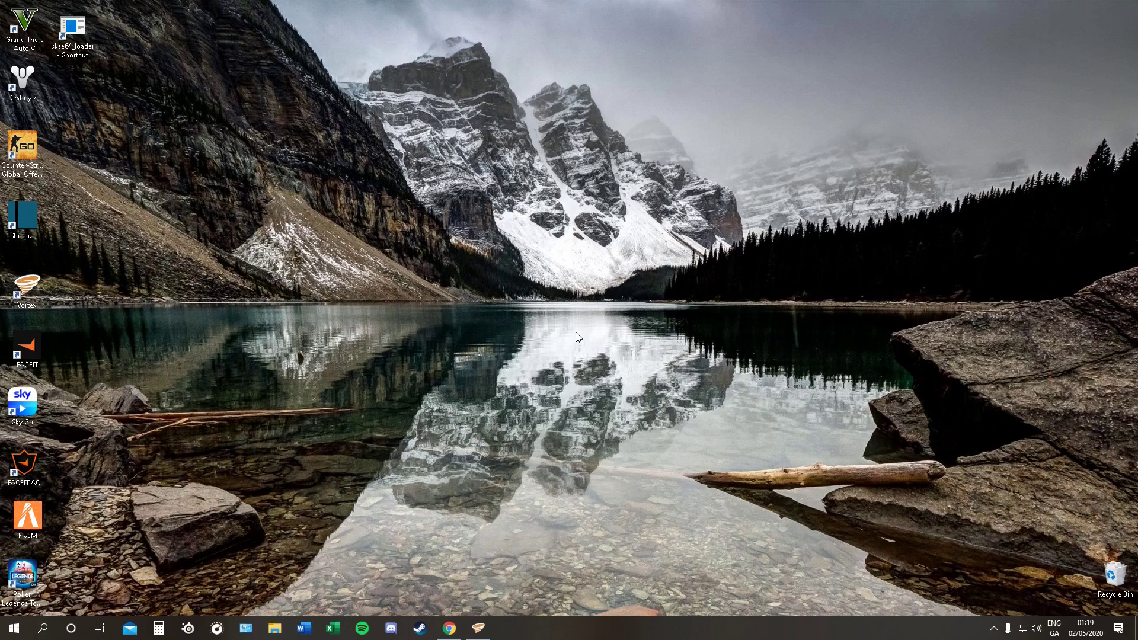
pyautogui.moveTo(466, 449)
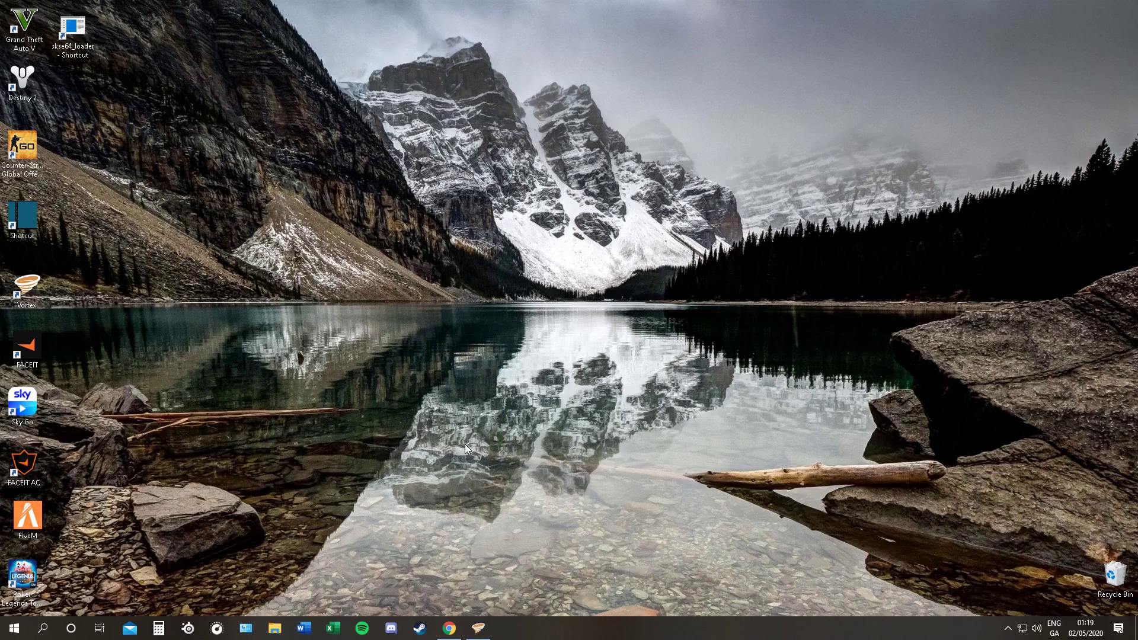
pyautogui.moveTo(458, 597)
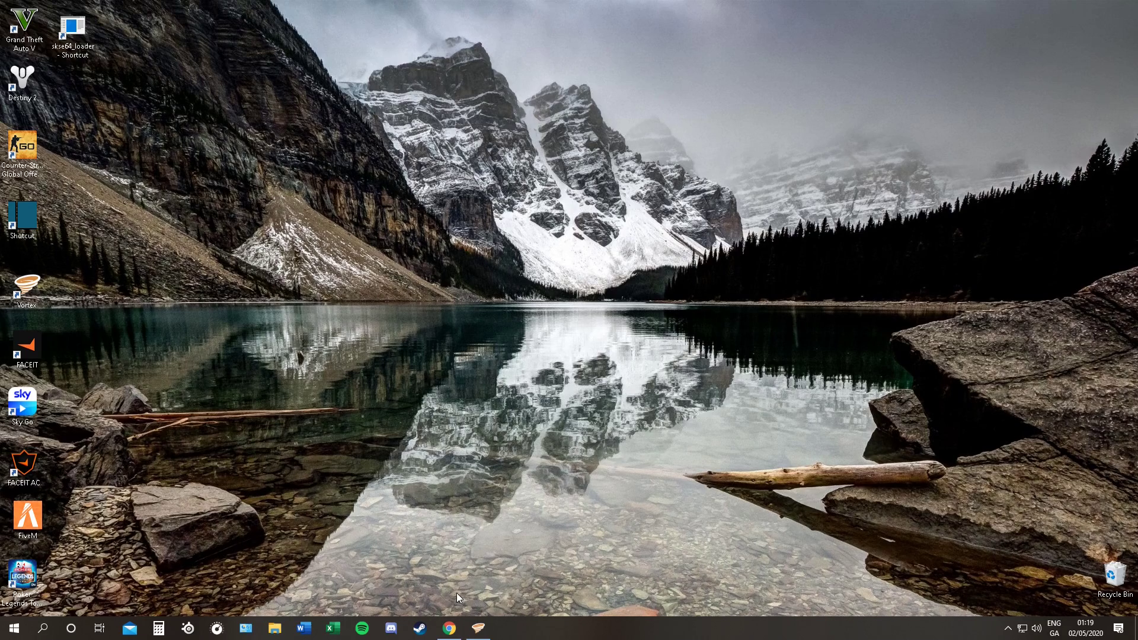
pyautogui.moveTo(450, 585)
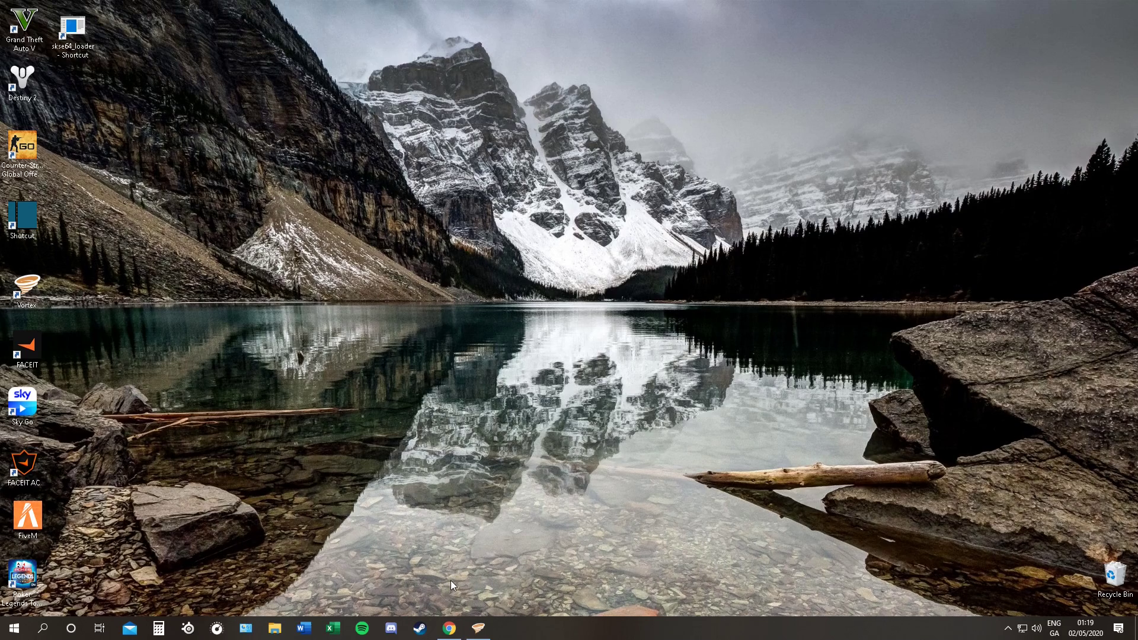
# Download DynDOLOD Resources SE from the thread's Required files and check it in Vortex's downloads list
pyautogui.click(448, 629)
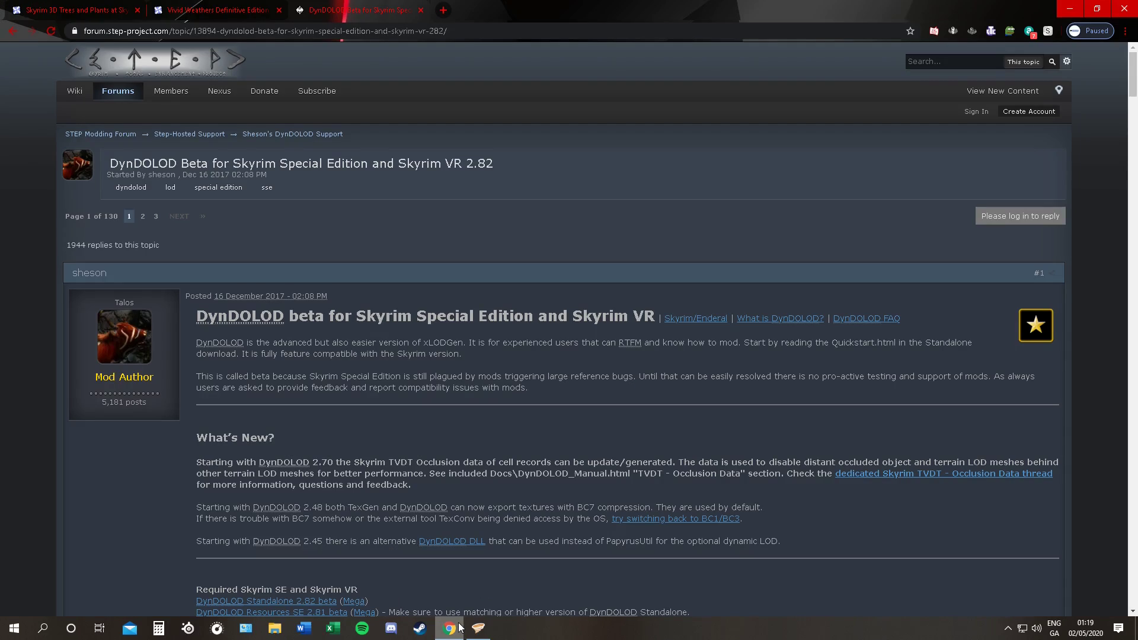
pyautogui.scroll(-3)
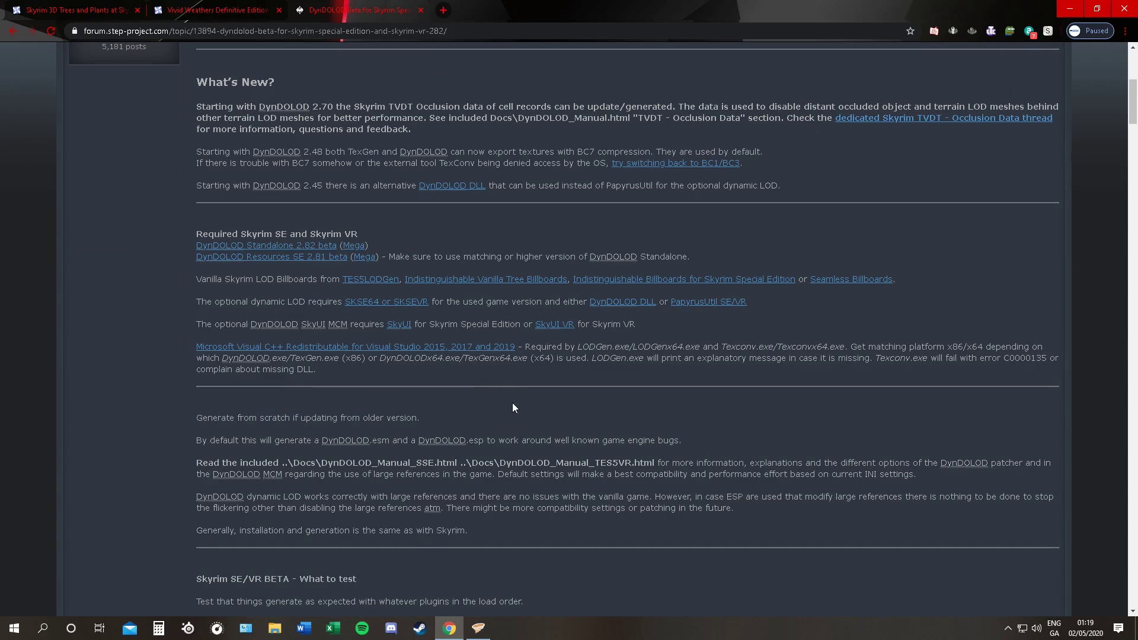
pyautogui.moveTo(376, 305)
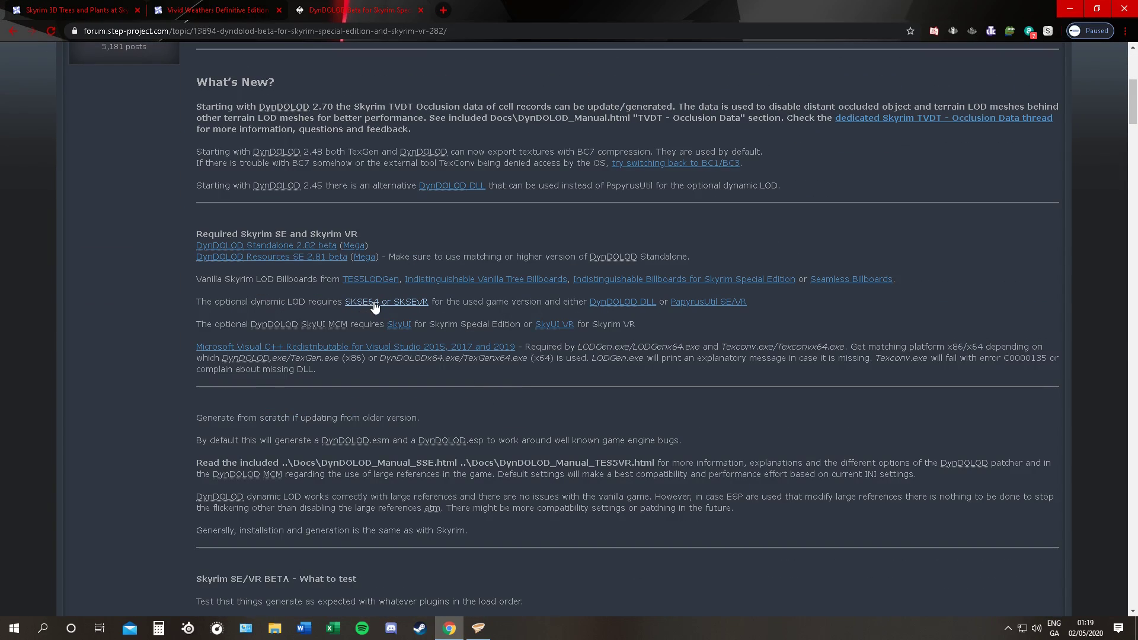
pyautogui.moveTo(360, 301)
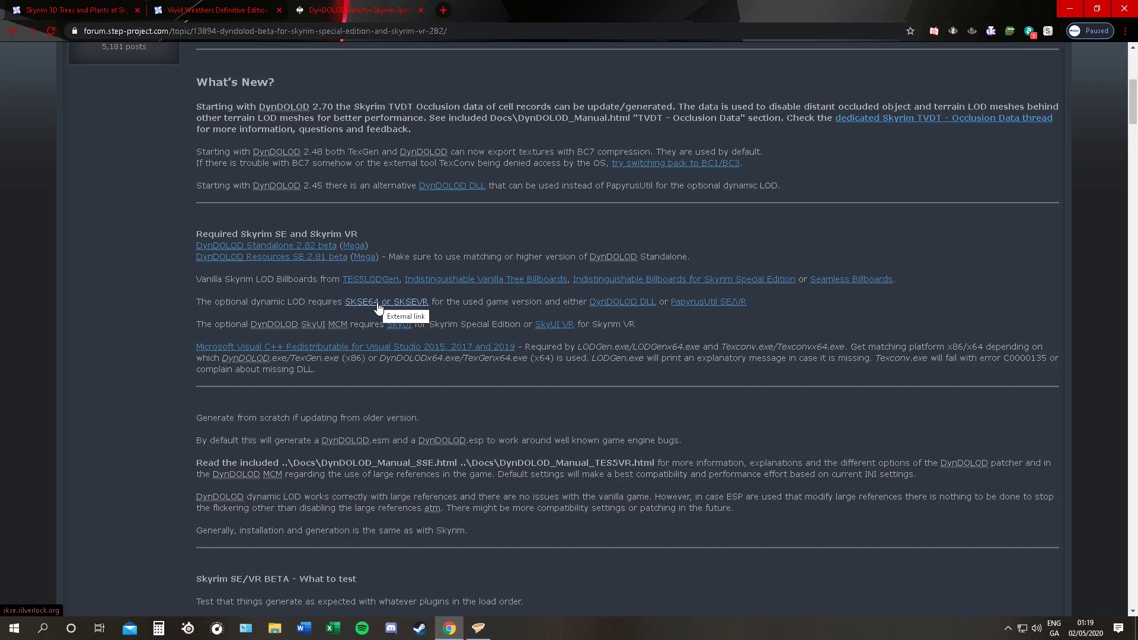
pyautogui.moveTo(461, 302)
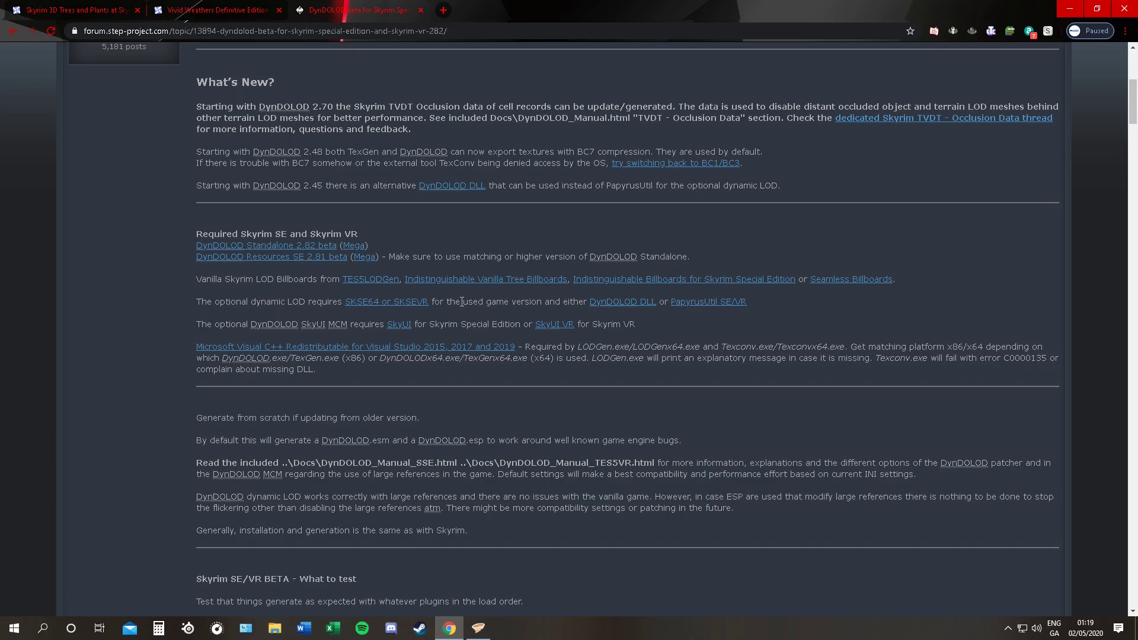
pyautogui.moveTo(339, 245)
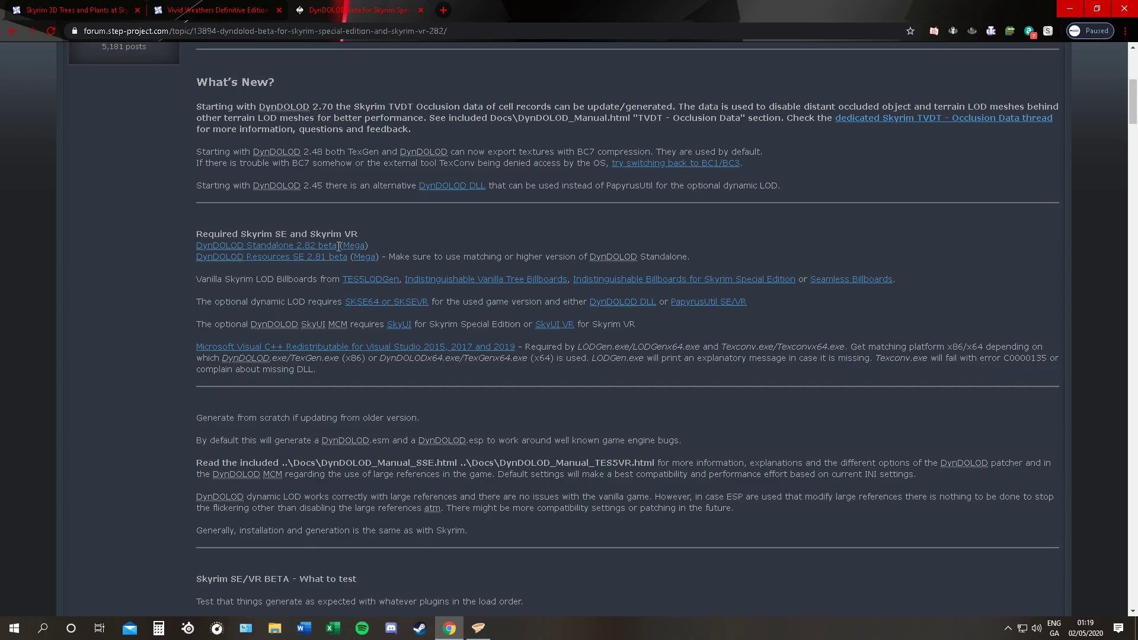
pyautogui.moveTo(313, 255)
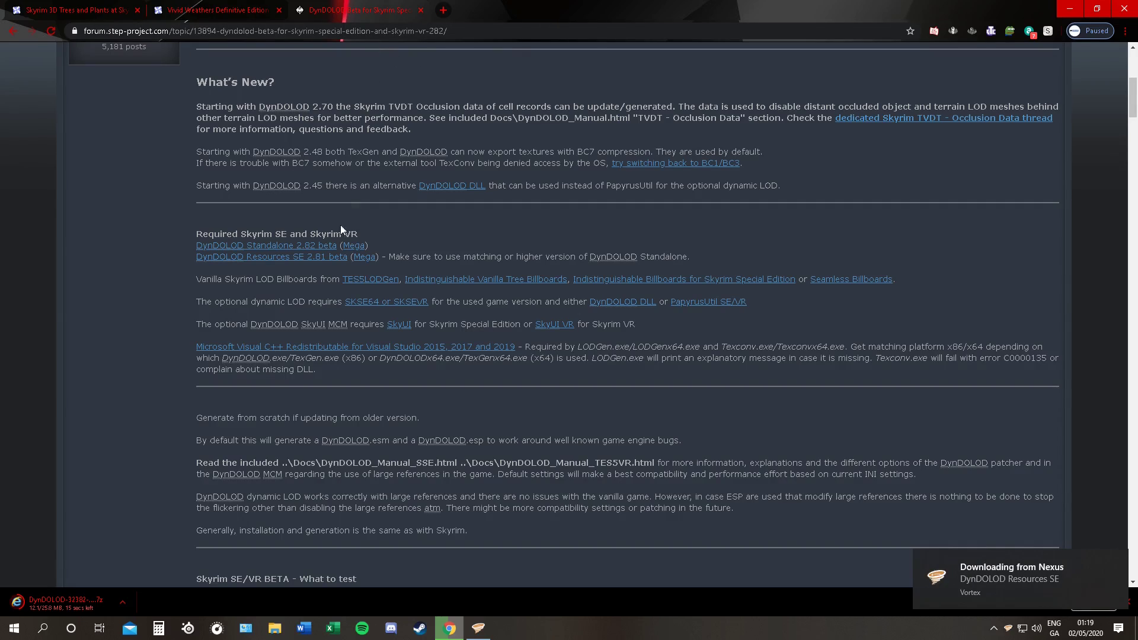
pyautogui.click(476, 628)
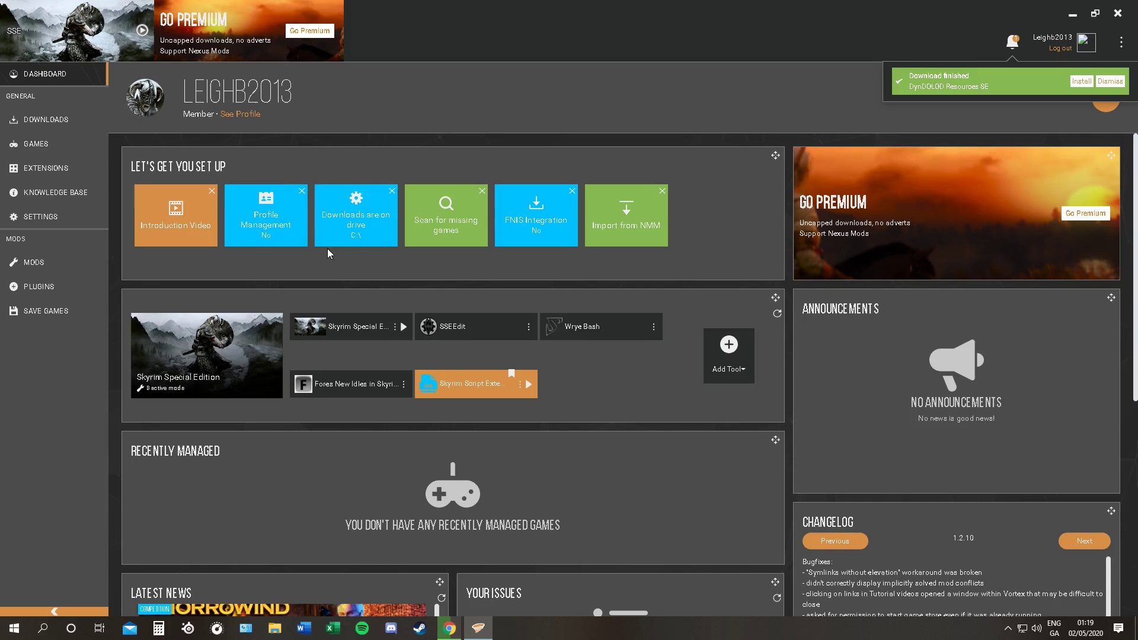
pyautogui.click(47, 118)
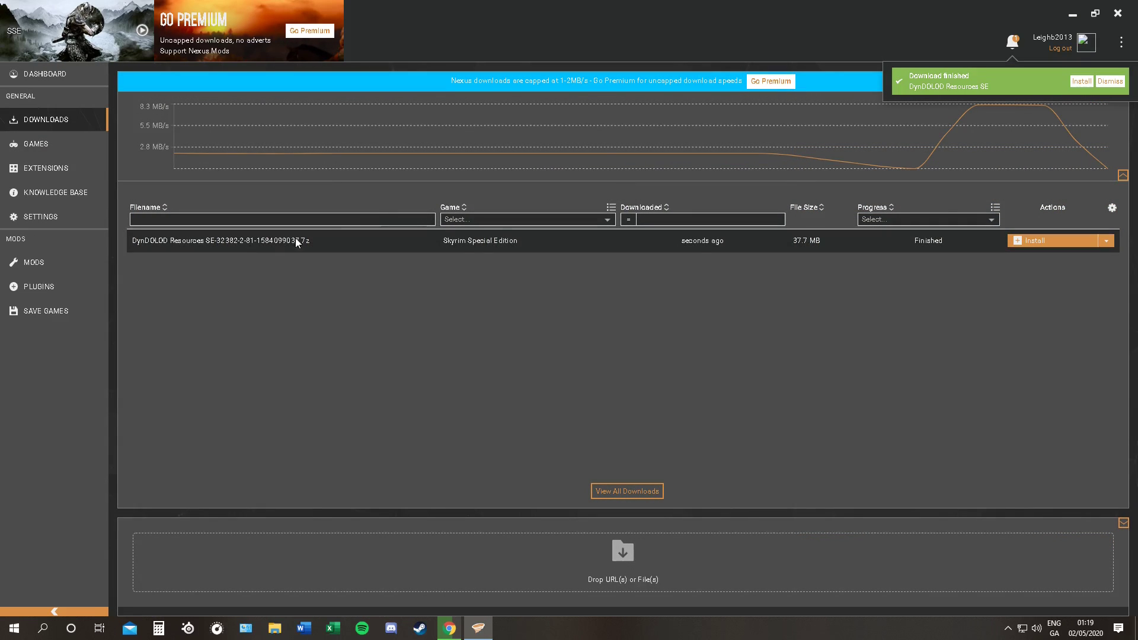
# Send the Vivid Weathers Lighting file of Indistinguishable Billboards SE to Vortex via Mod Manager Download
pyautogui.click(448, 628)
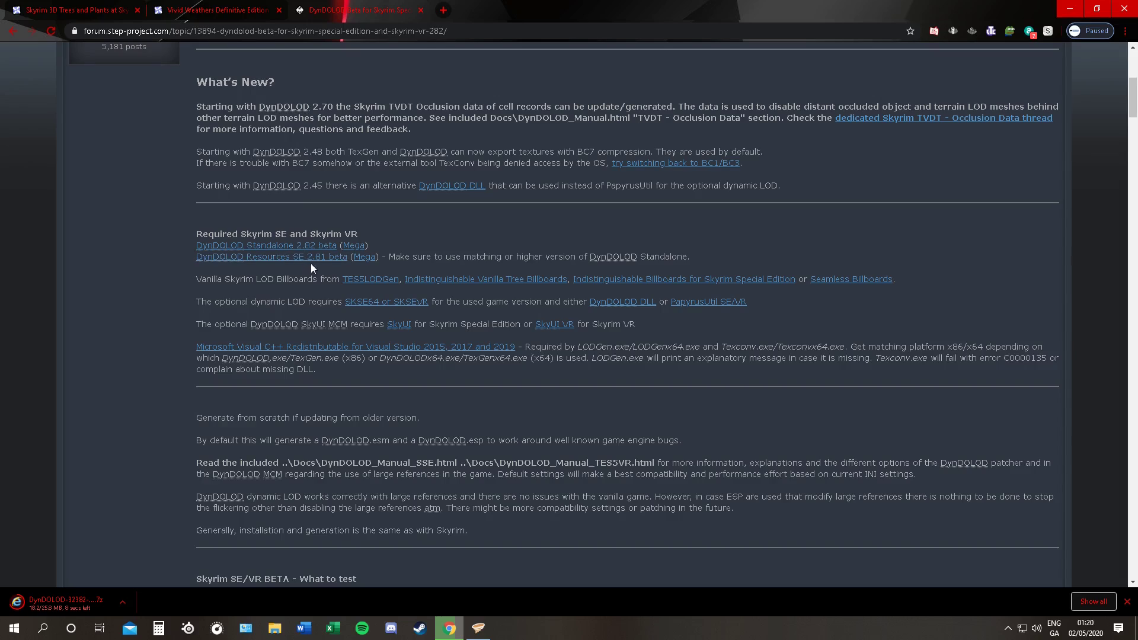
pyautogui.moveTo(671, 283)
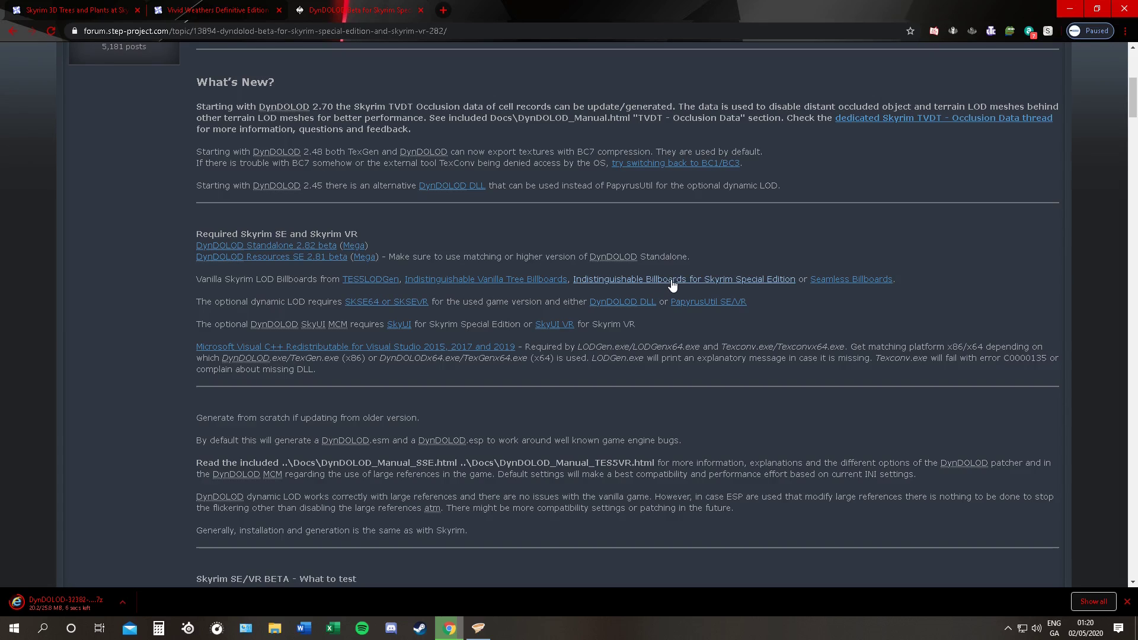
pyautogui.click(683, 278)
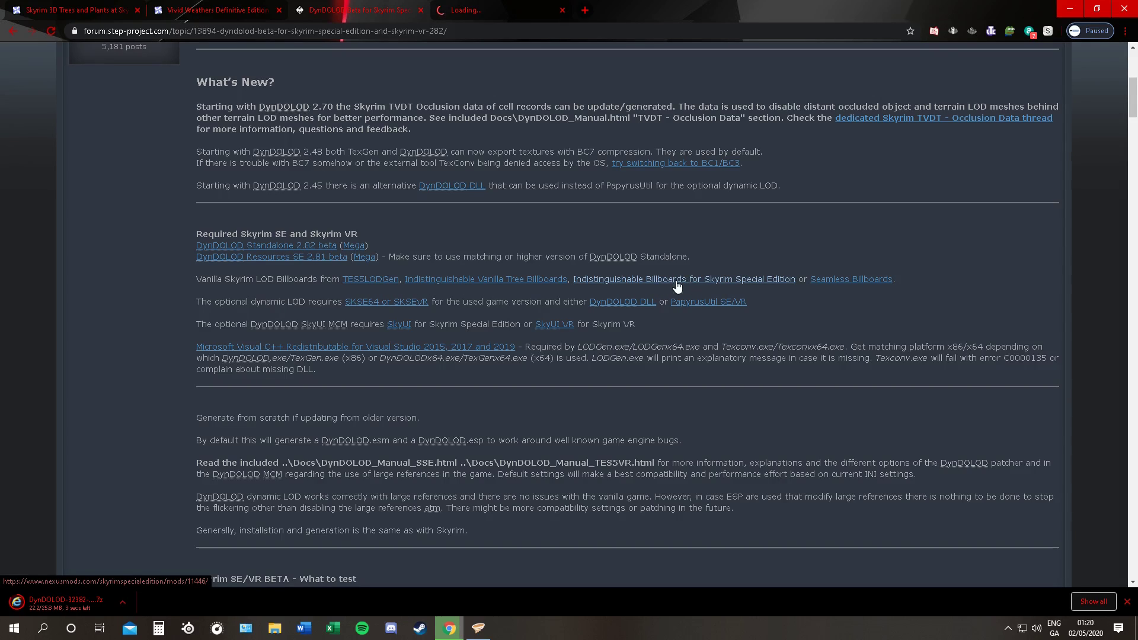
pyautogui.click(682, 278)
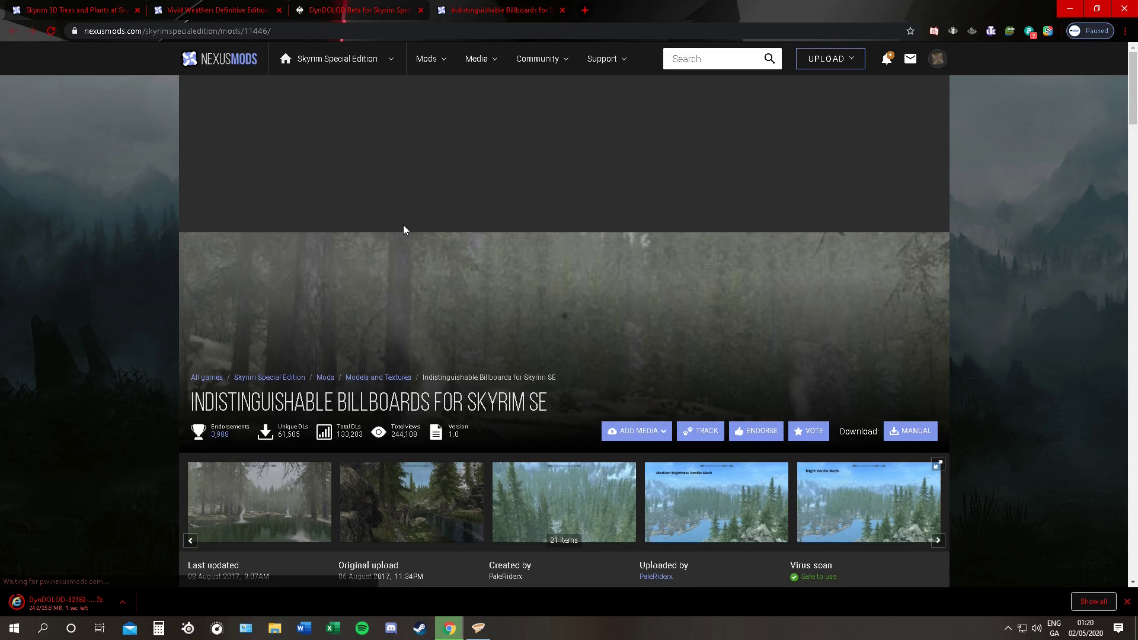
pyautogui.scroll(-3)
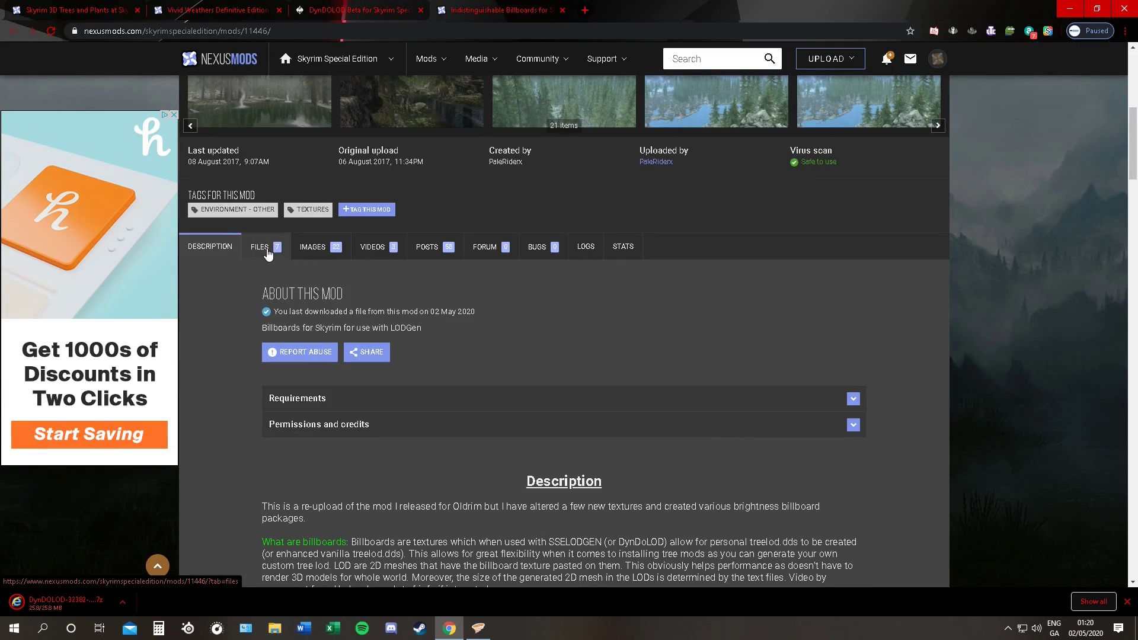
pyautogui.click(260, 247)
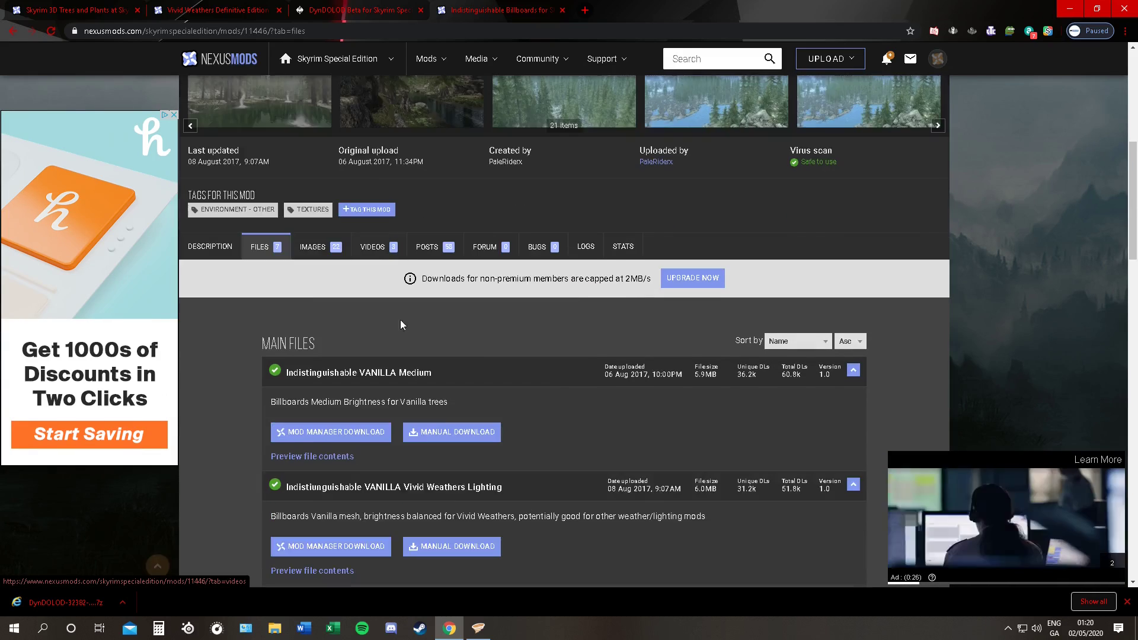
pyautogui.click(356, 11)
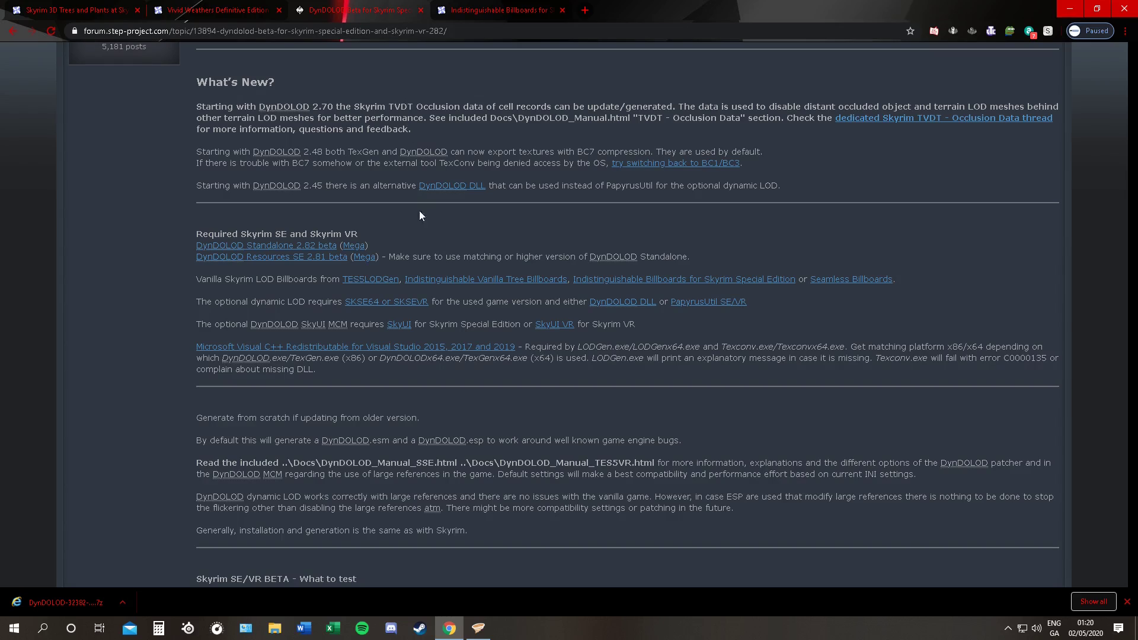
pyautogui.moveTo(740, 295)
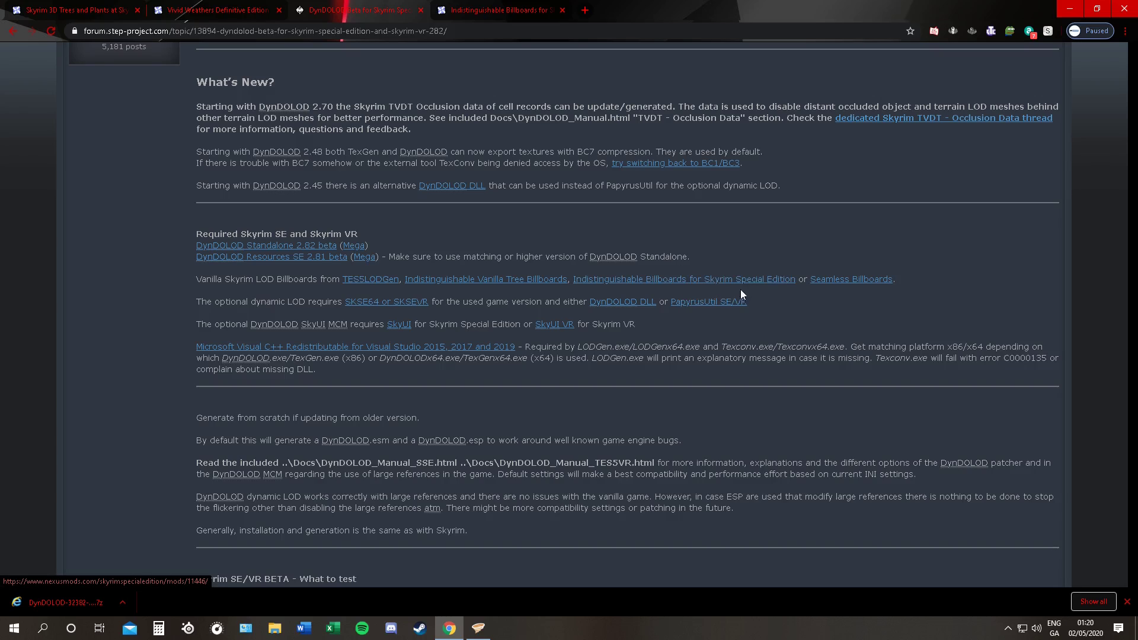
pyautogui.moveTo(707, 301)
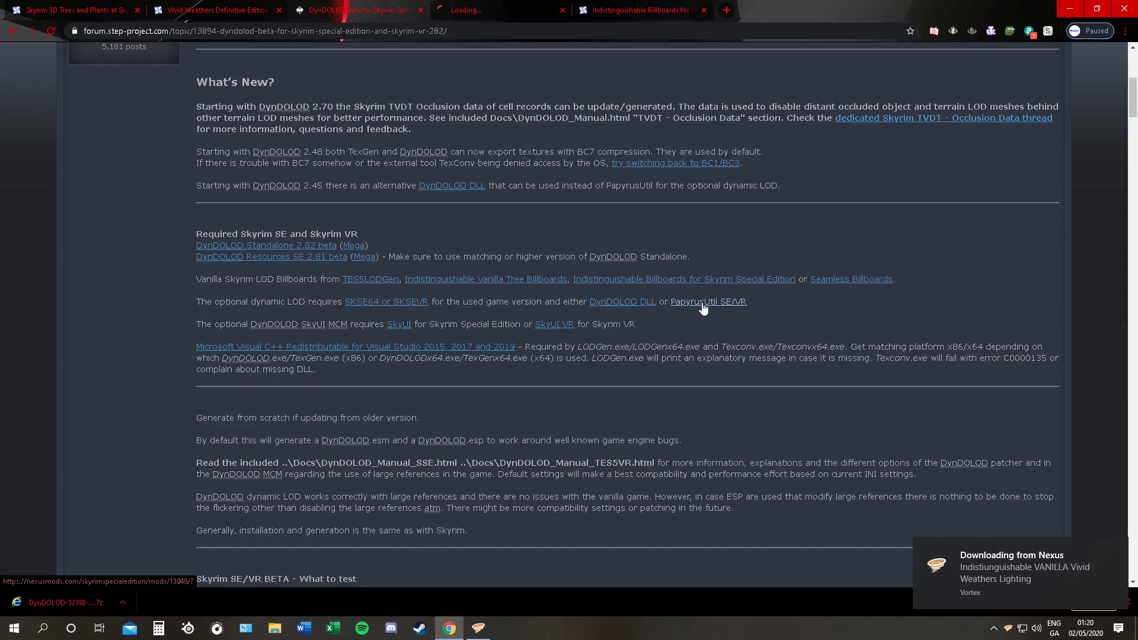
# Start the PapyrusUtil SE 3.9 Mod Manager Download, confirming the requirements popup, and return to the thread
pyautogui.click(709, 301)
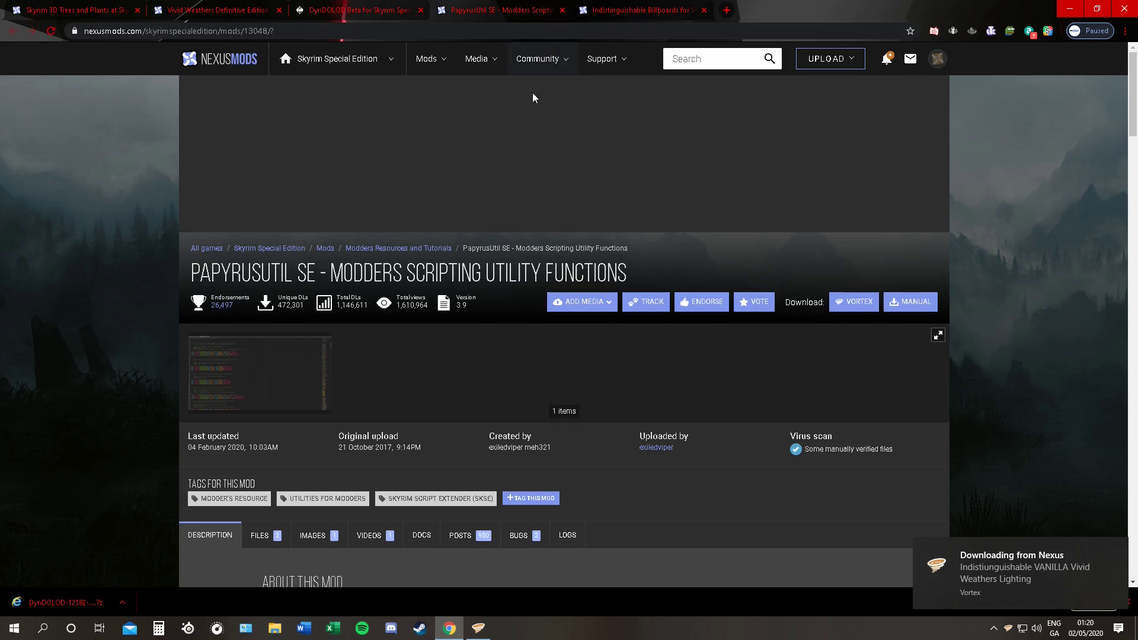
pyautogui.scroll(-3)
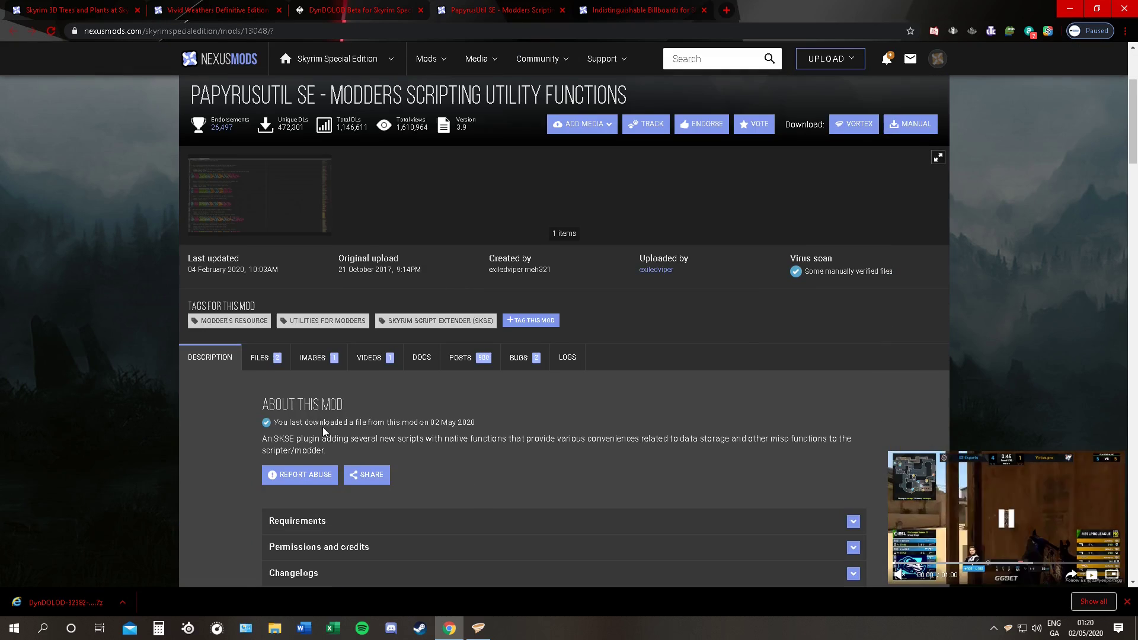
pyautogui.click(259, 356)
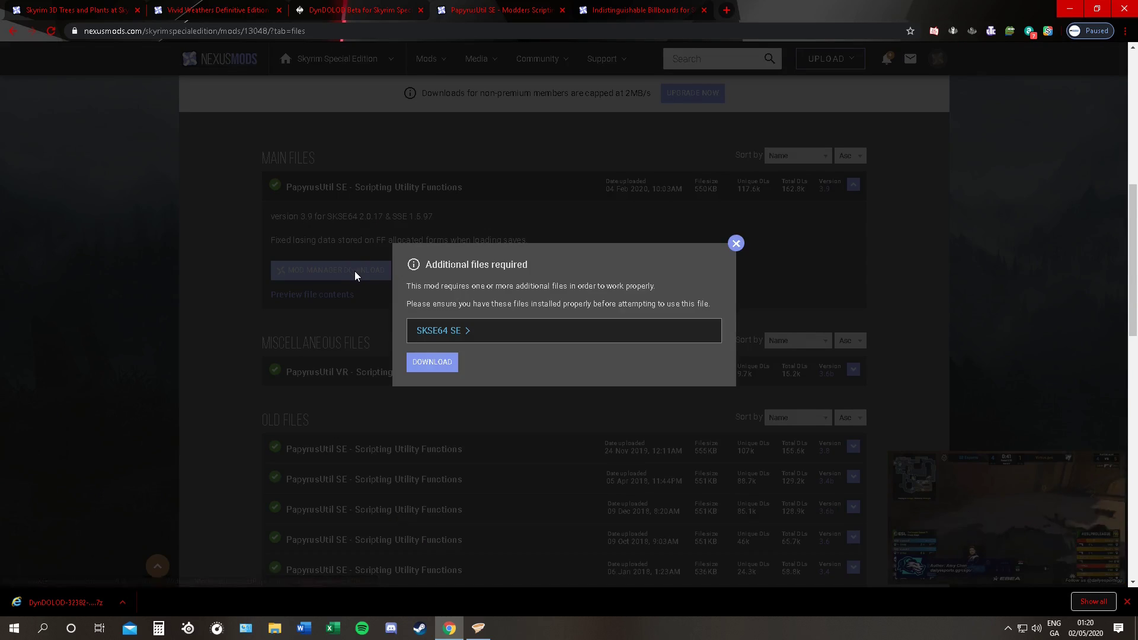
pyautogui.click(431, 362)
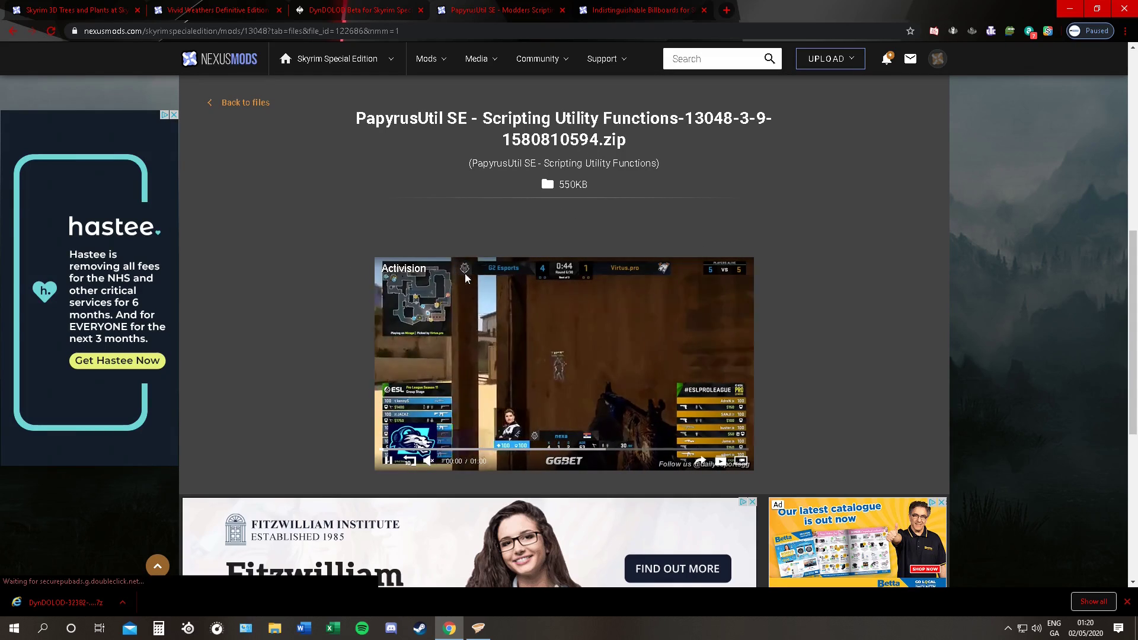
pyautogui.click(356, 10)
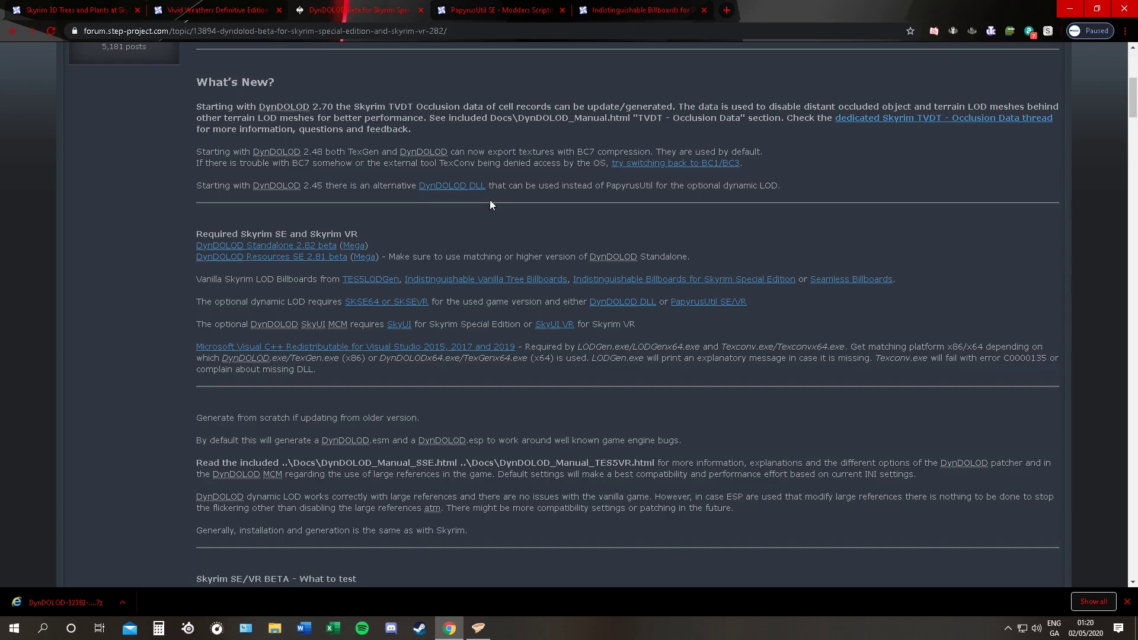
pyautogui.moveTo(411, 334)
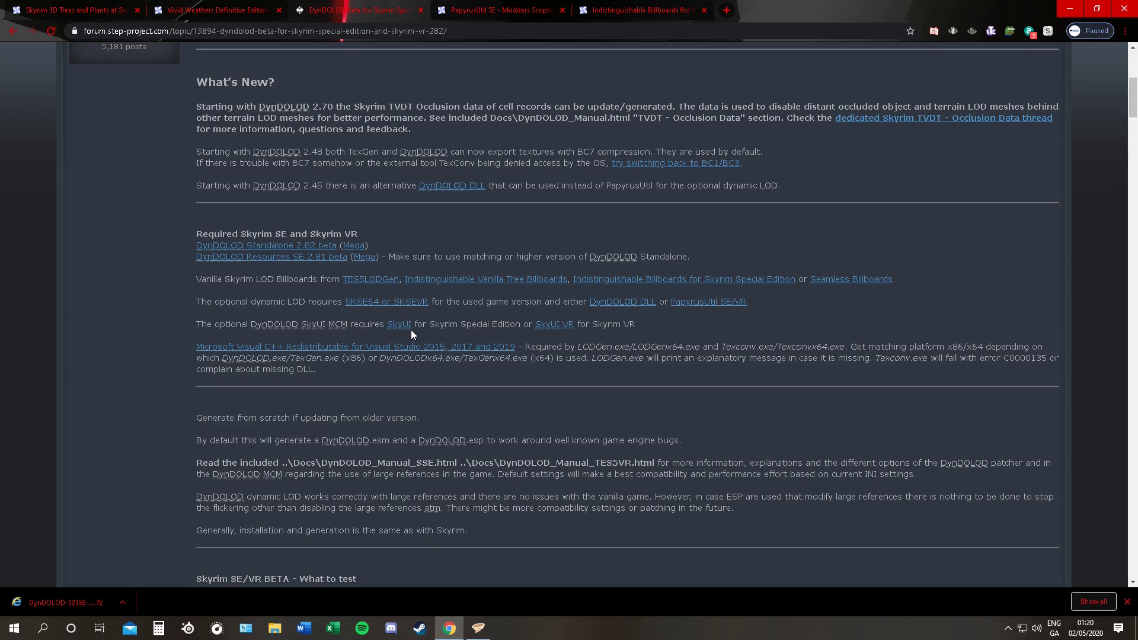
# Start the main SkyUI 5.2 SE Mod Manager Download past the SKSE64 notice via Slow Download, then return to the thread
pyautogui.click(398, 323)
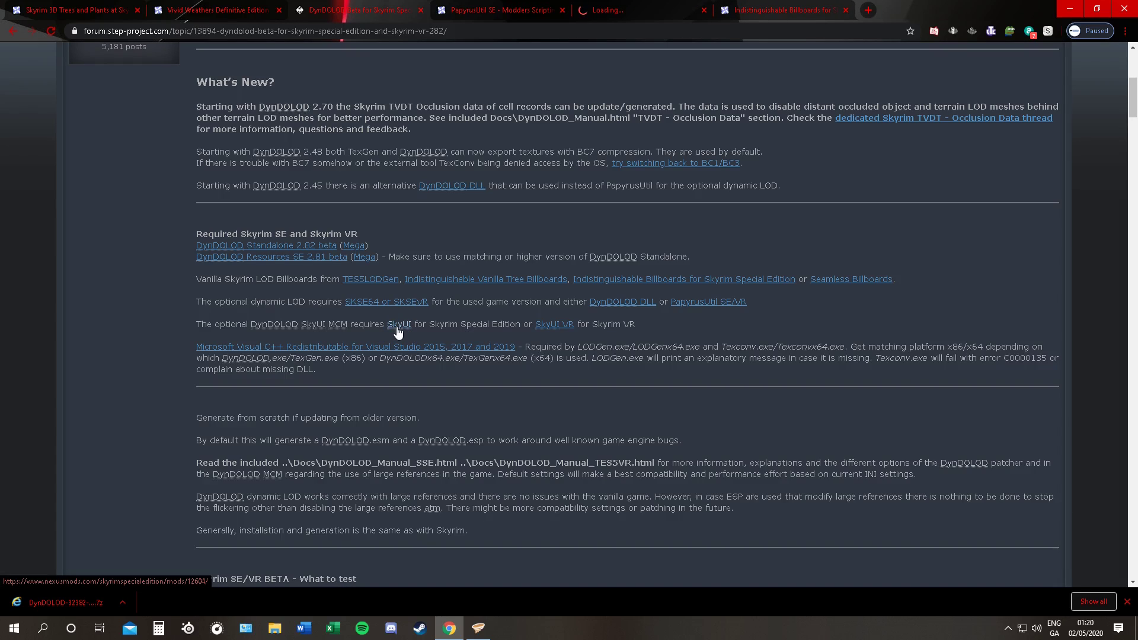
pyautogui.click(398, 324)
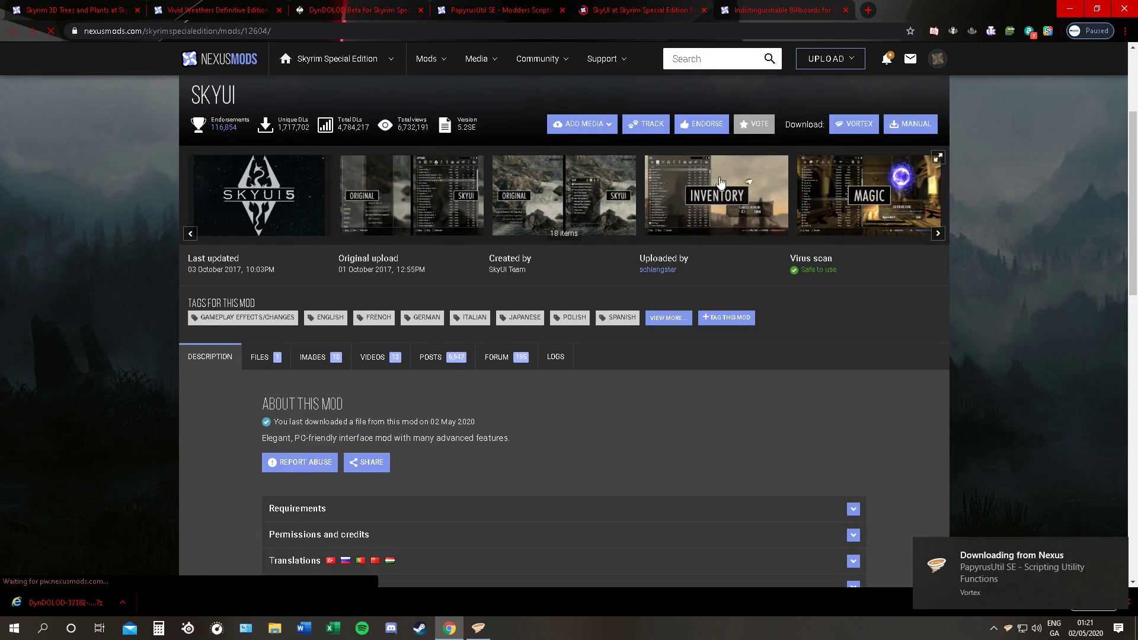
pyautogui.click(259, 357)
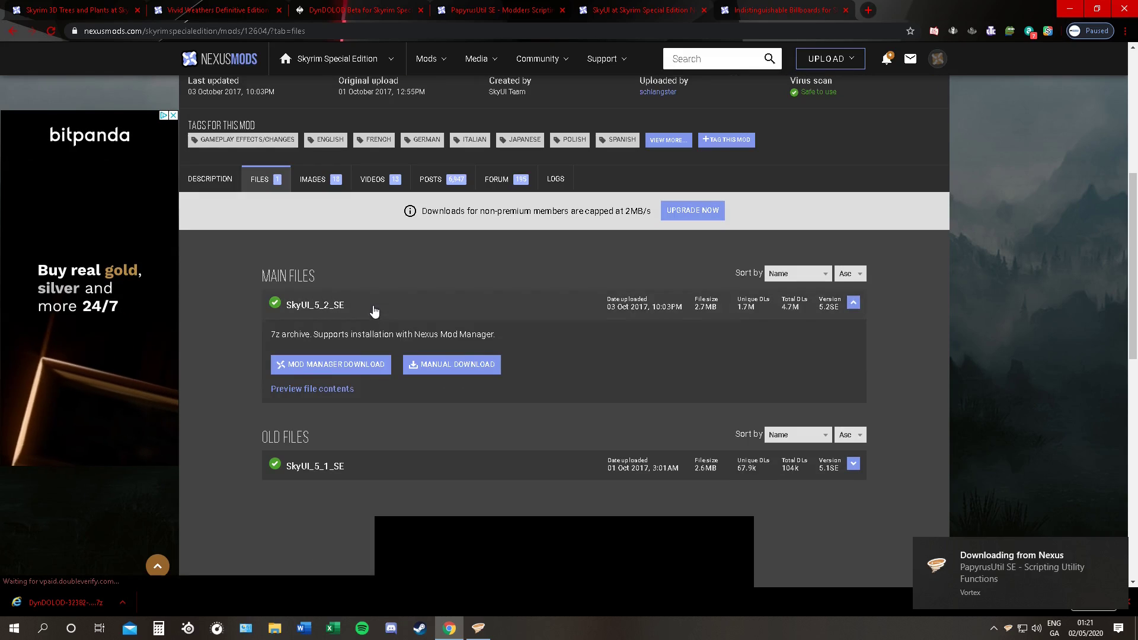
pyautogui.click(331, 364)
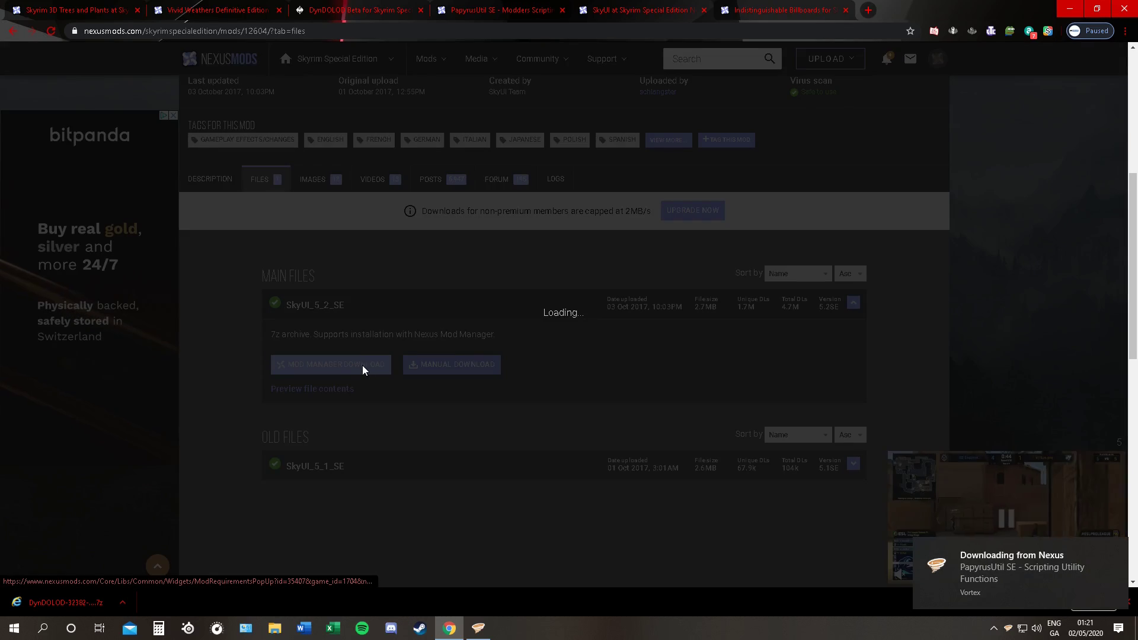
pyautogui.click(331, 364)
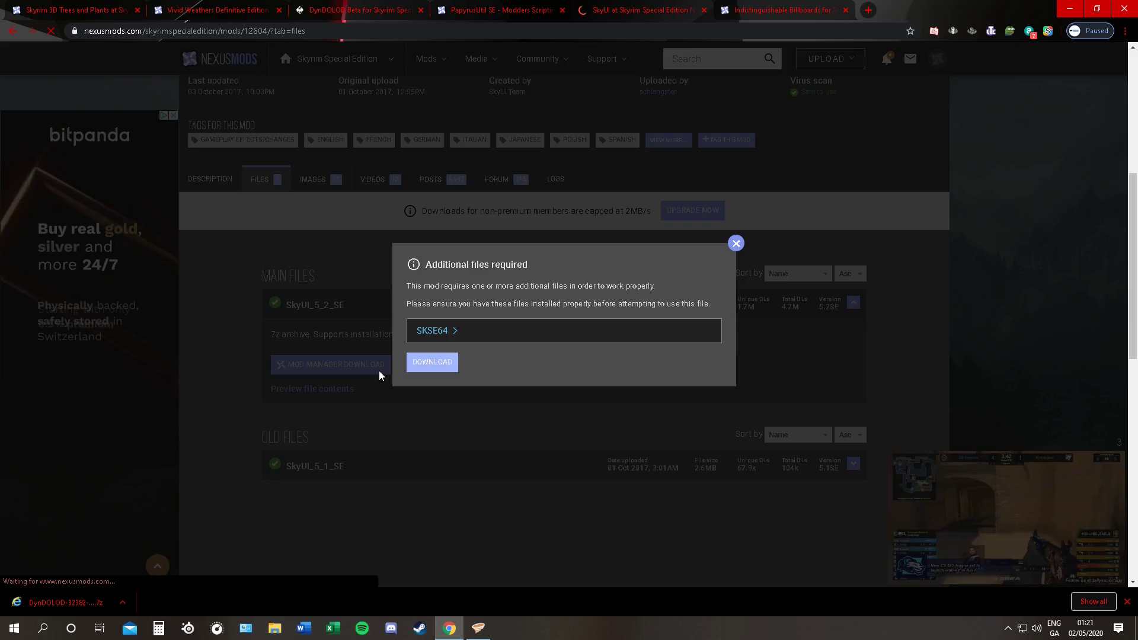
pyautogui.click(431, 362)
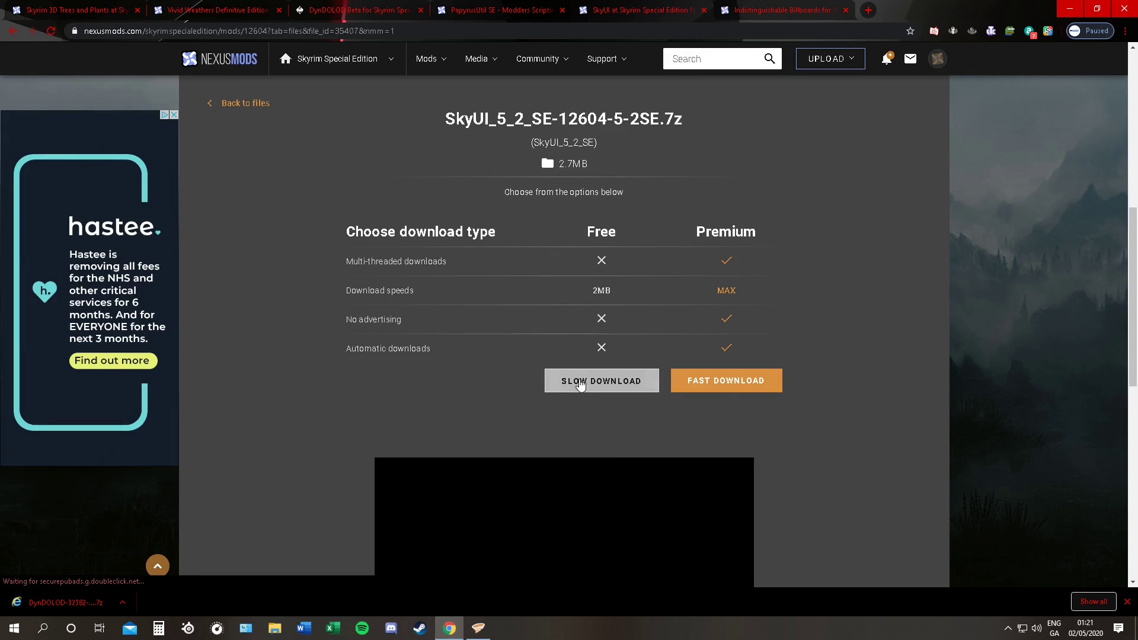
pyautogui.click(601, 380)
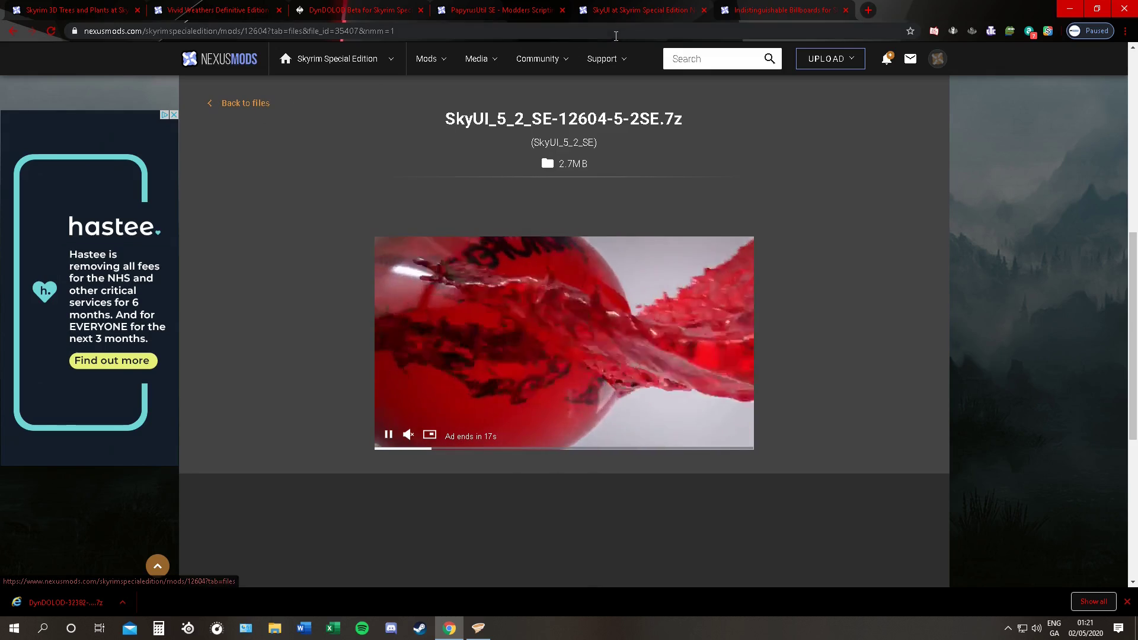
pyautogui.click(355, 11)
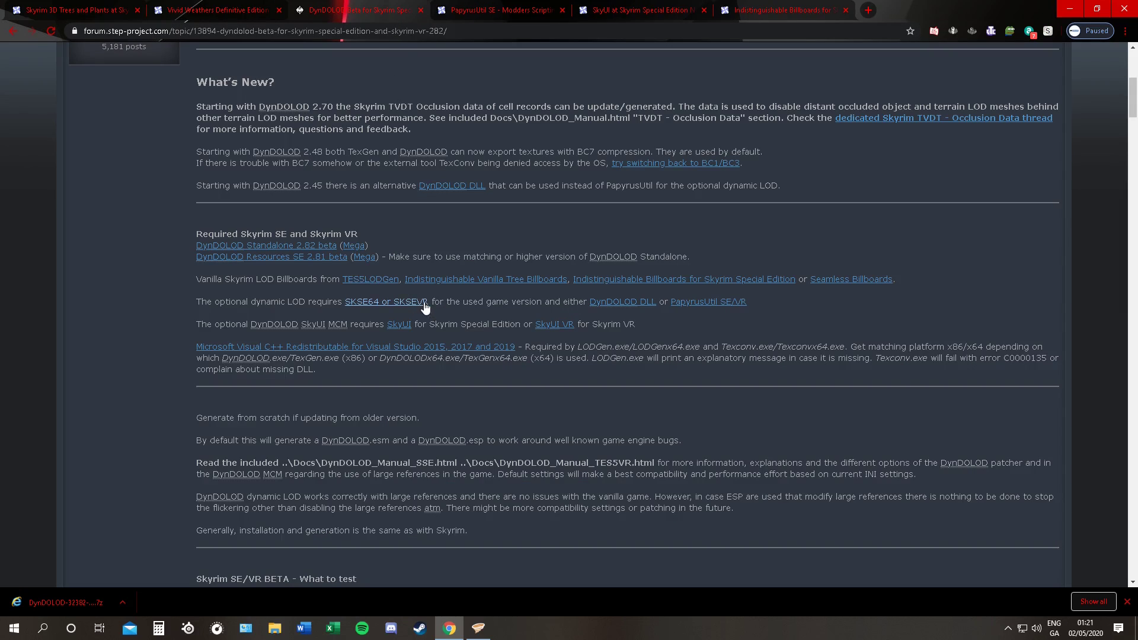
# Download vc_redist.x64.exe for Visual C++ 2015–2019 from Microsoft Support and save it to the drive
pyautogui.click(354, 346)
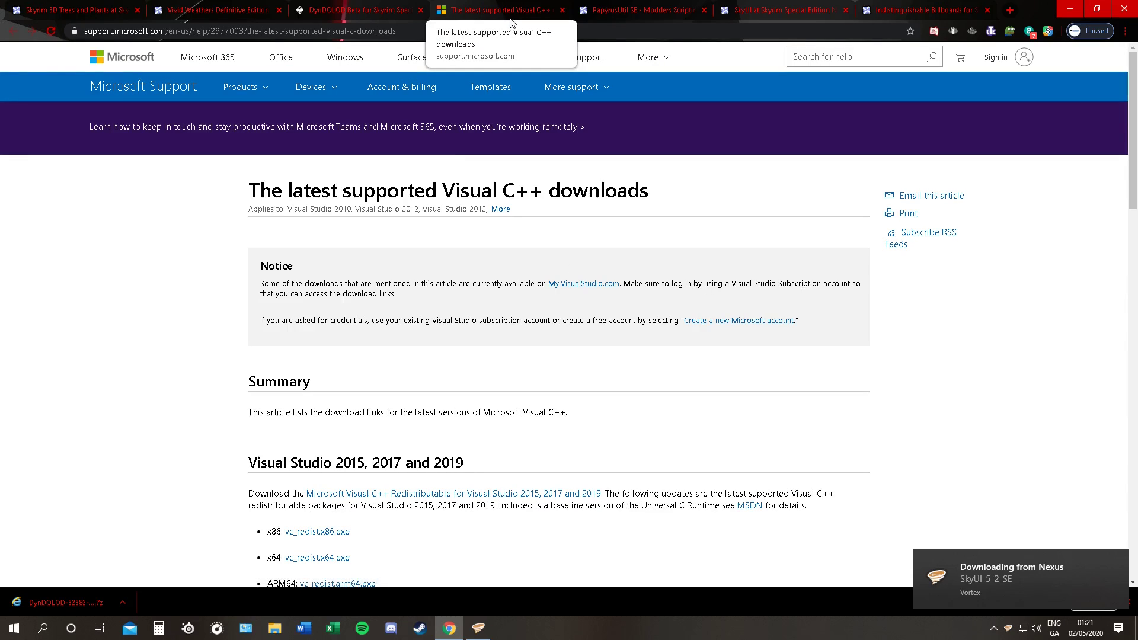
pyautogui.scroll(-3)
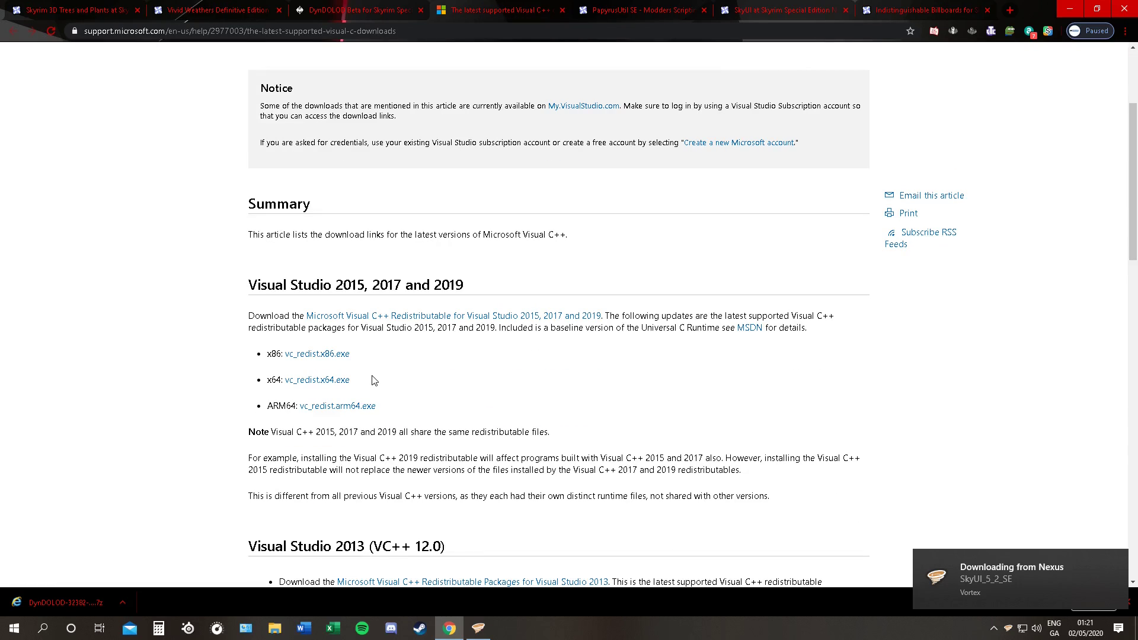
pyautogui.doubleClick(318, 379)
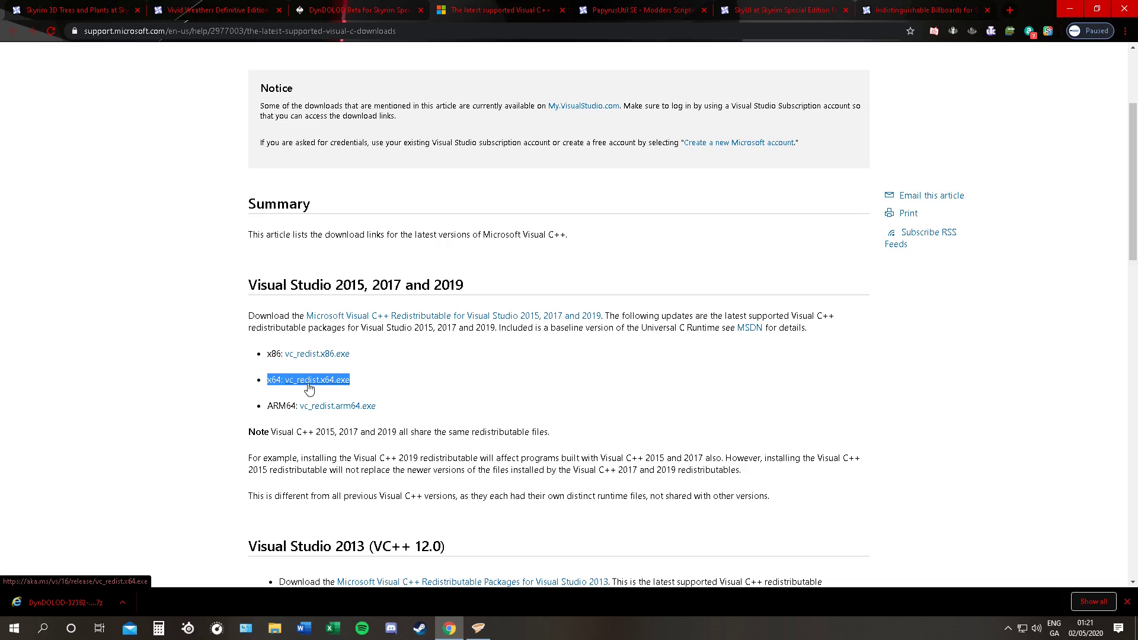
pyautogui.click(315, 379)
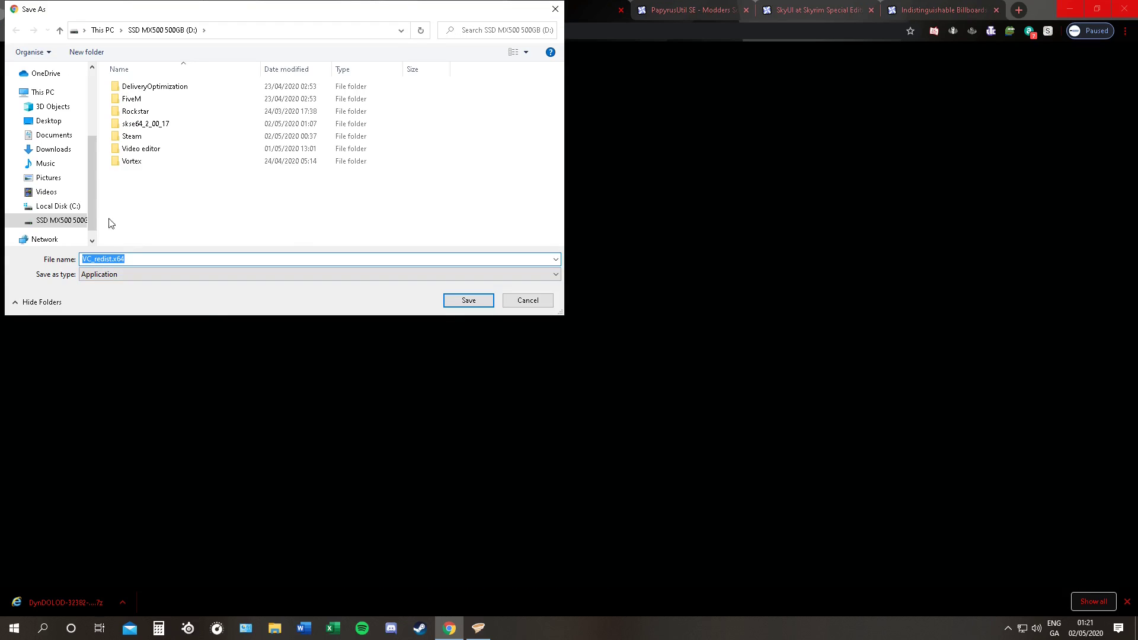
pyautogui.click(468, 300)
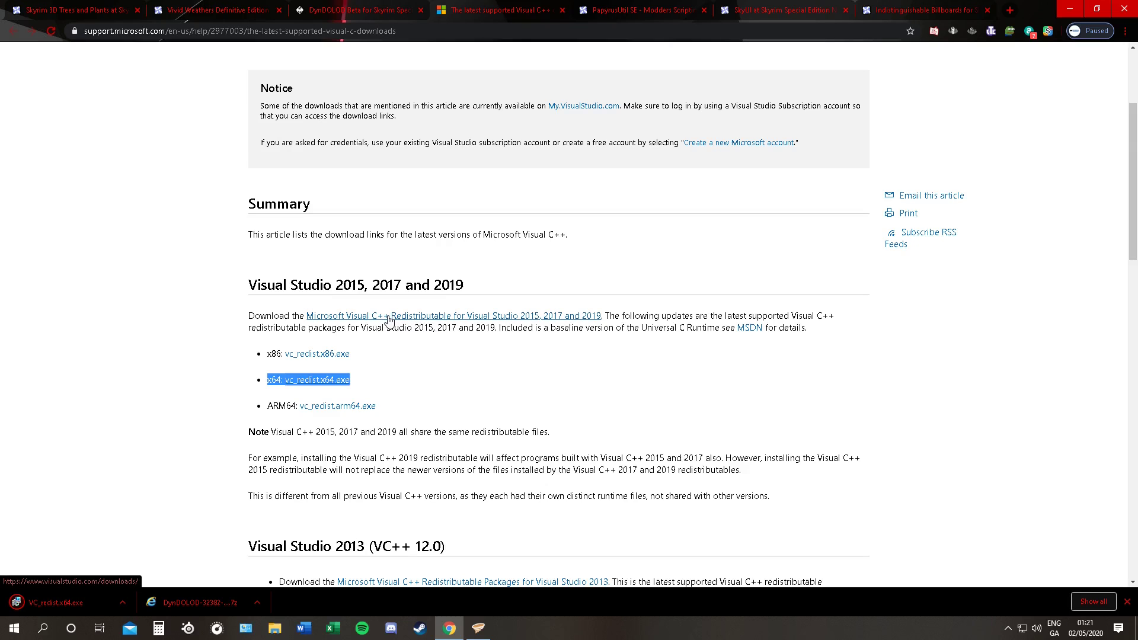
pyautogui.moveTo(89, 609)
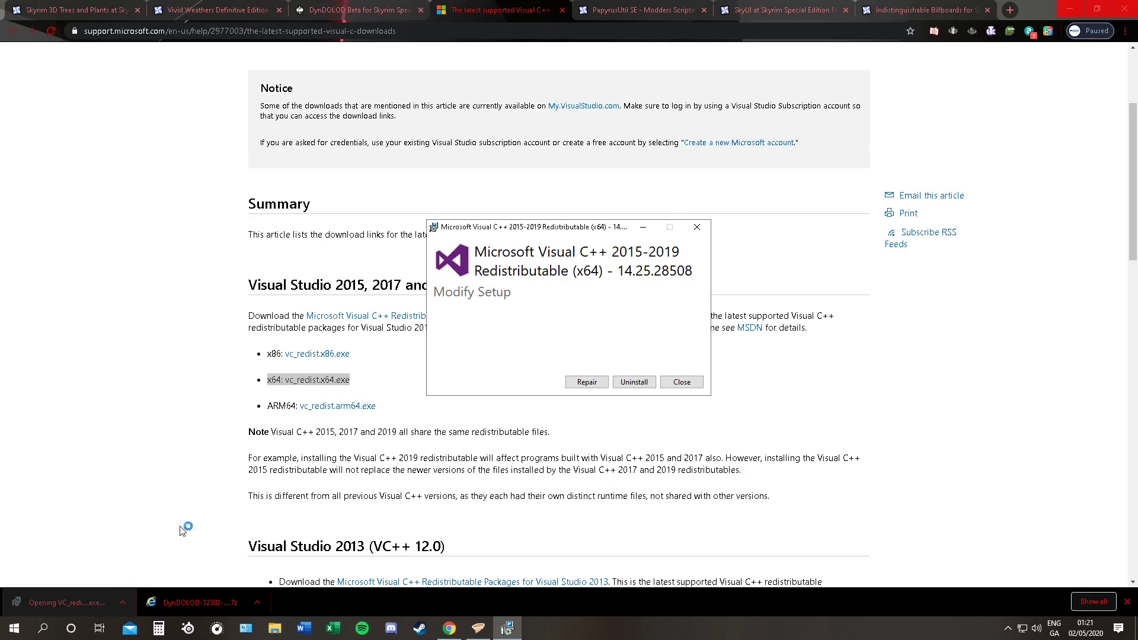
# Run the redistributable's Repair, close its reboot-pending failure, and return to the PapyrusUtil page
pyautogui.click(586, 383)
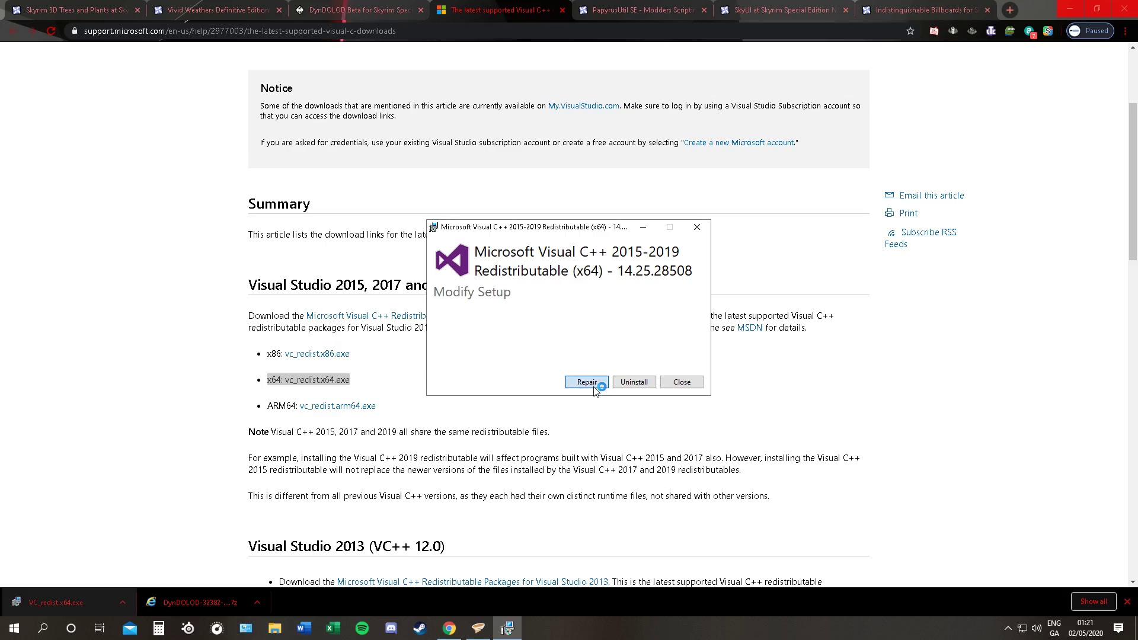
pyautogui.click(587, 381)
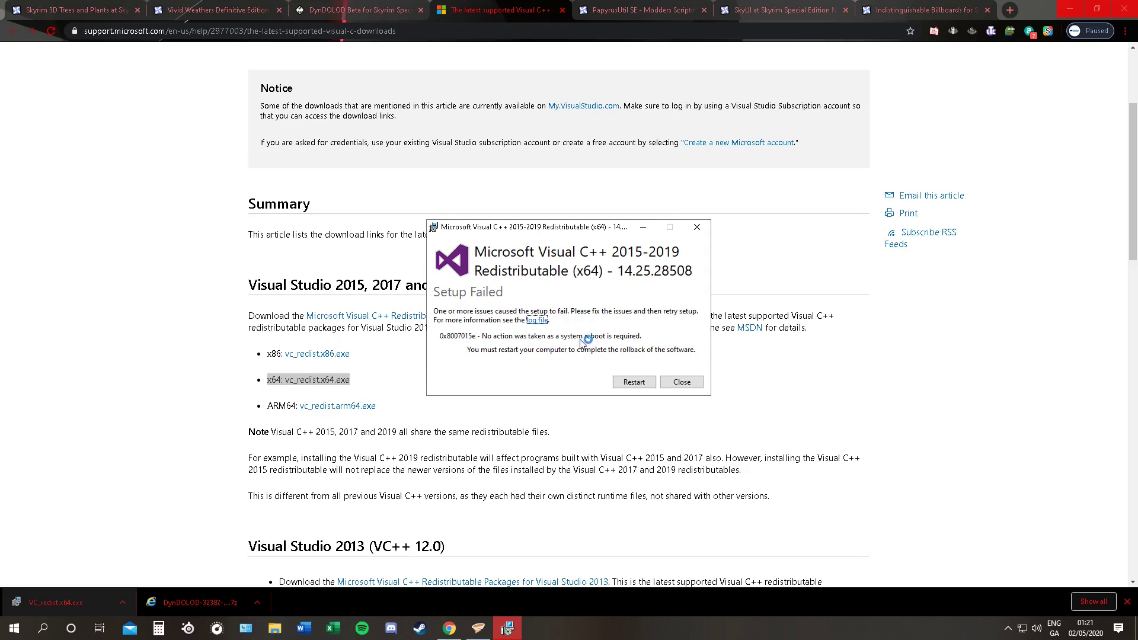
pyautogui.moveTo(546, 365)
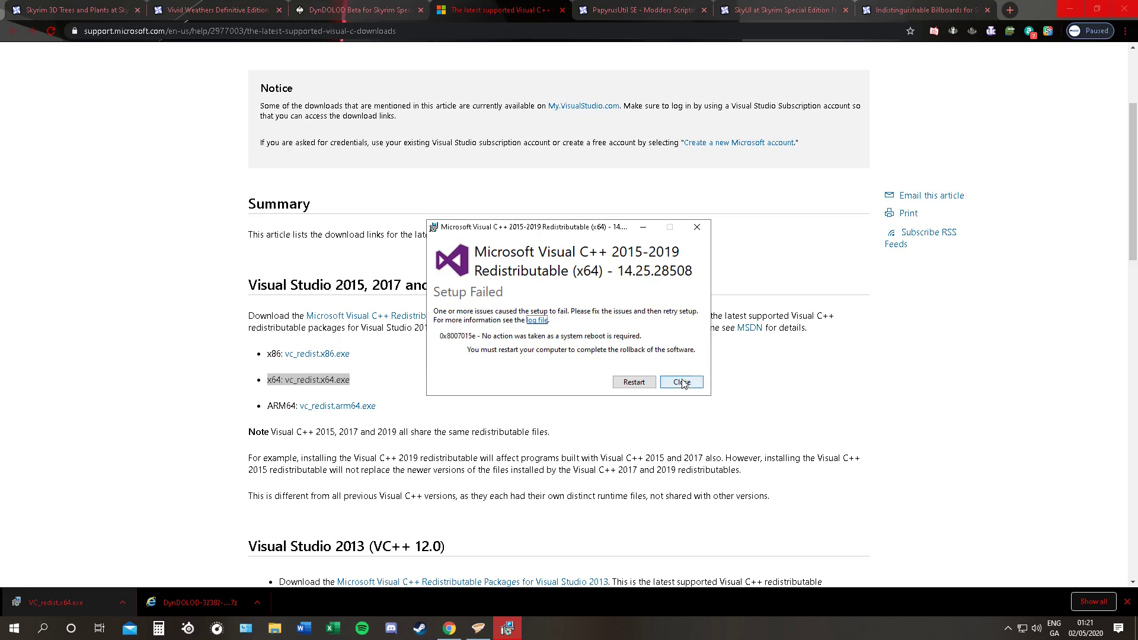
pyautogui.click(680, 382)
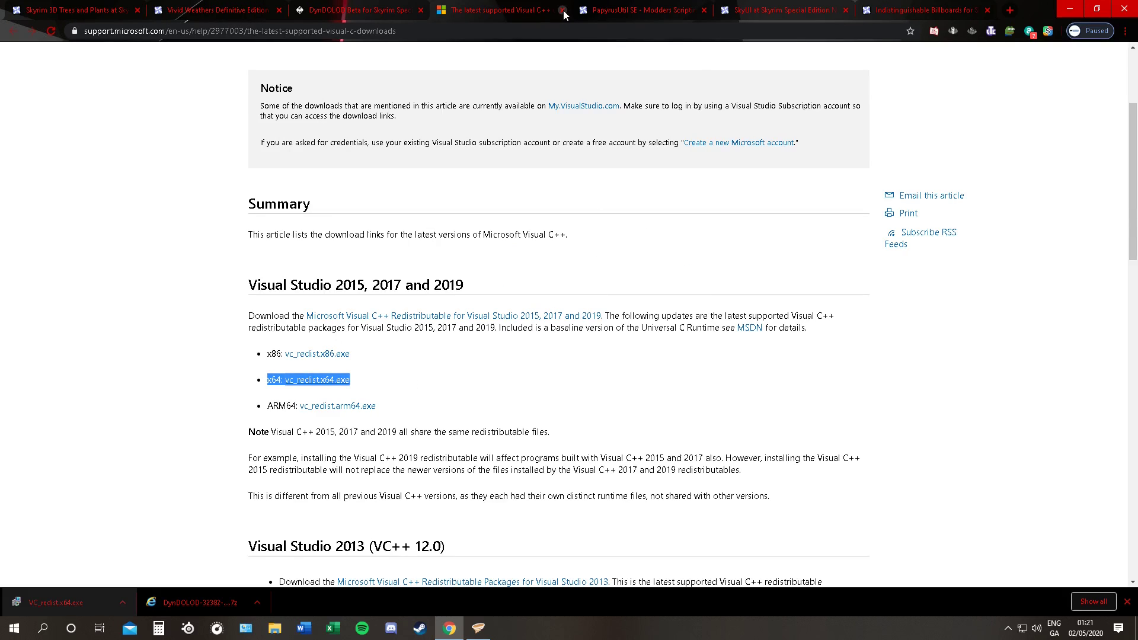
pyautogui.click(641, 10)
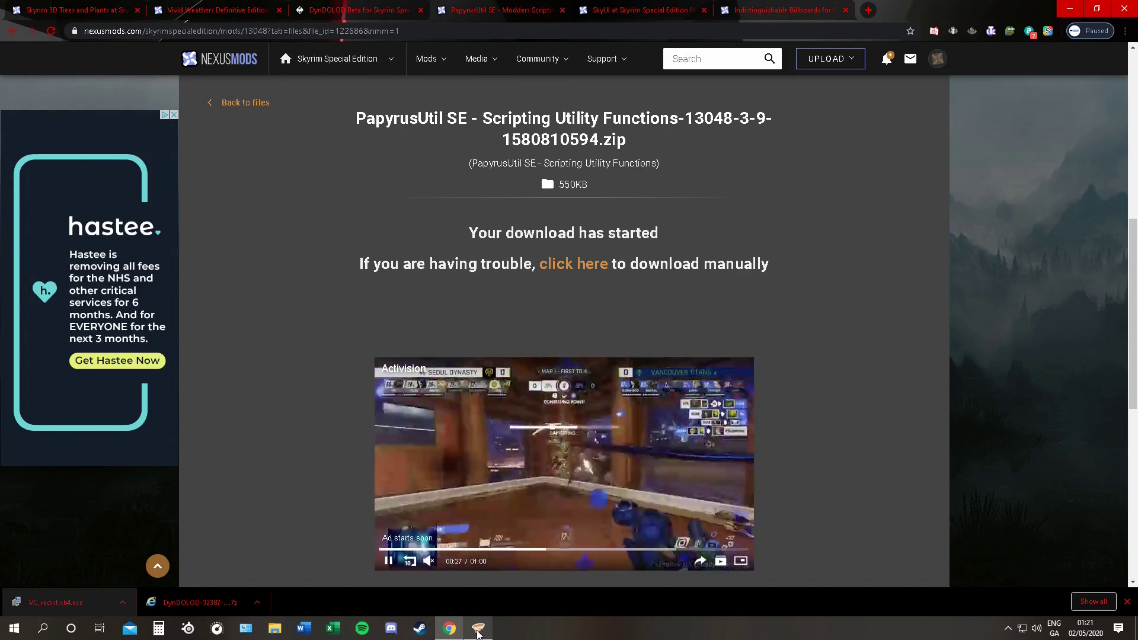
# Check the installed mods list in Vortex, then install the DynDOLOD Resources SE archive from Downloads
pyautogui.click(478, 628)
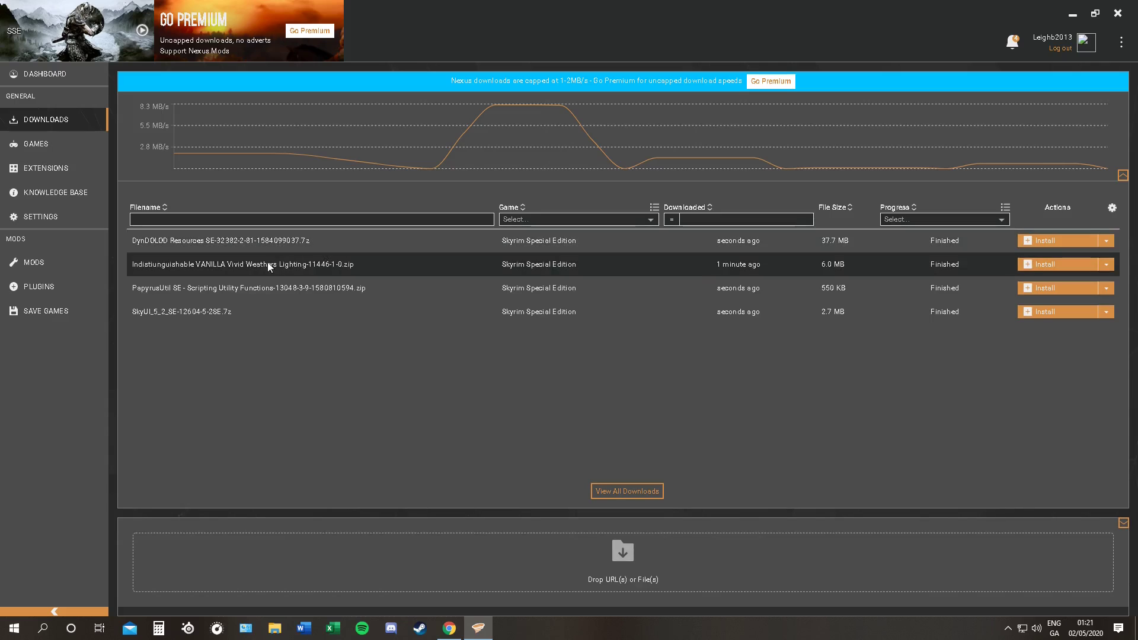
pyautogui.moveTo(315, 274)
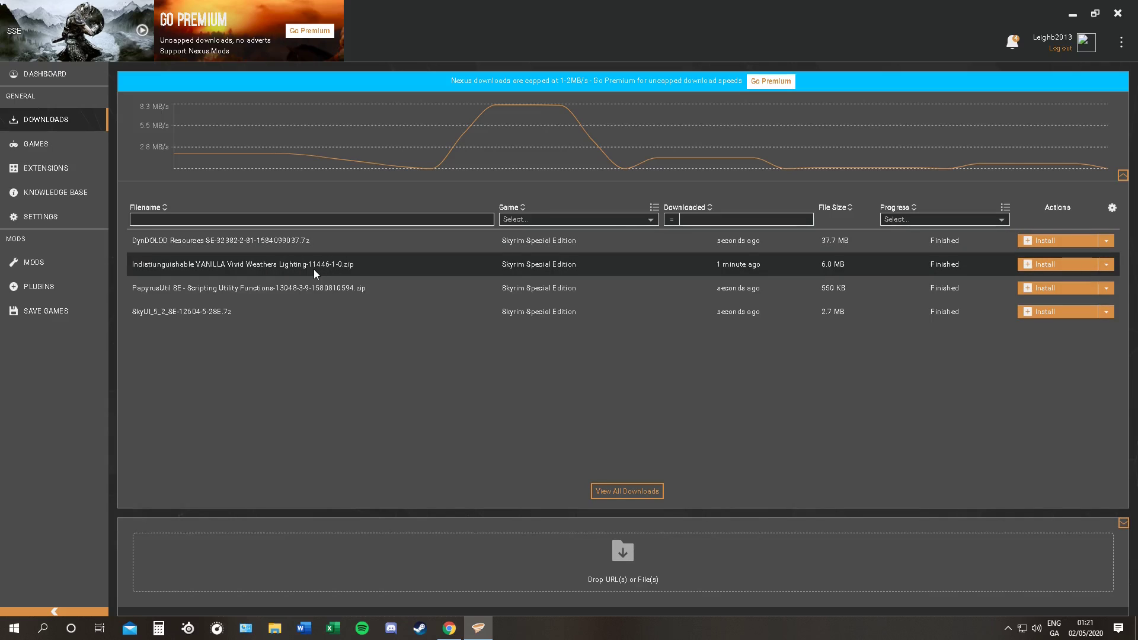
pyautogui.moveTo(305, 296)
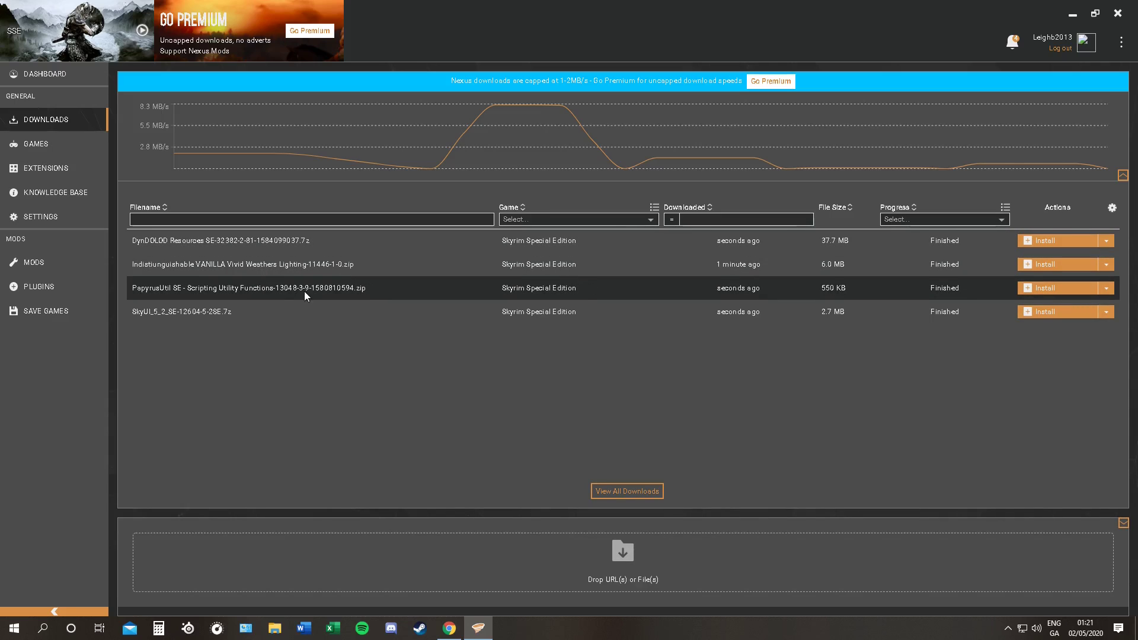
pyautogui.moveTo(498, 330)
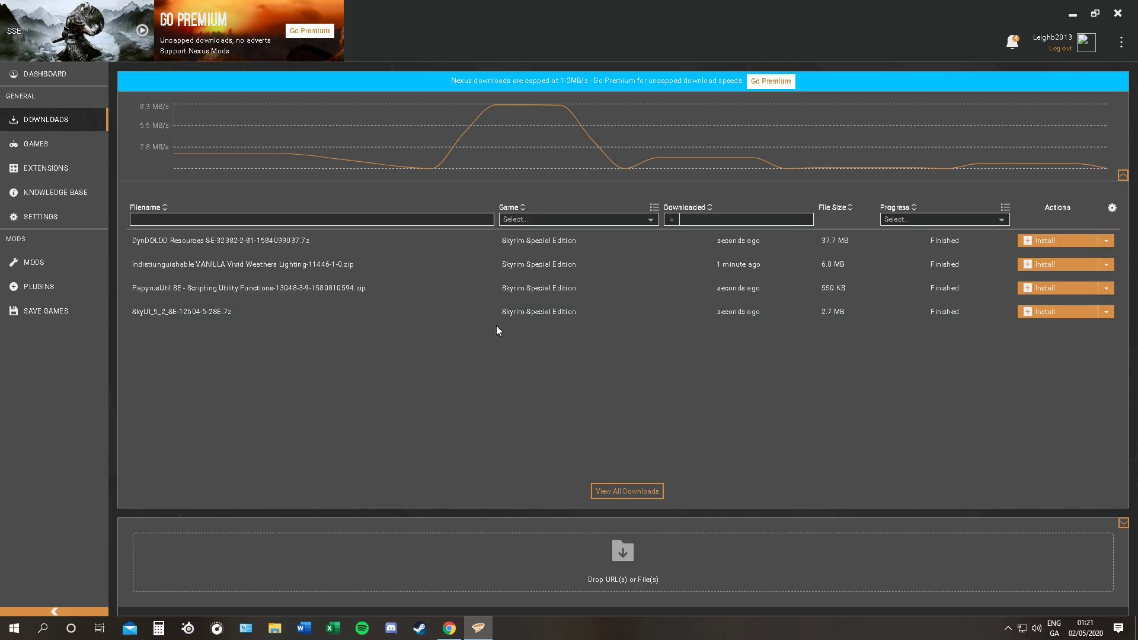
pyautogui.click(34, 262)
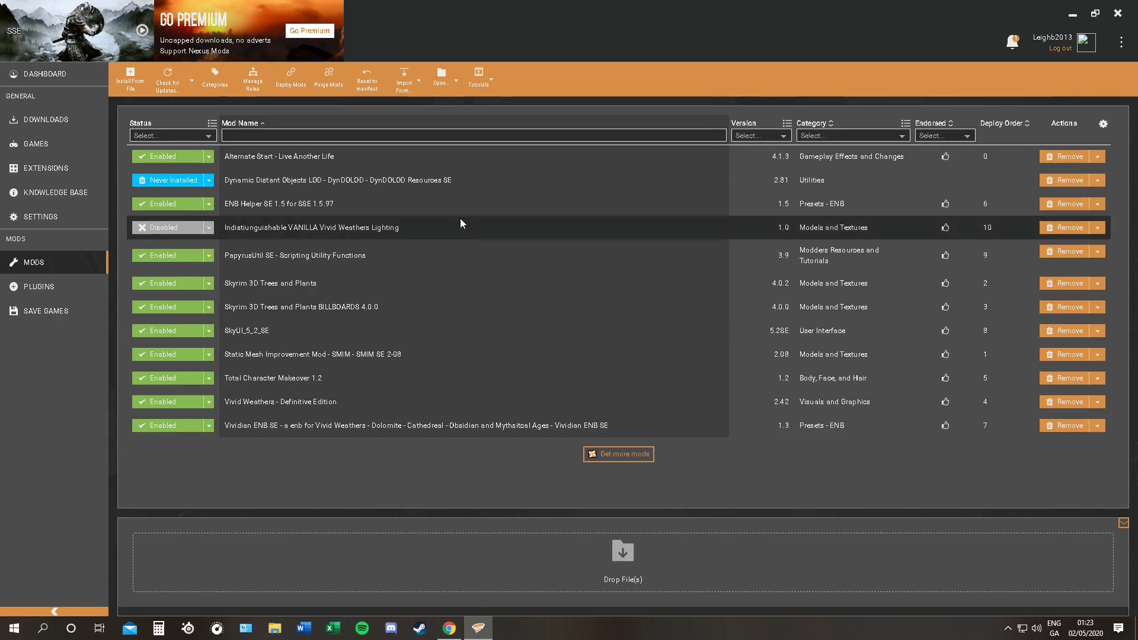
pyautogui.click(47, 118)
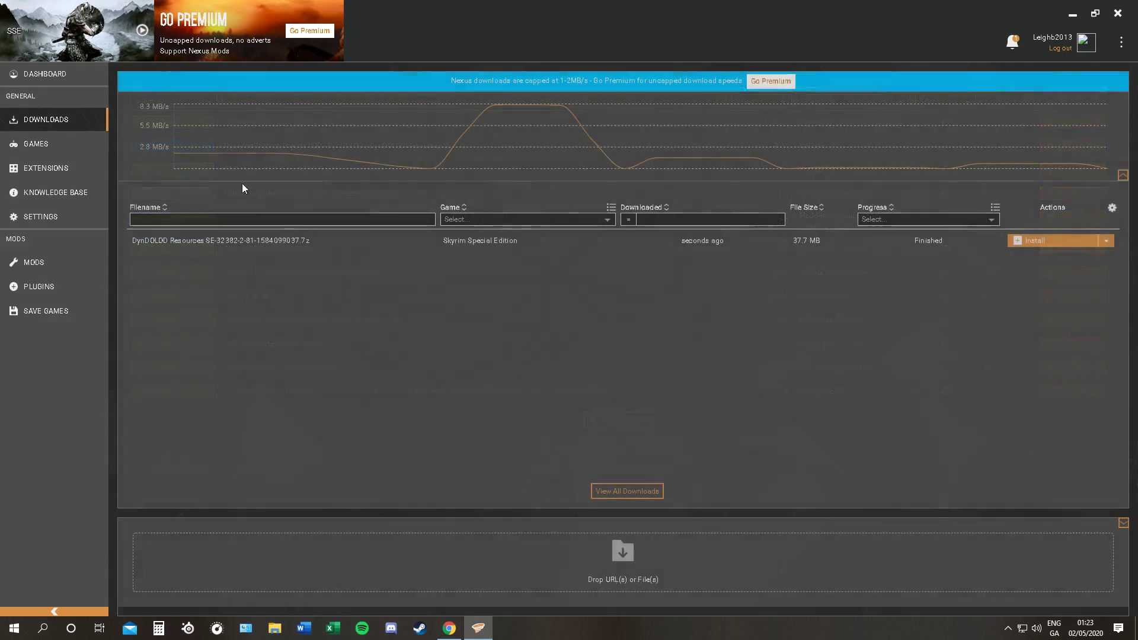
pyautogui.click(1036, 240)
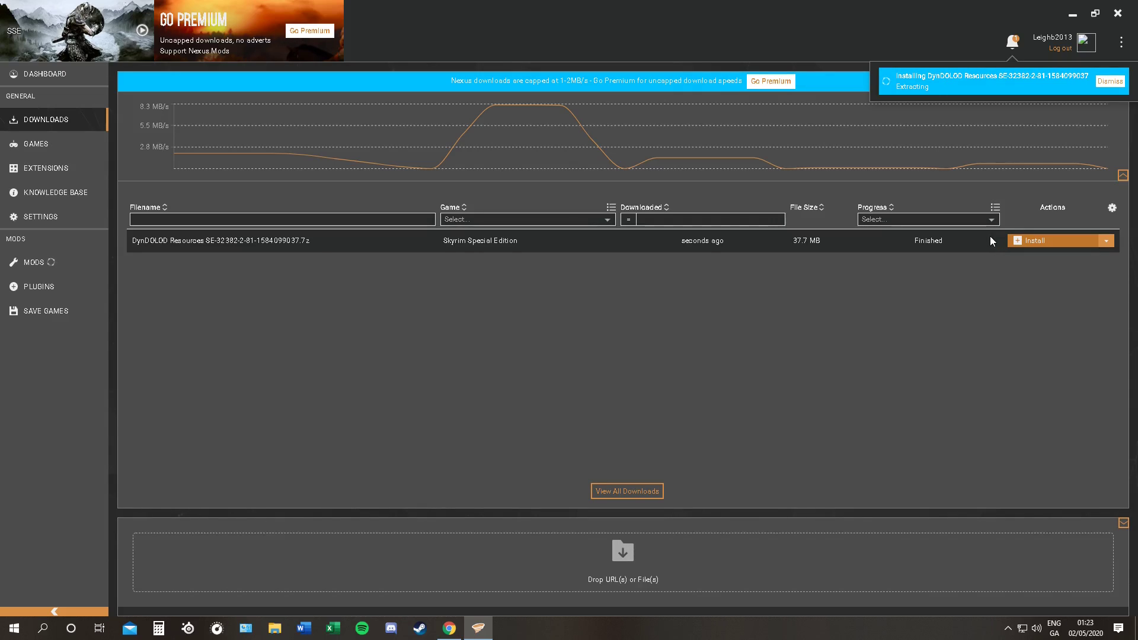
pyautogui.moveTo(1017, 277)
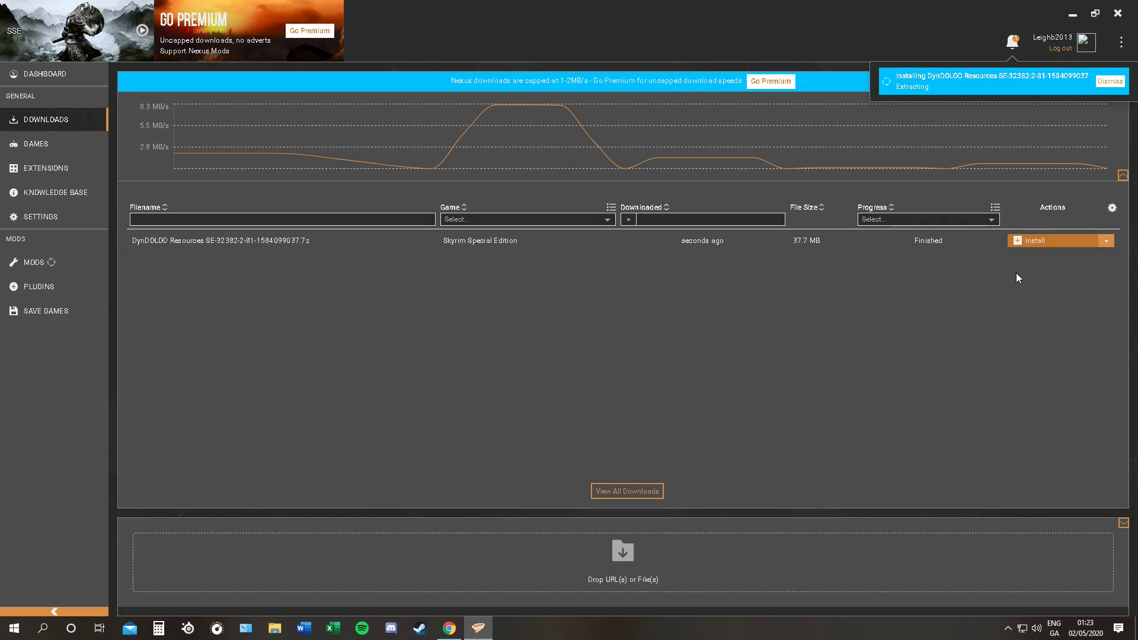
# Finish the DynDOLOD Resources SE installer with Whiterun, Solitude, High Hrothgar glow, Vvardenfell 3D Plume and Birds of Prey
pyautogui.click(1034, 240)
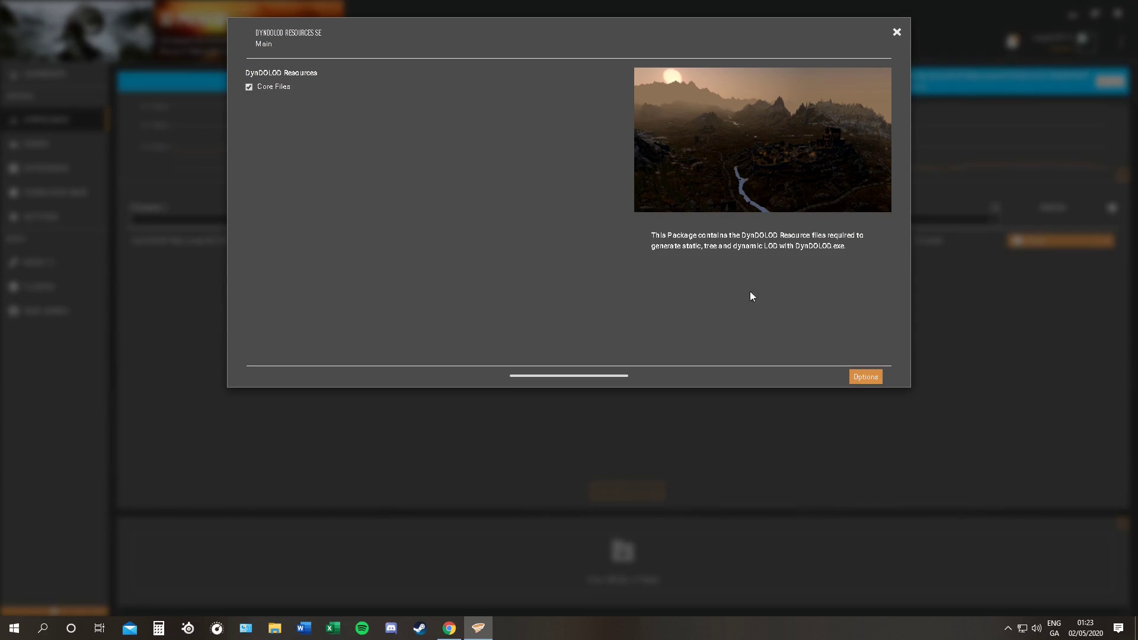
pyautogui.moveTo(864, 376)
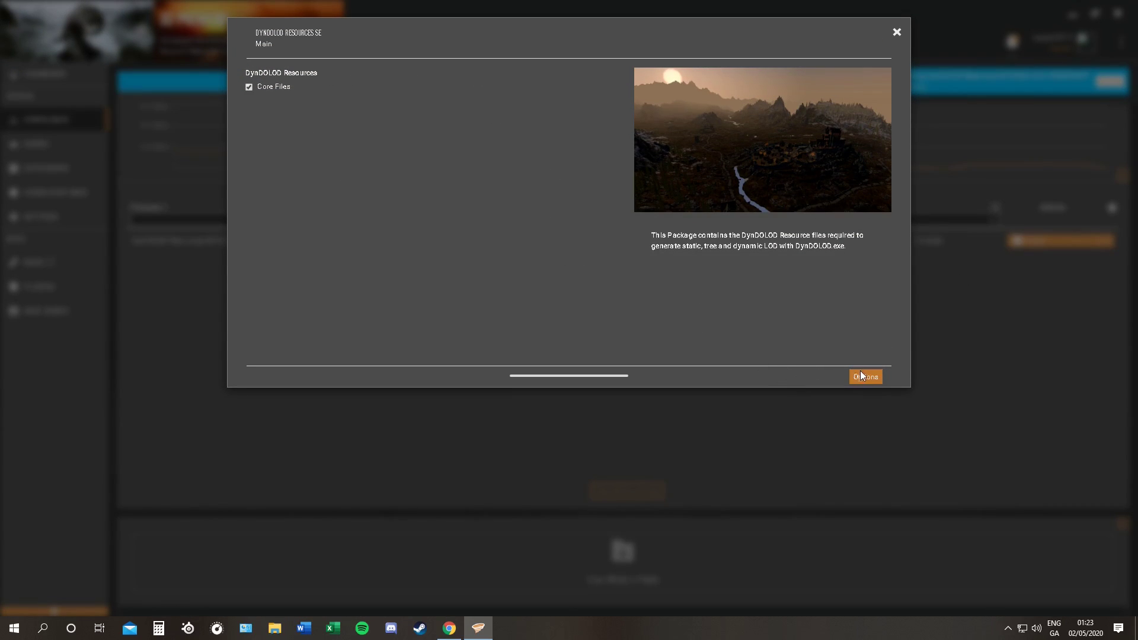
pyautogui.click(864, 376)
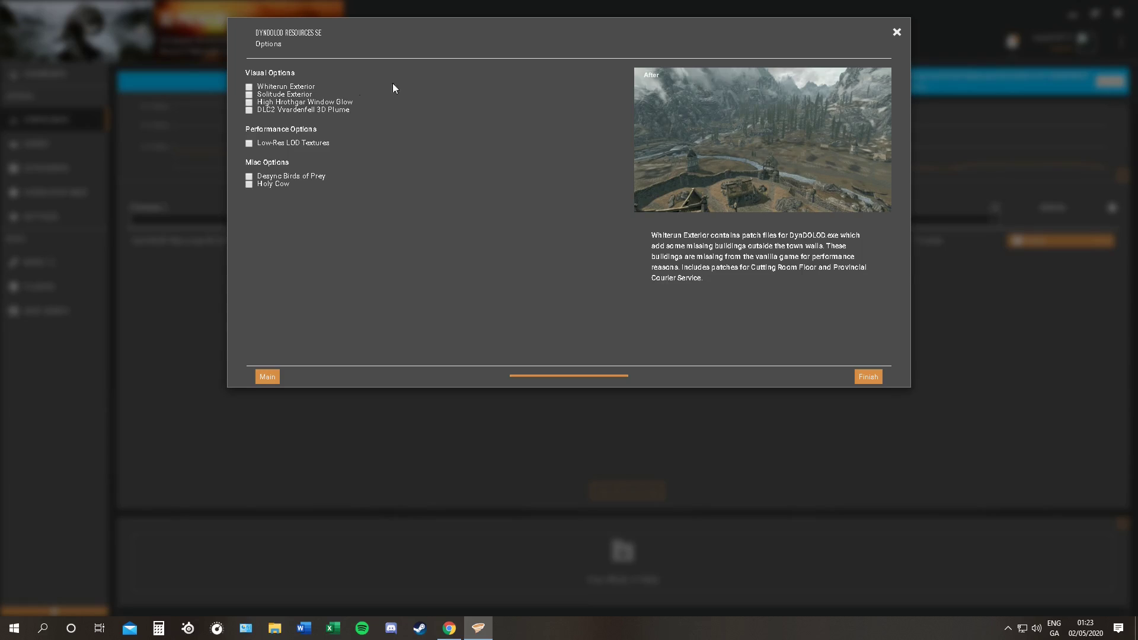
pyautogui.moveTo(286, 86)
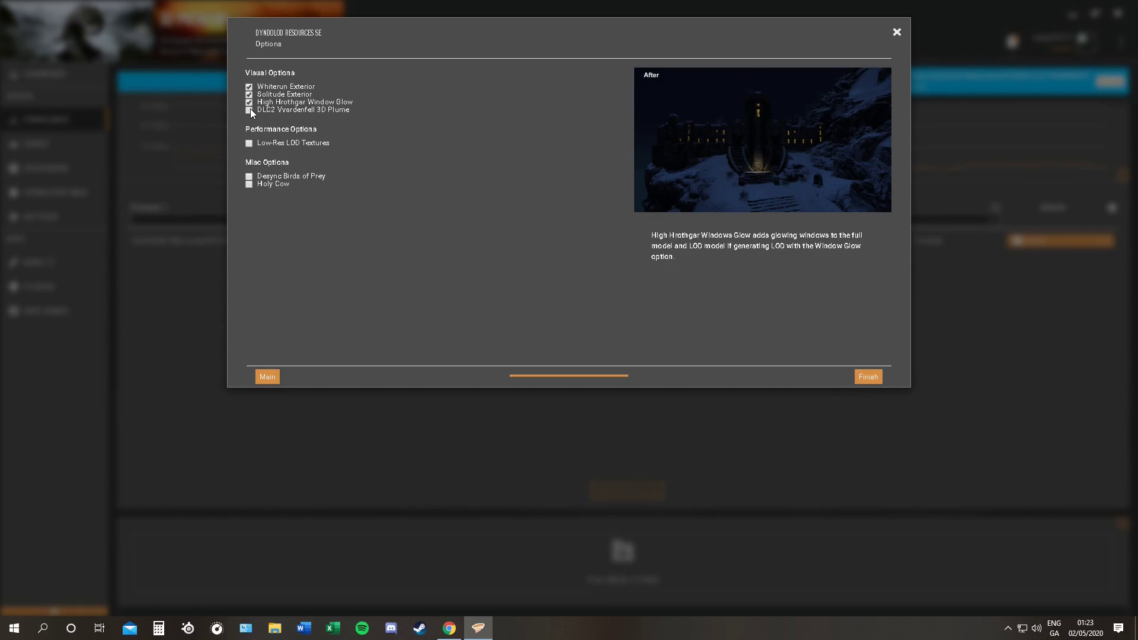
pyautogui.click(250, 109)
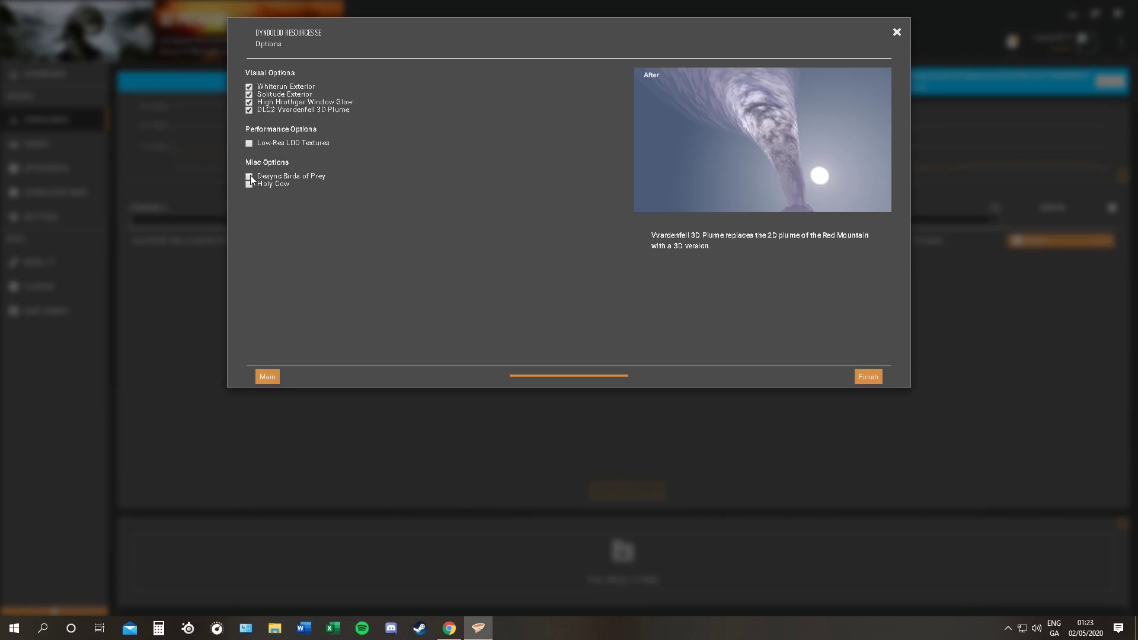
pyautogui.click(249, 177)
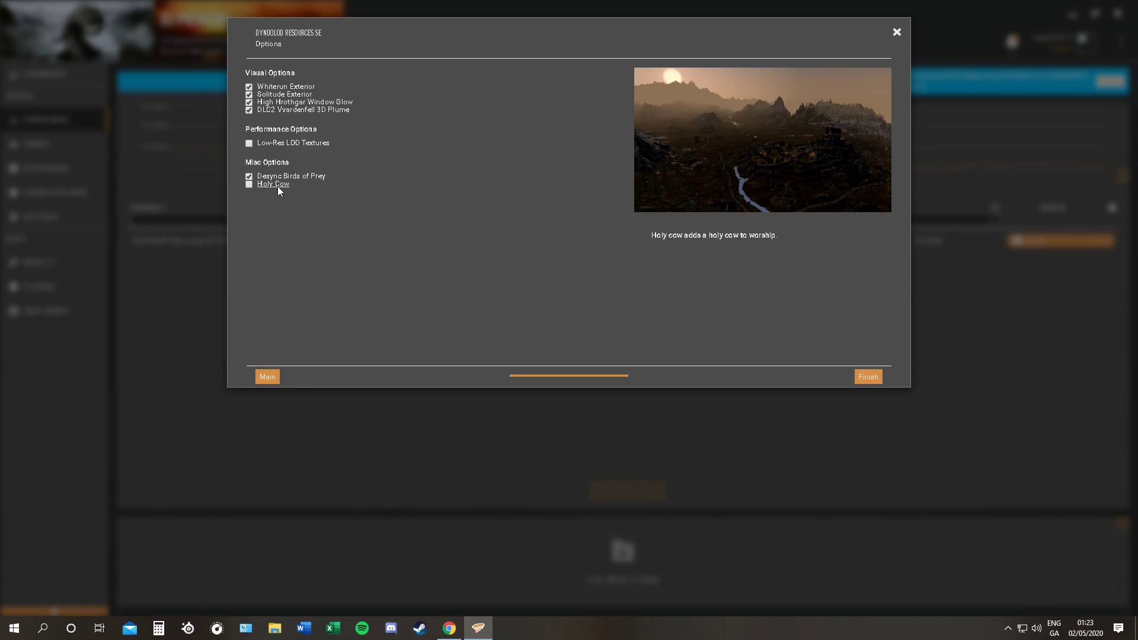
pyautogui.moveTo(867, 377)
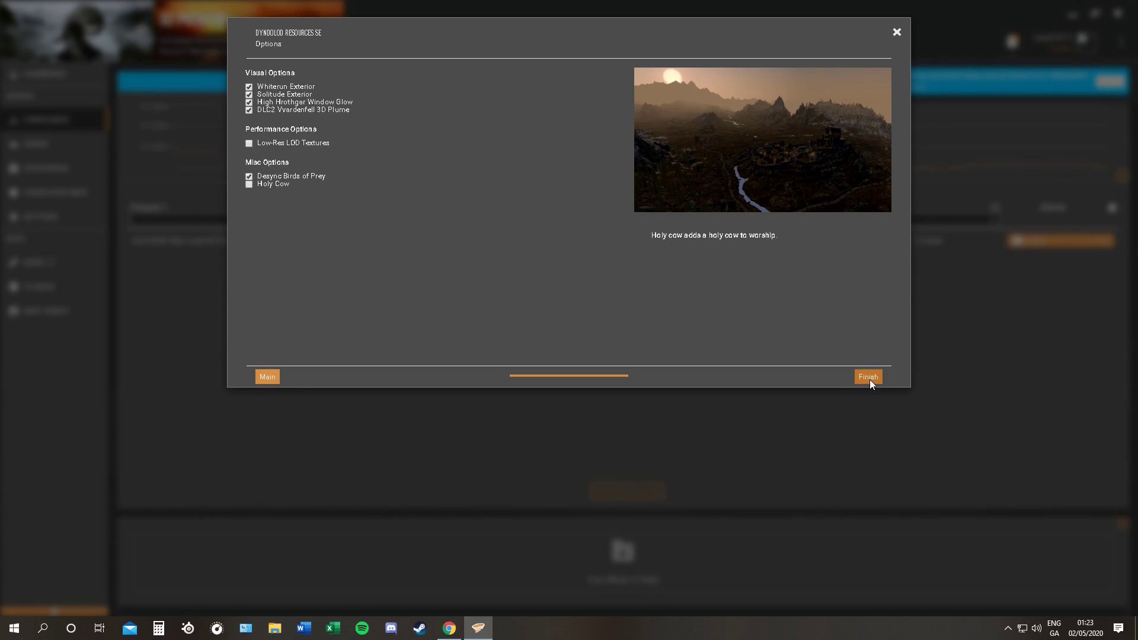
pyautogui.click(868, 376)
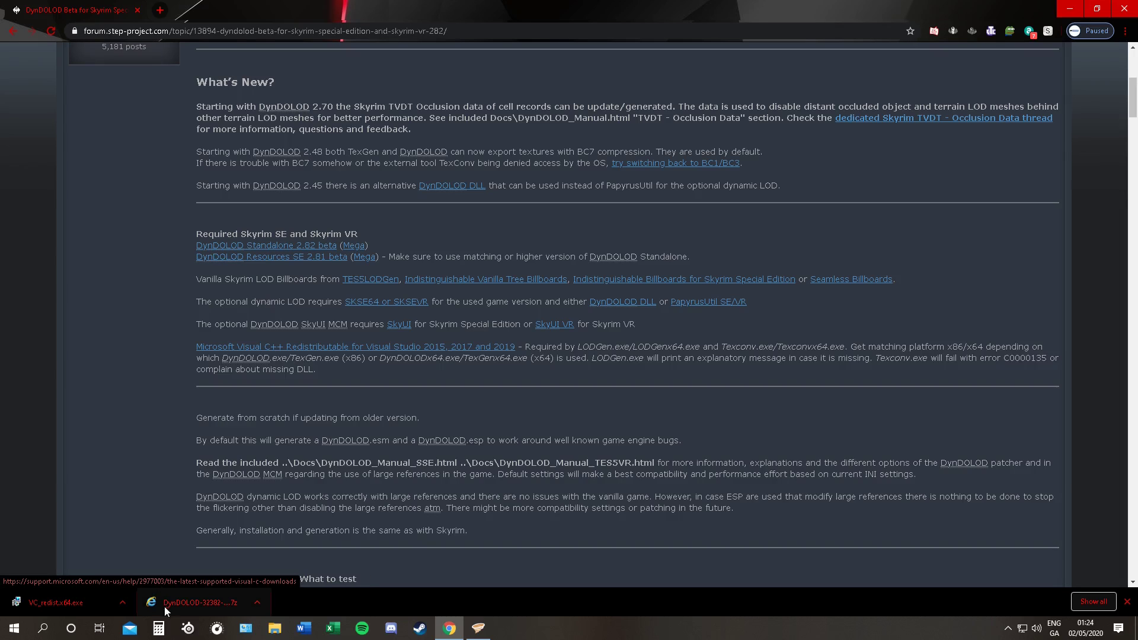
pyautogui.moveTo(199, 609)
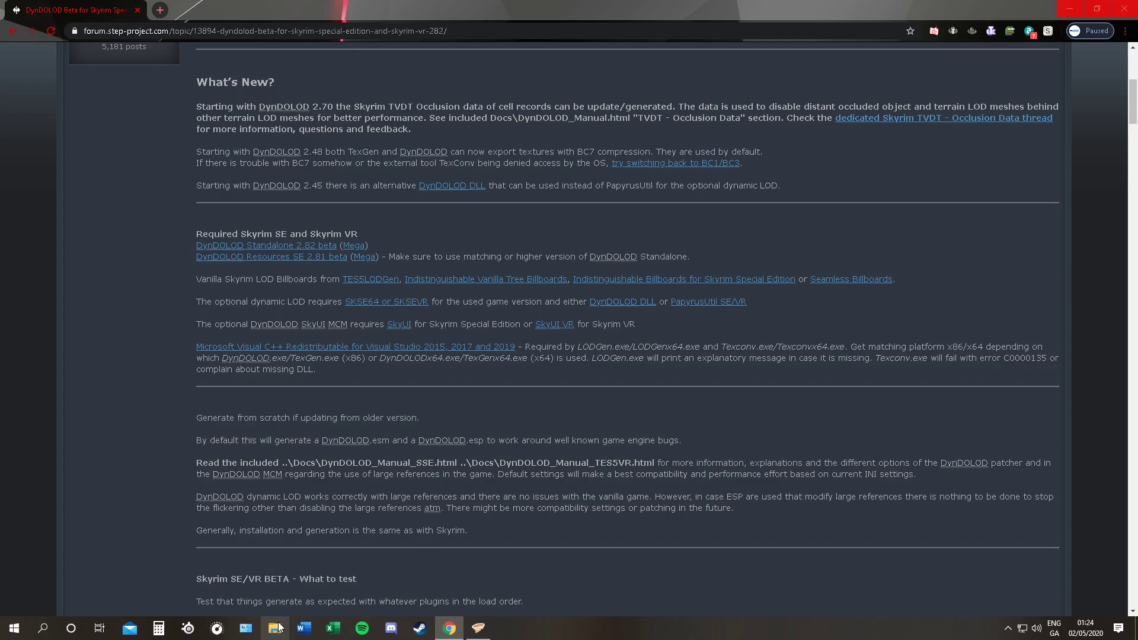
# Extract the DynDOLOD .7z on drive D with 7-Zip Extract Here, delete the archive and VC_redist, and enter the DynDOLOD folder
pyautogui.click(274, 628)
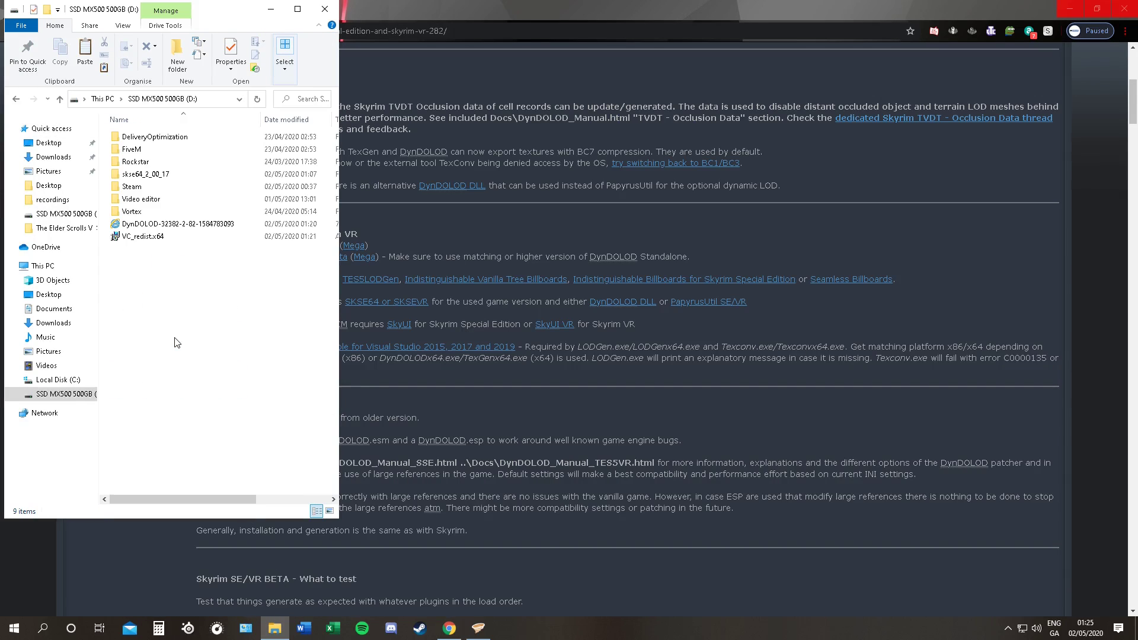
pyautogui.moveTo(338, 160)
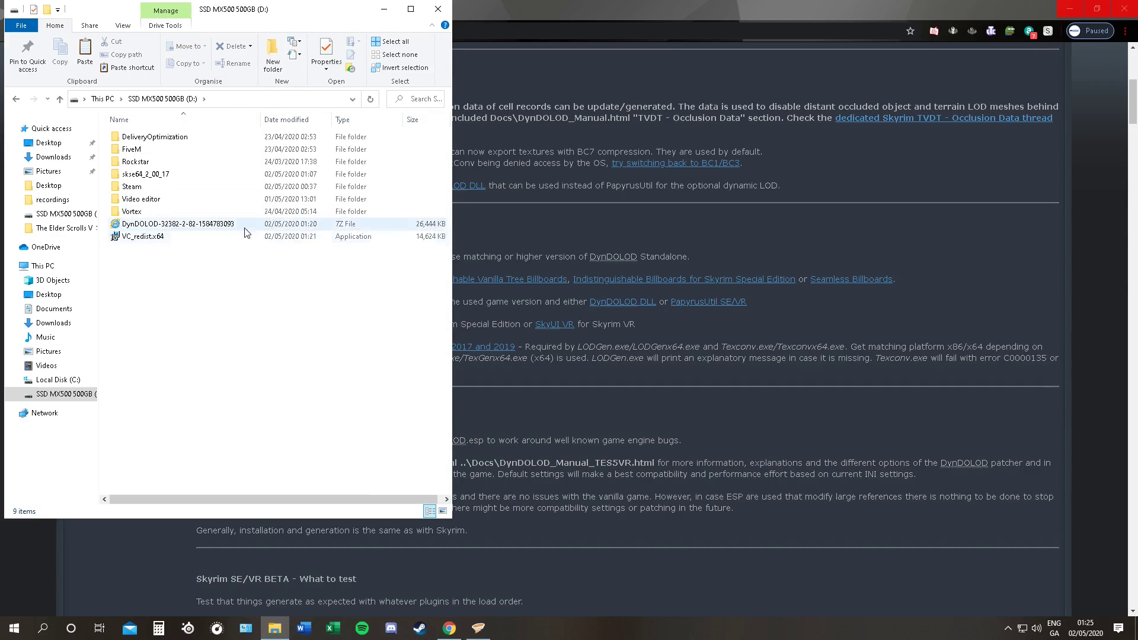
pyautogui.moveTo(187, 231)
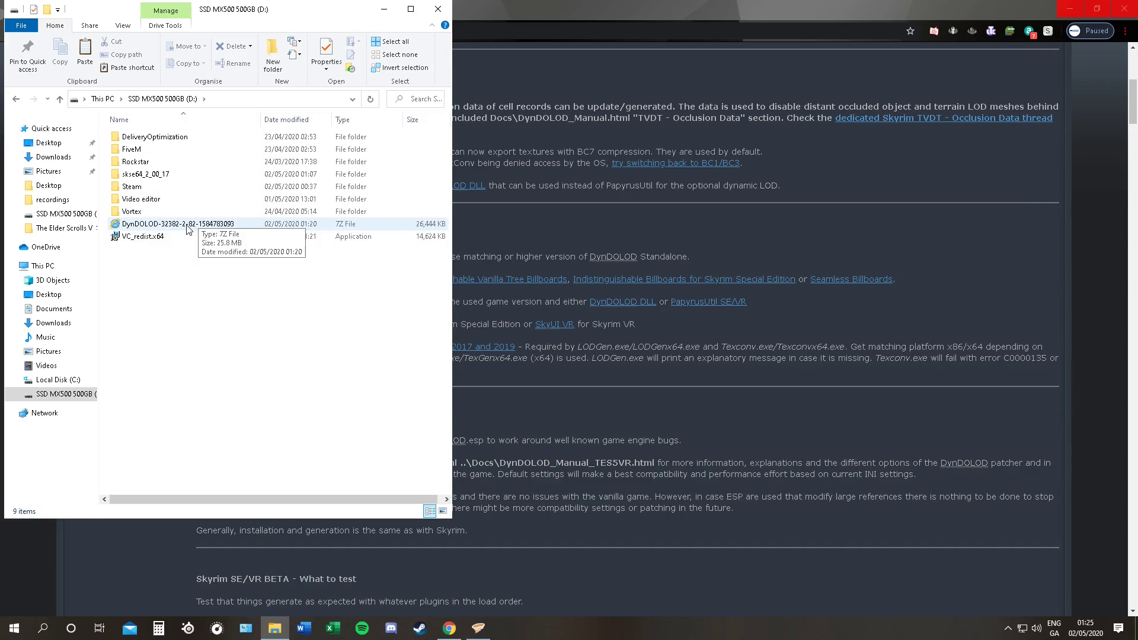
pyautogui.rightClick(180, 224)
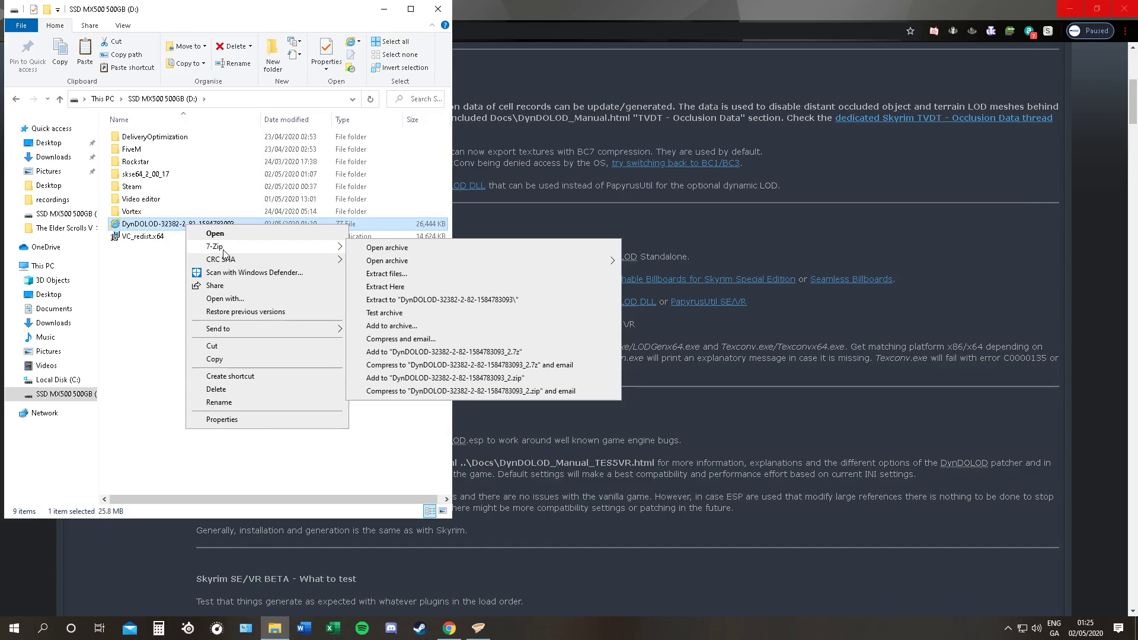
pyautogui.click(385, 287)
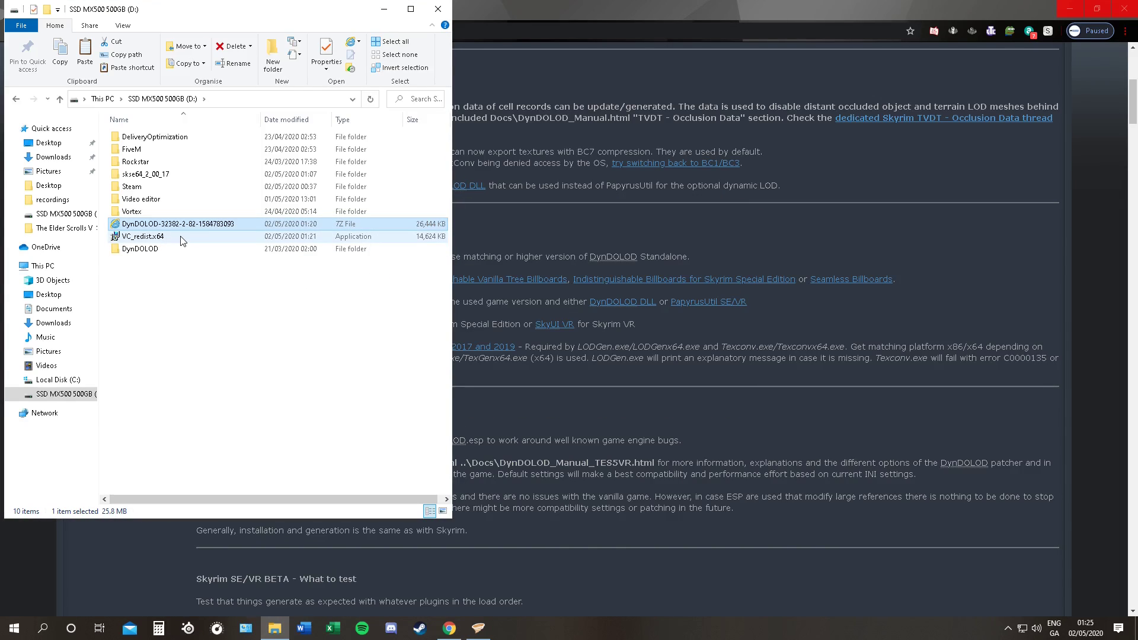
pyautogui.moveTo(228, 381)
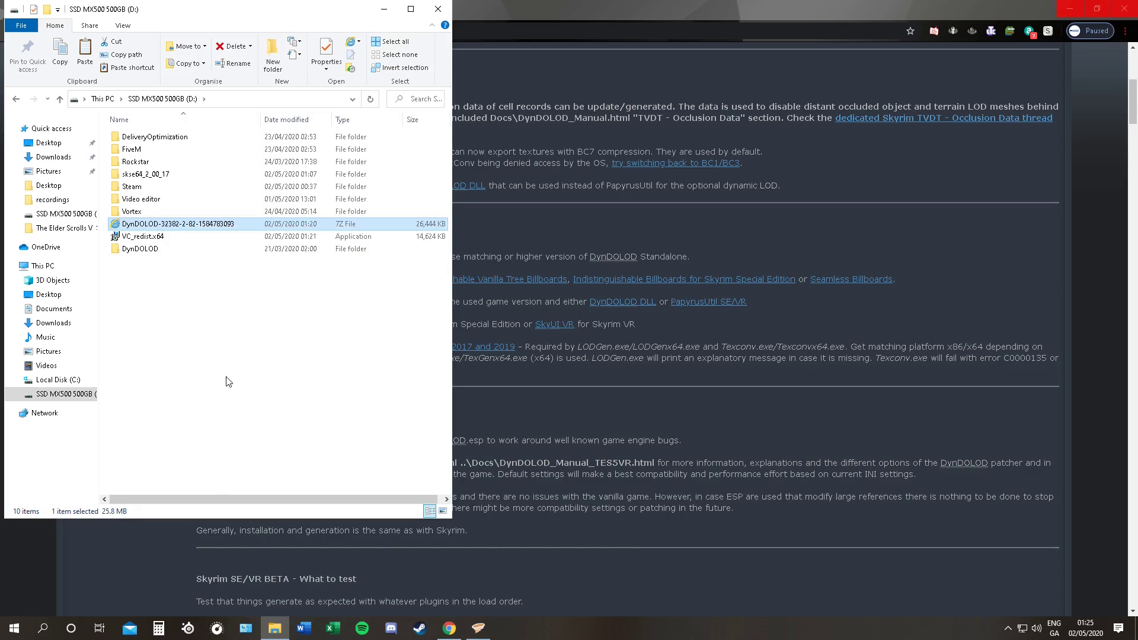
pyautogui.rightClick(144, 224)
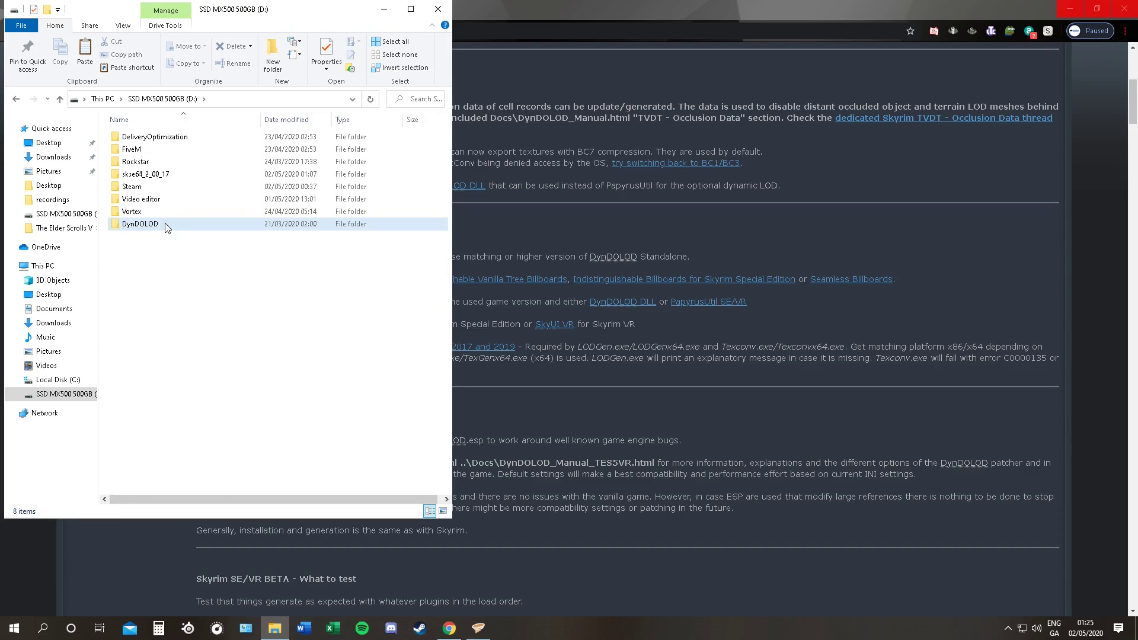
pyautogui.doubleClick(139, 224)
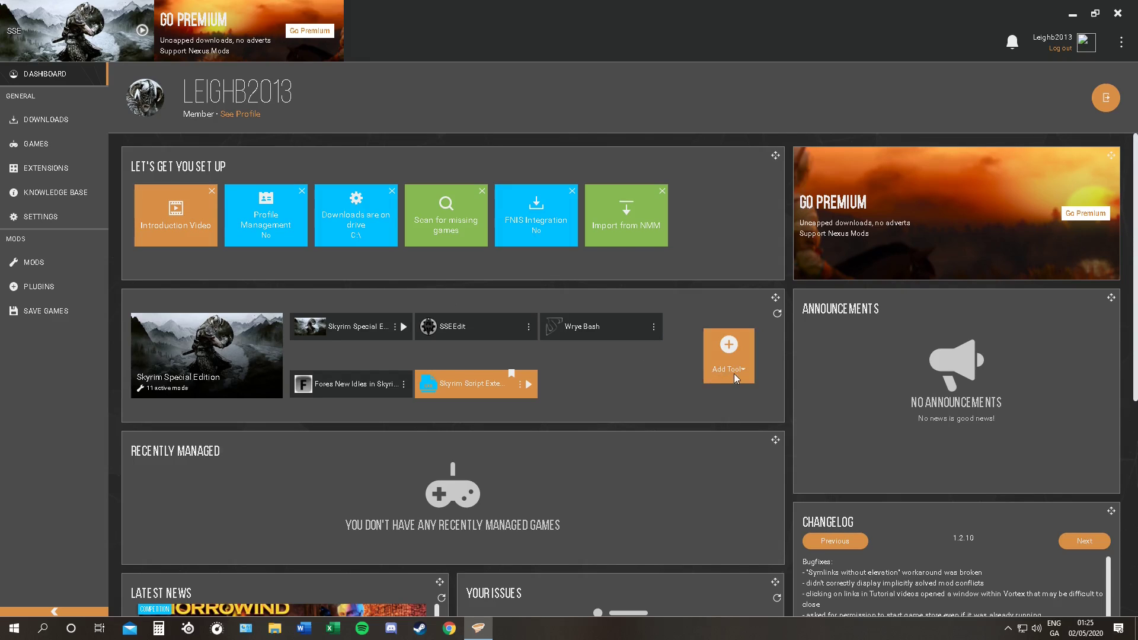
# Add TexGenx64.exe from the DynDOLOD folder as a dashboard tool with the -sse command line argument
pyautogui.click(727, 351)
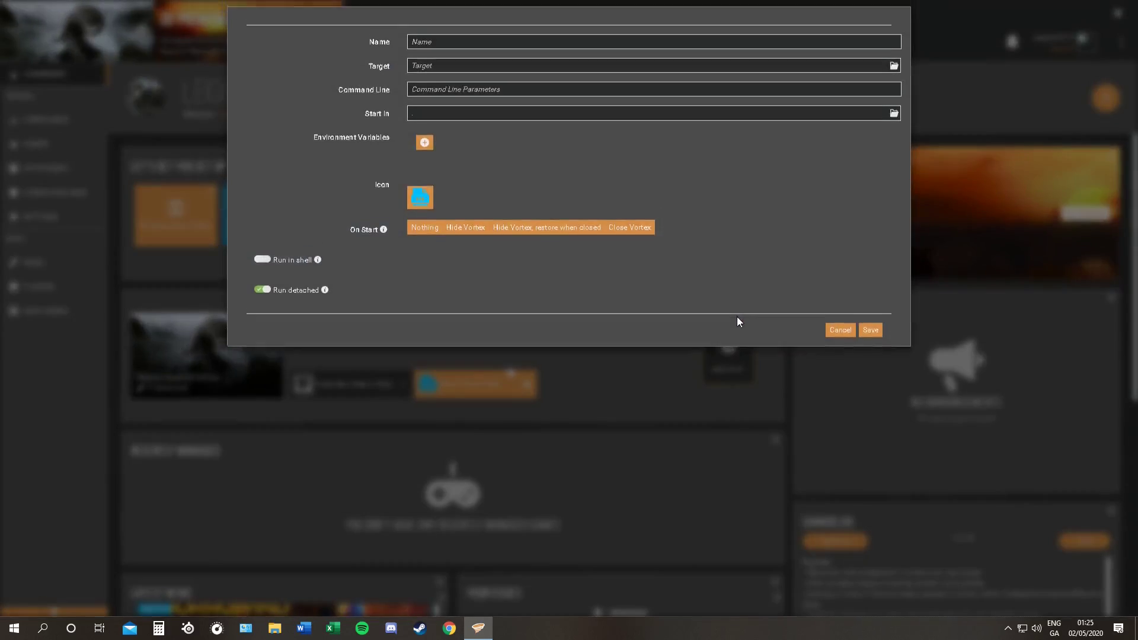
pyautogui.moveTo(894, 75)
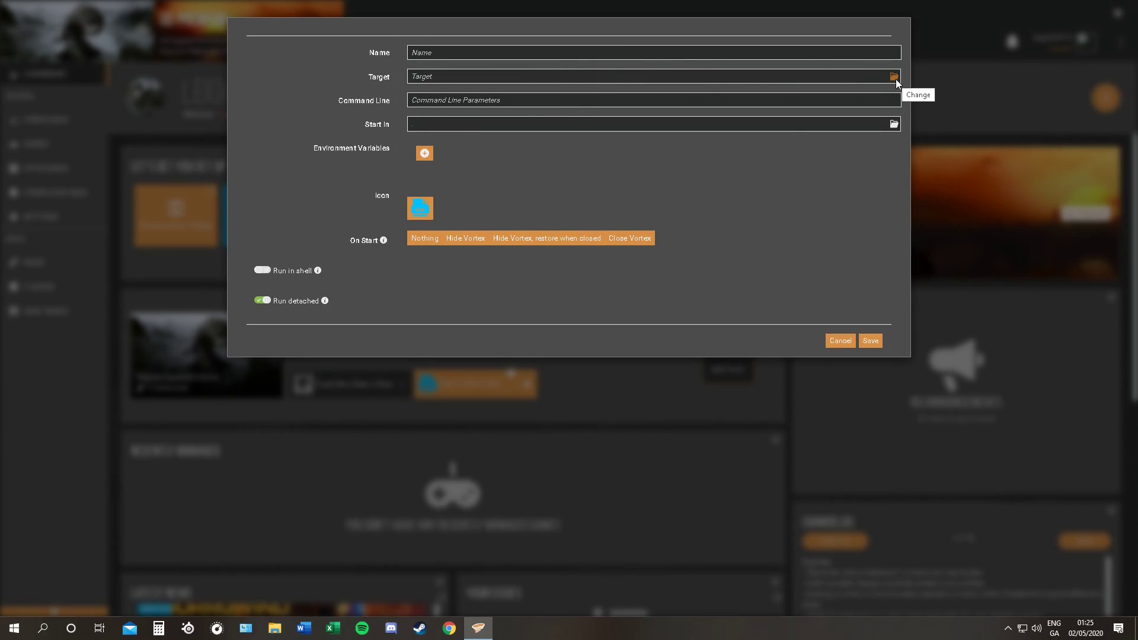
pyautogui.click(894, 76)
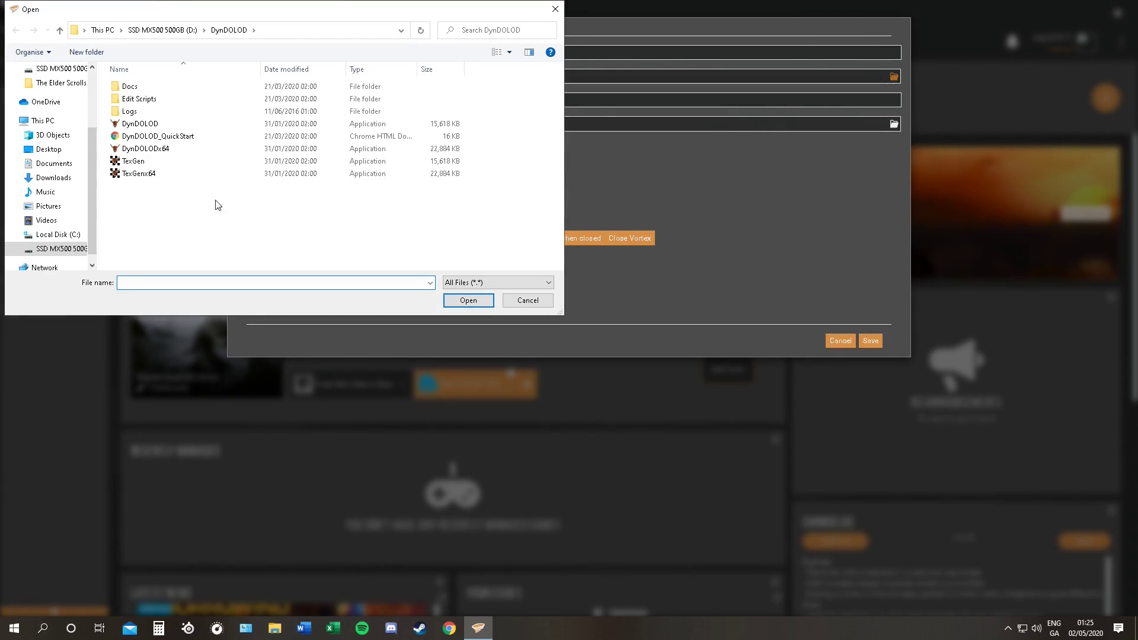
pyautogui.click(138, 173)
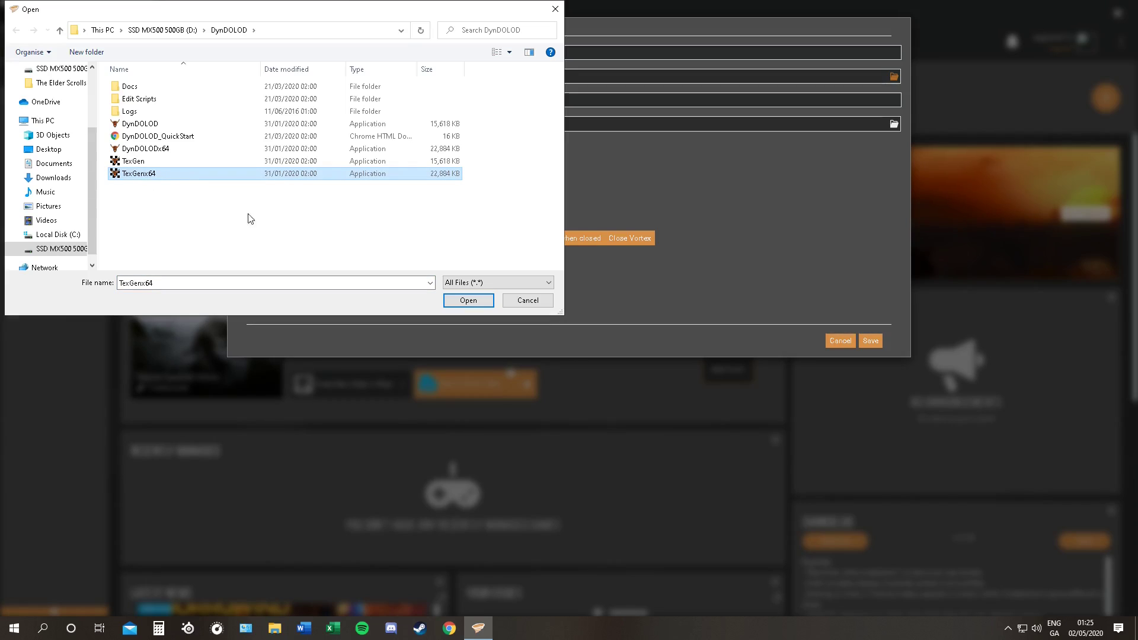
pyautogui.click(468, 300)
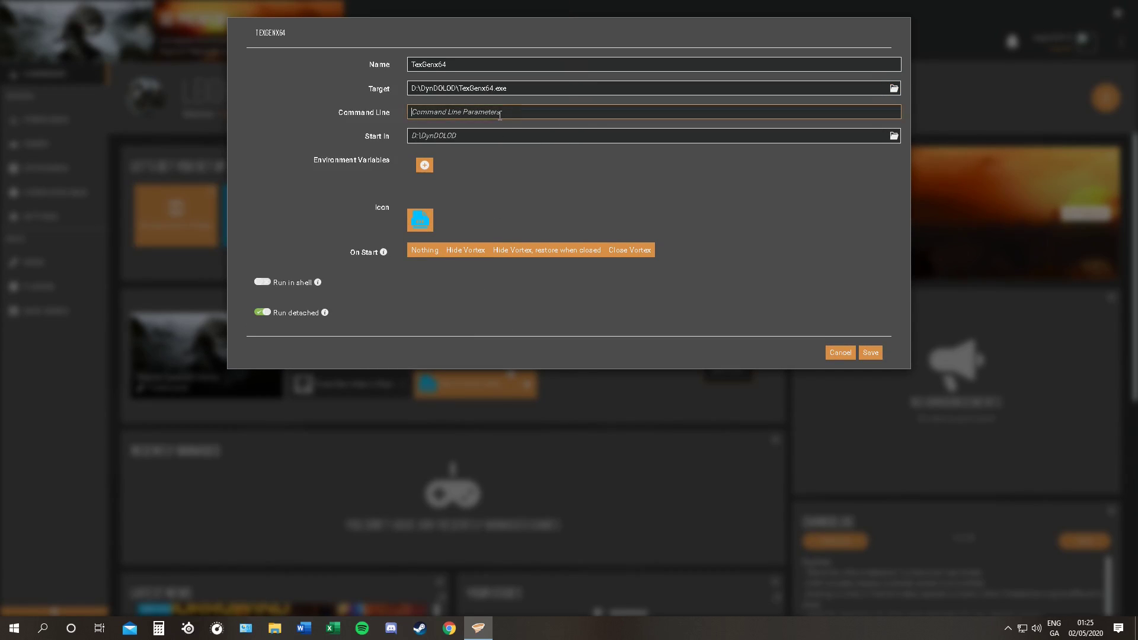
pyautogui.write('-s')
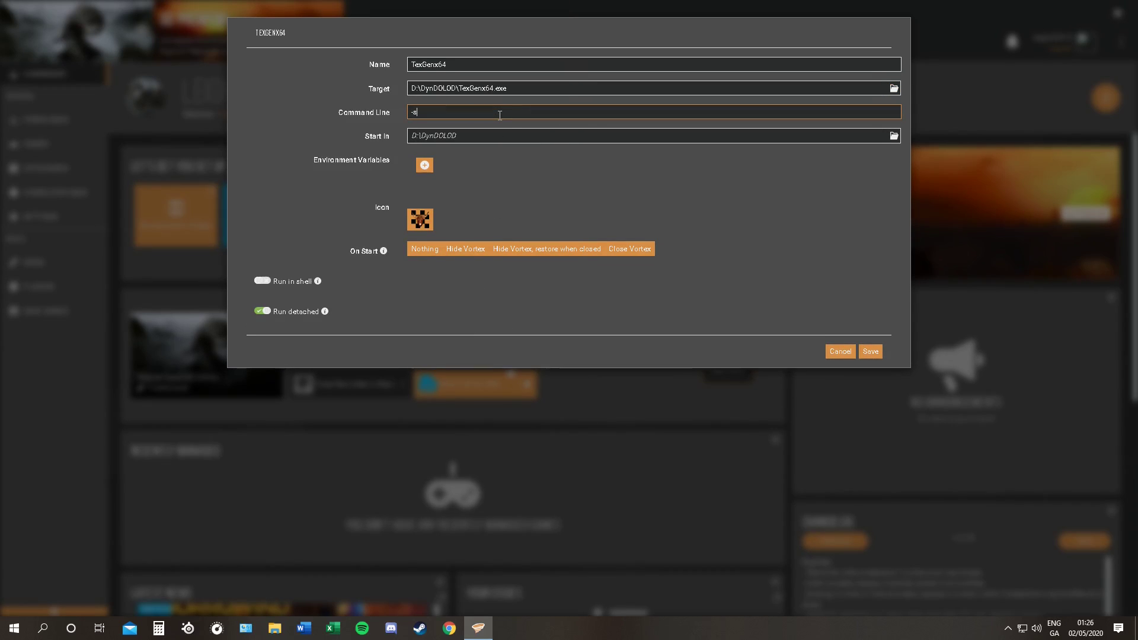
pyautogui.write('se')
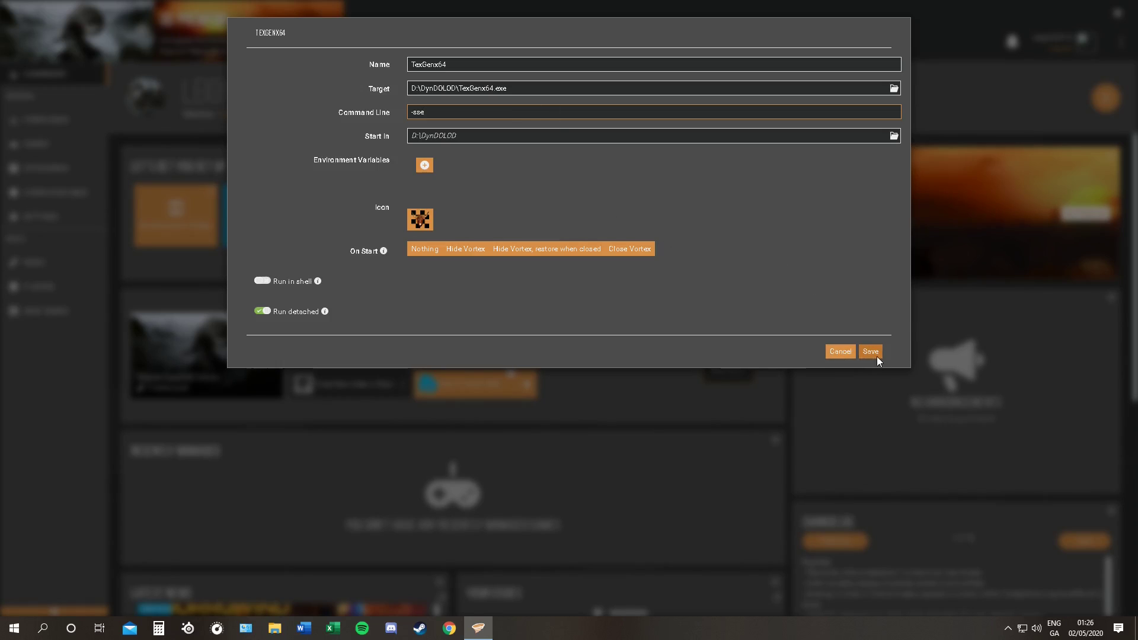
pyautogui.click(870, 351)
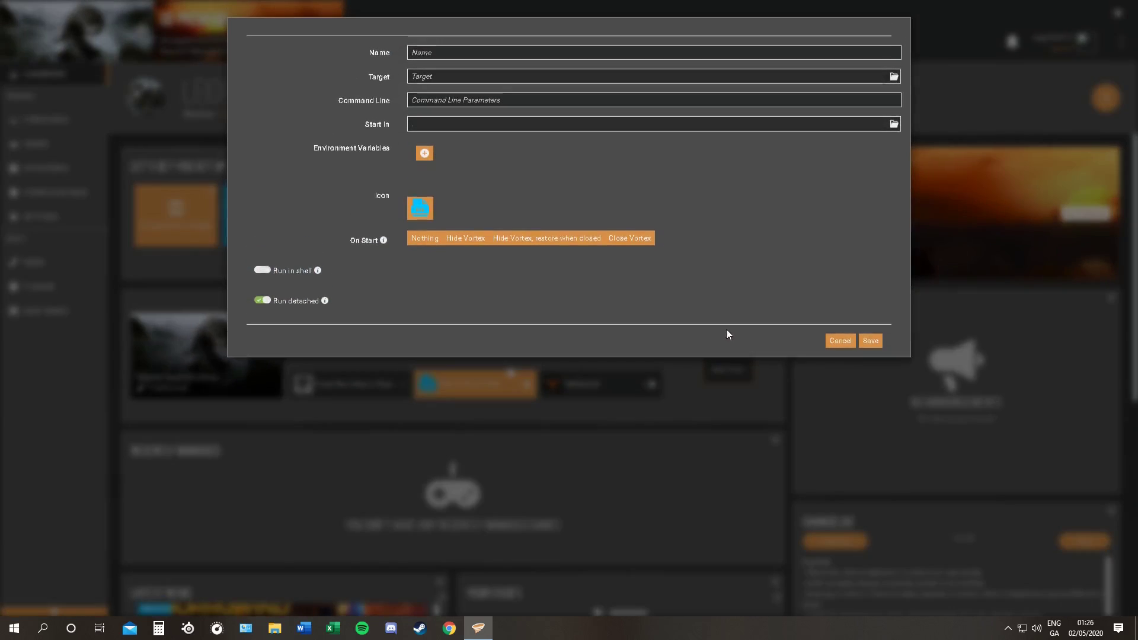
# Add DynDOLODx64.exe as a second dashboard tool with the -sse argument
pyautogui.click(893, 76)
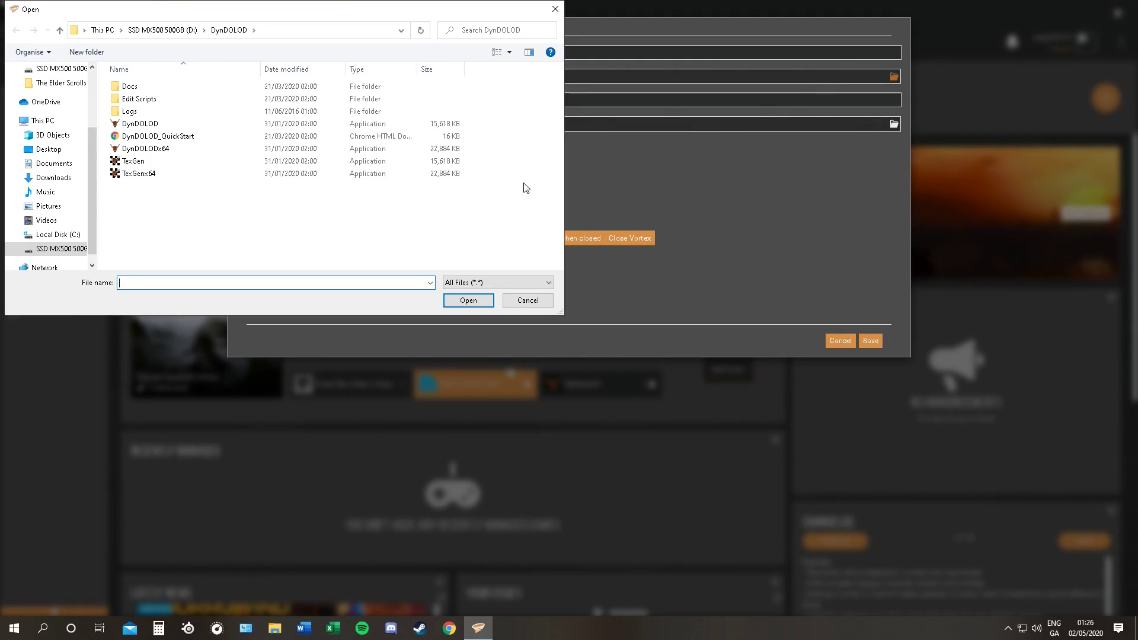
pyautogui.click(144, 149)
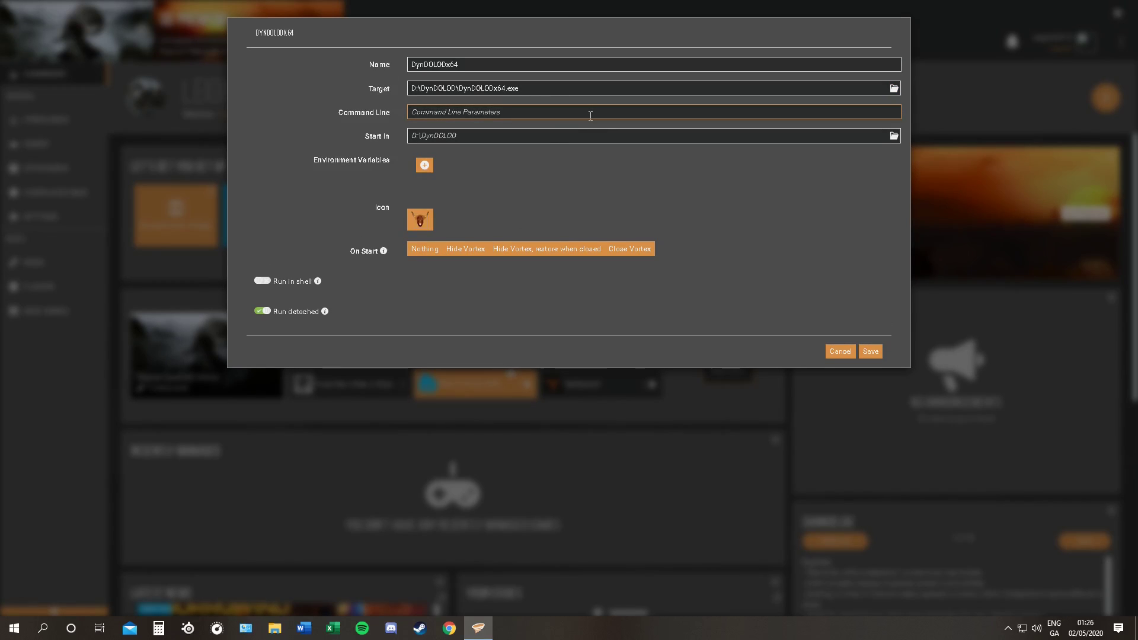
pyautogui.write('-sse')
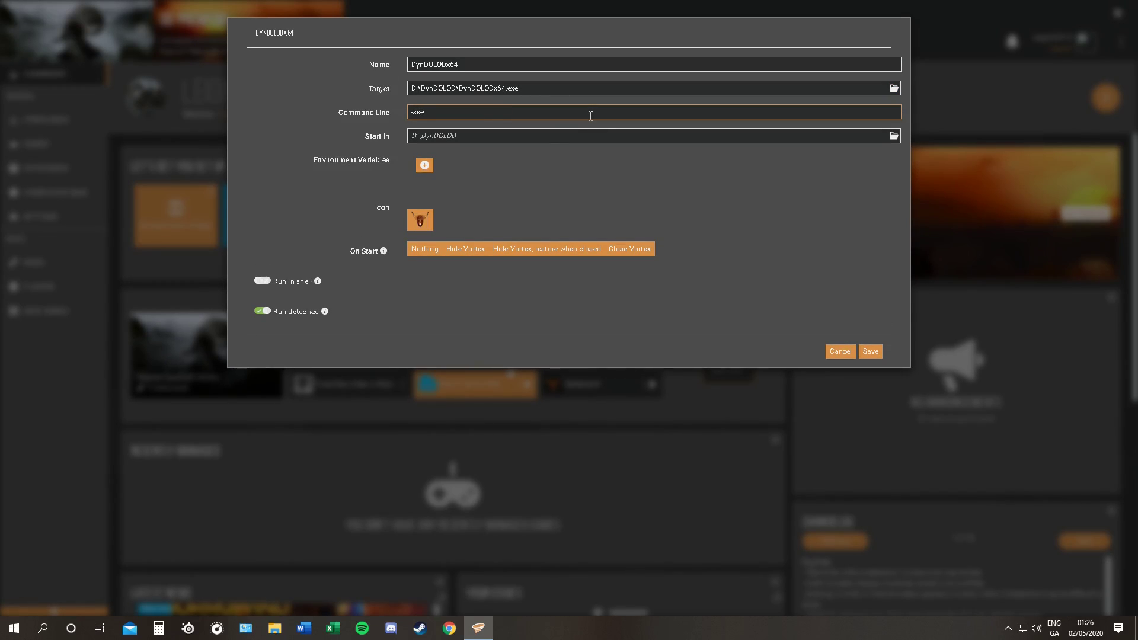
pyautogui.click(869, 351)
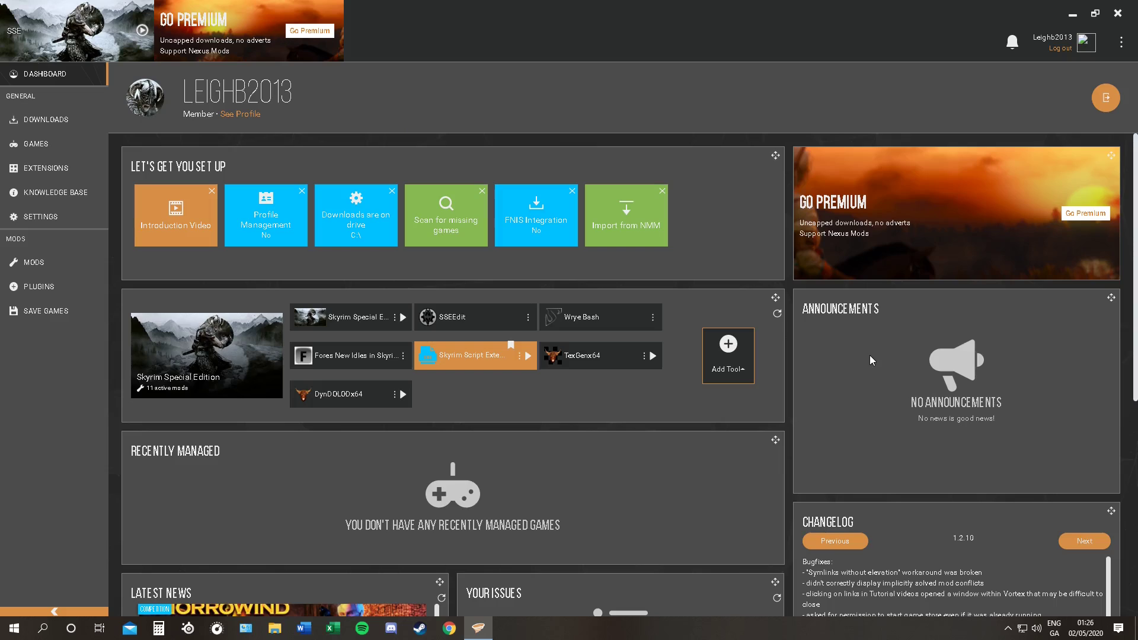
pyautogui.moveTo(464, 410)
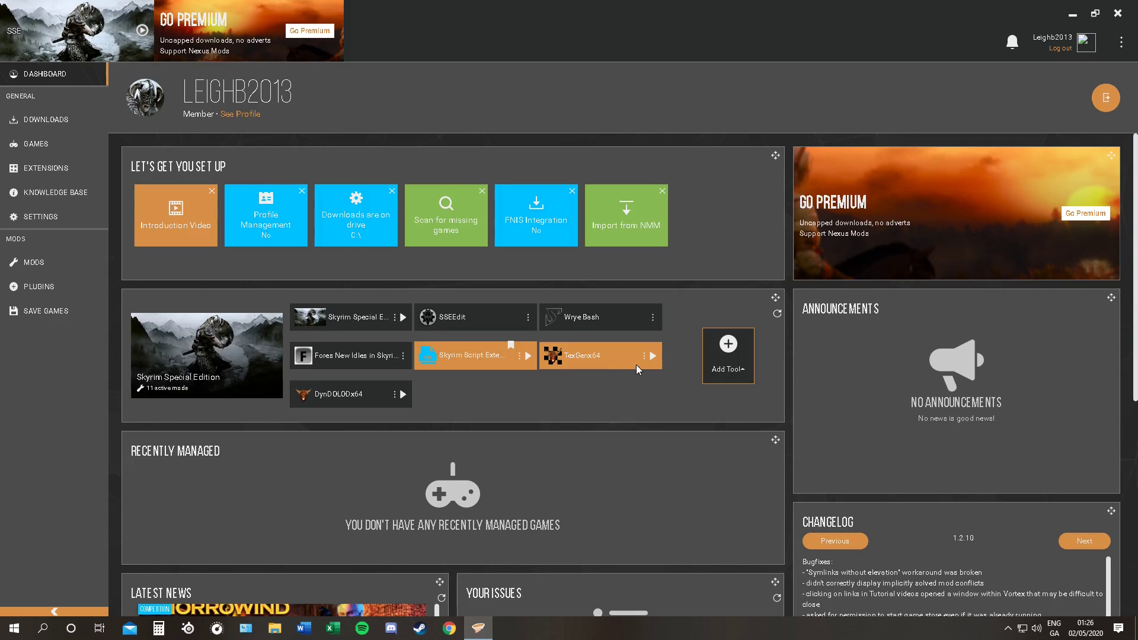
pyautogui.moveTo(651, 355)
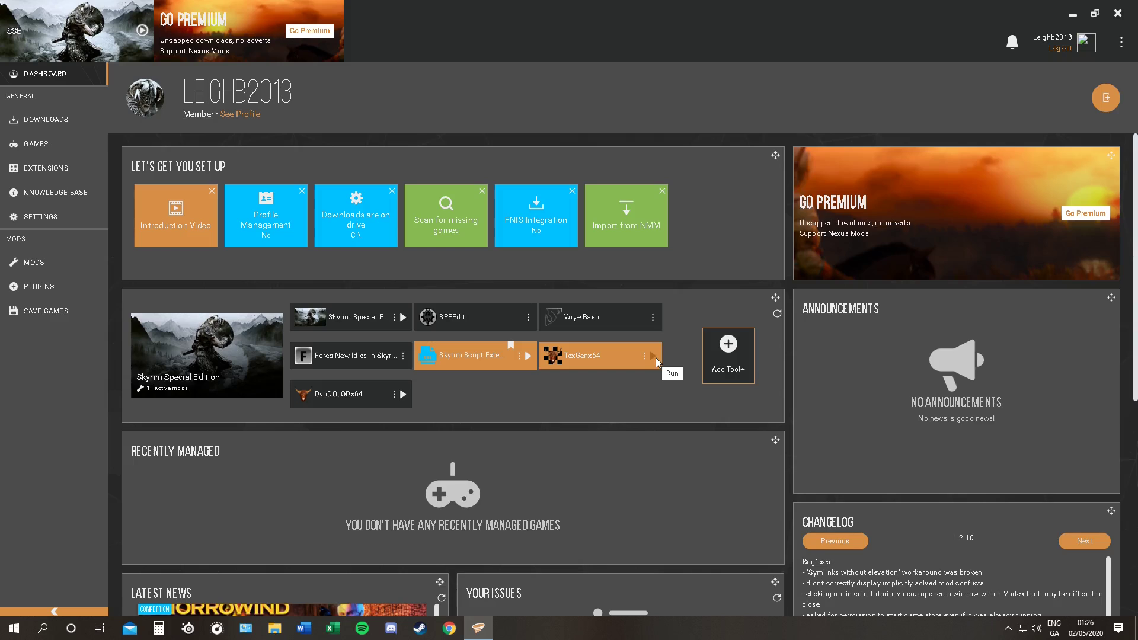
pyautogui.moveTo(141, 285)
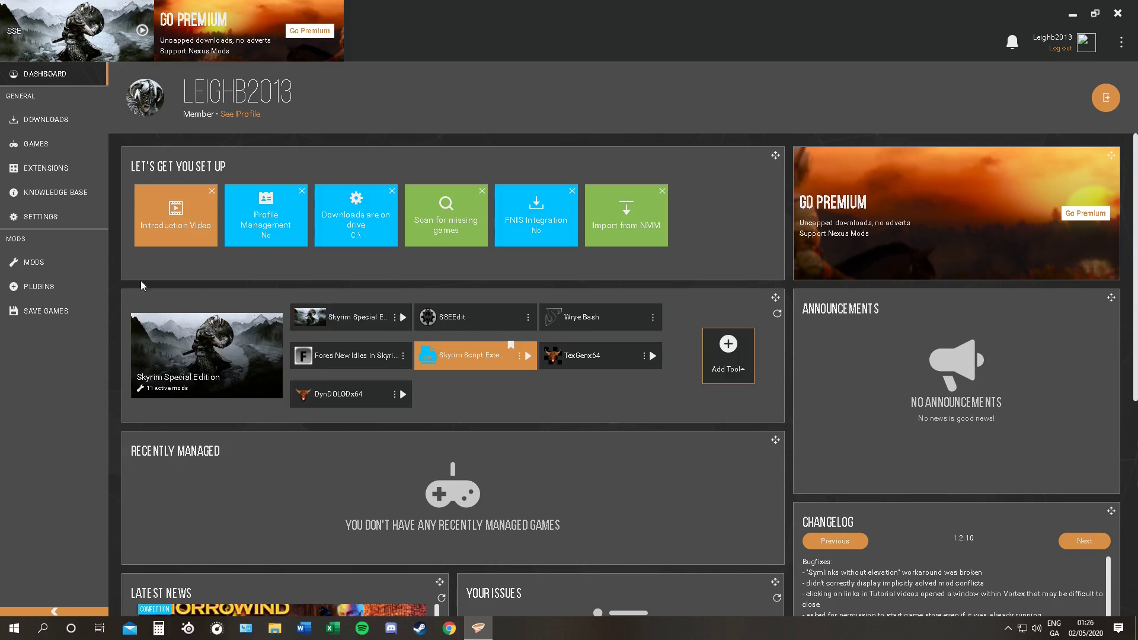
# Look over the installed mods list and return to the dashboard with TexGen launched for Skyrim SE
pyautogui.click(33, 262)
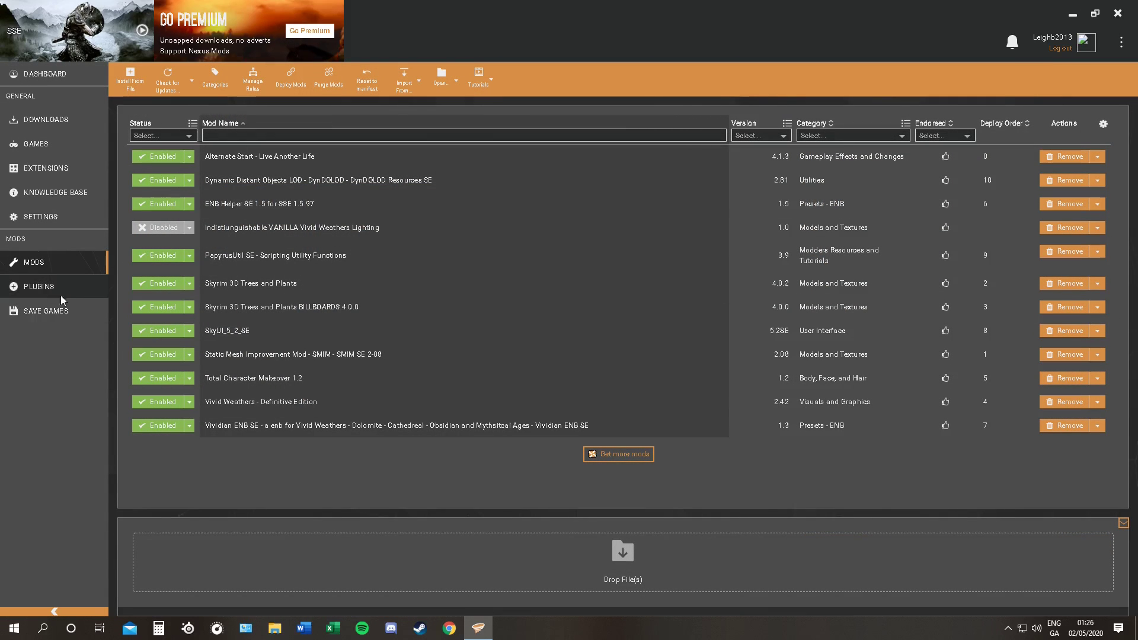
pyautogui.moveTo(46, 73)
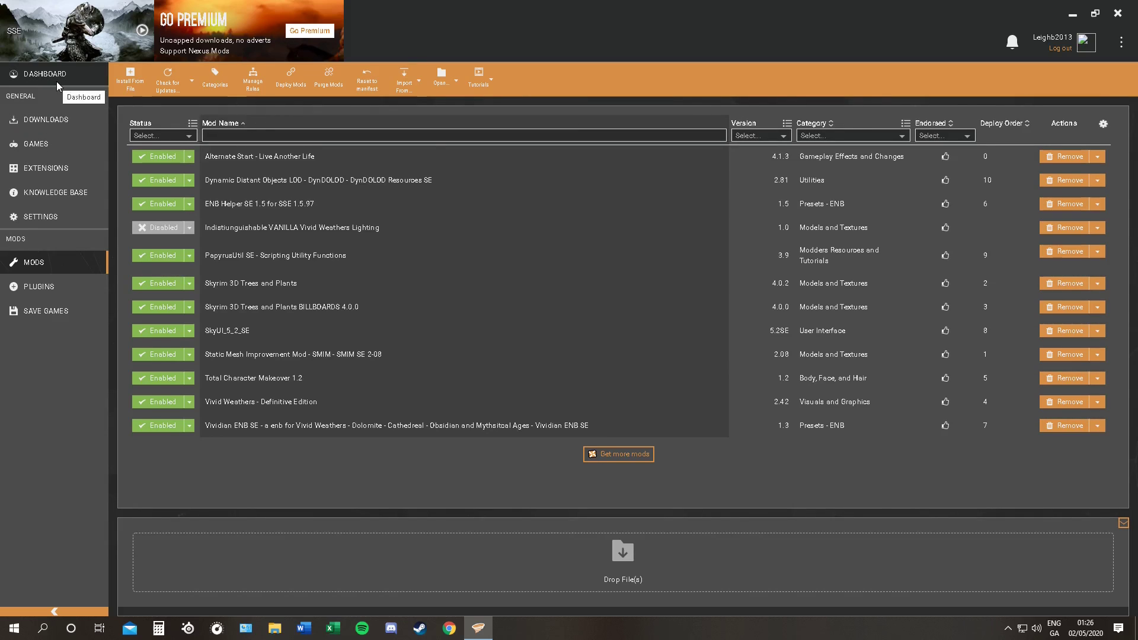
pyautogui.click(43, 73)
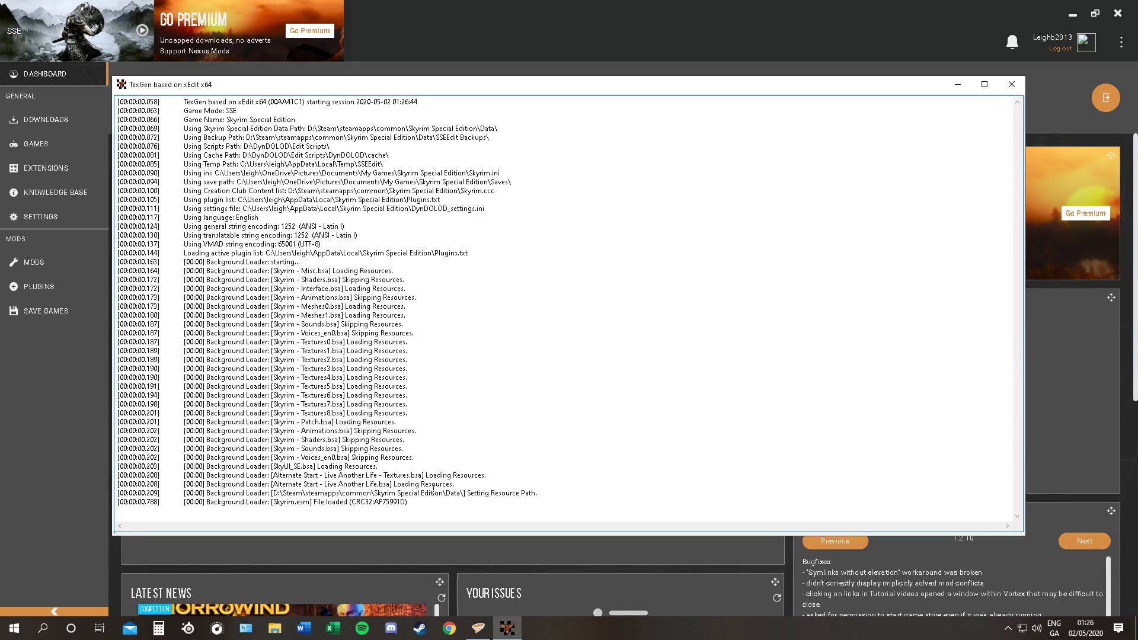
# Generate LOD textures at size 512 into TexGen_Output and exit TexGen when finished
pyautogui.scroll(-3)
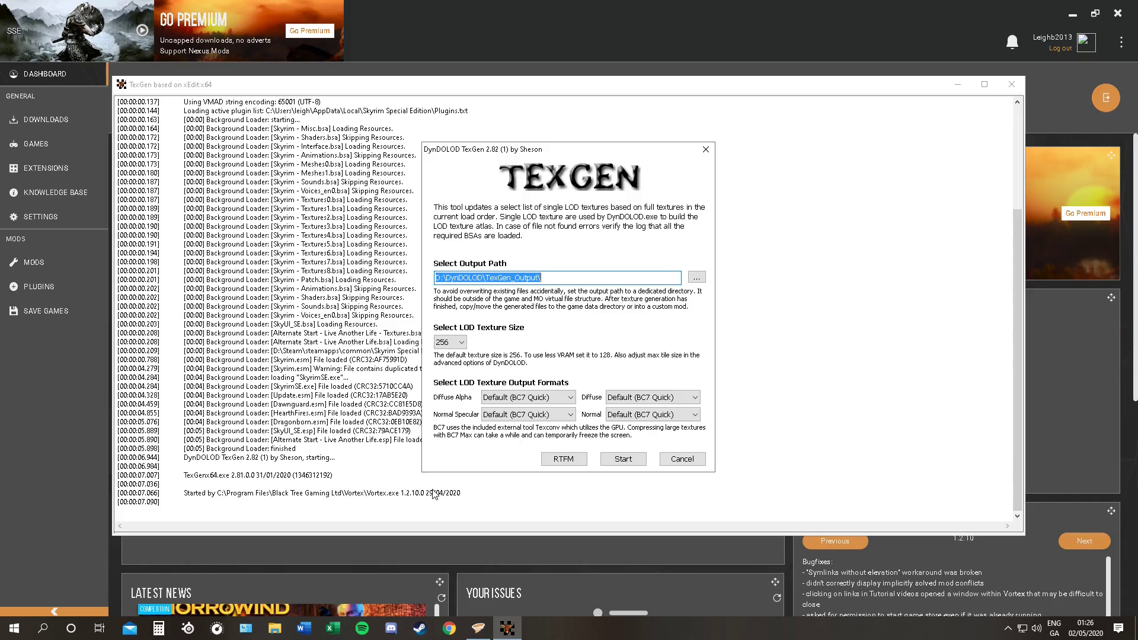
pyautogui.moveTo(478, 383)
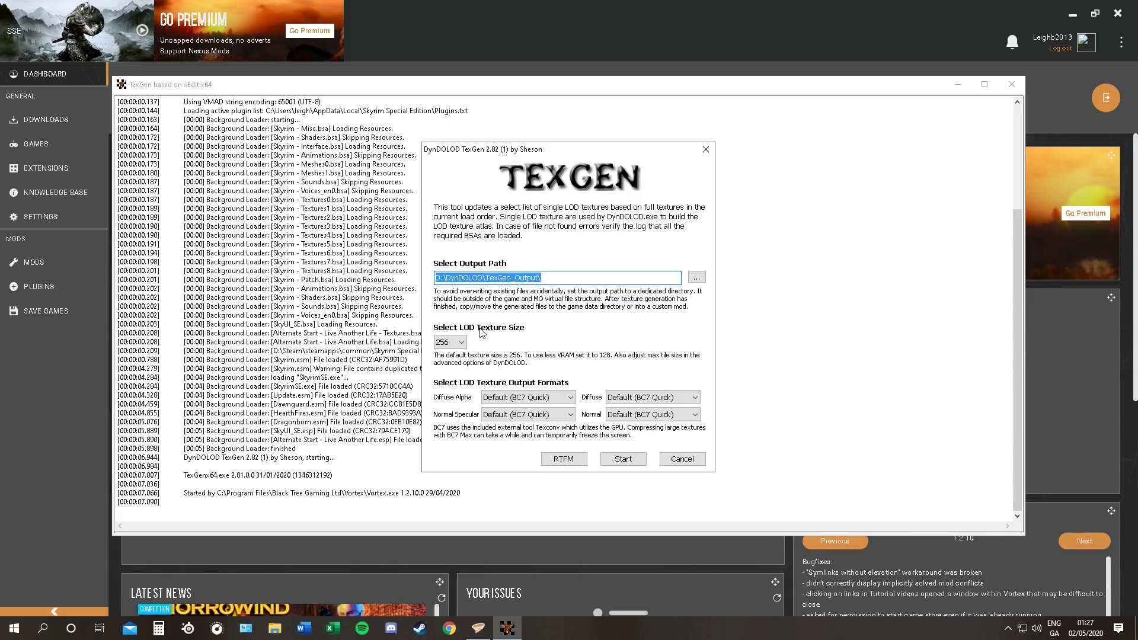
pyautogui.click(461, 341)
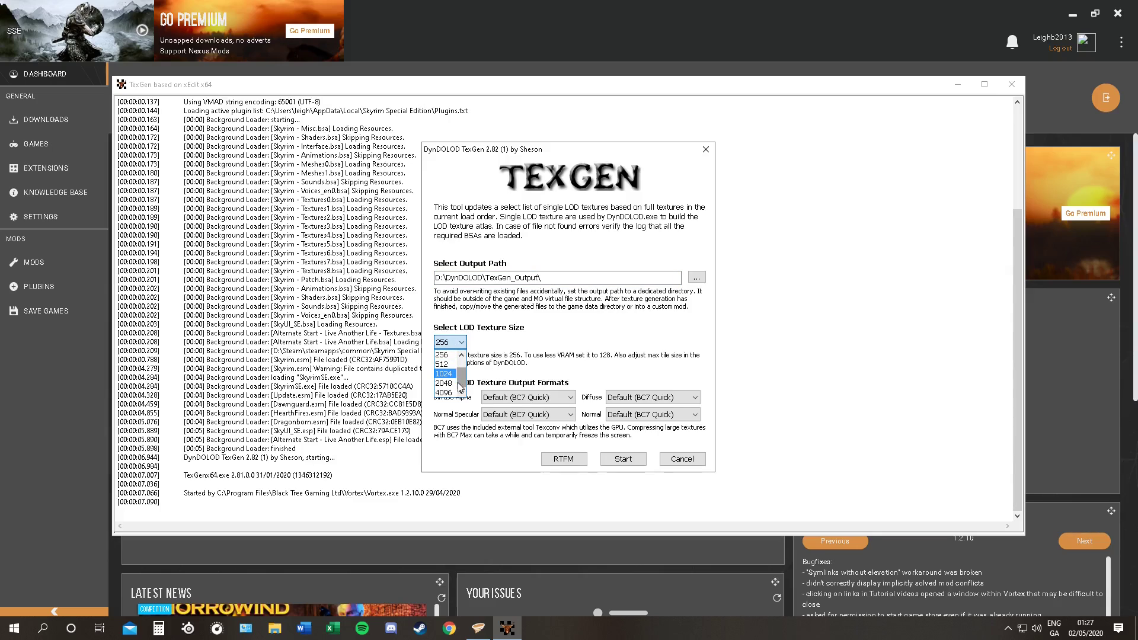
pyautogui.moveTo(443, 383)
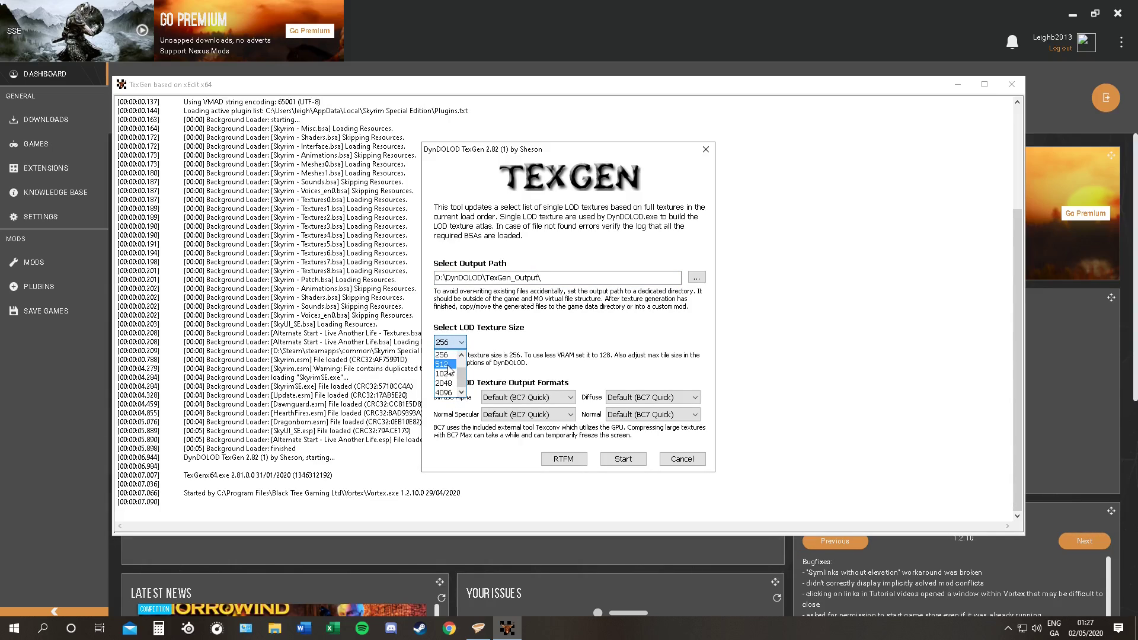
pyautogui.click(443, 364)
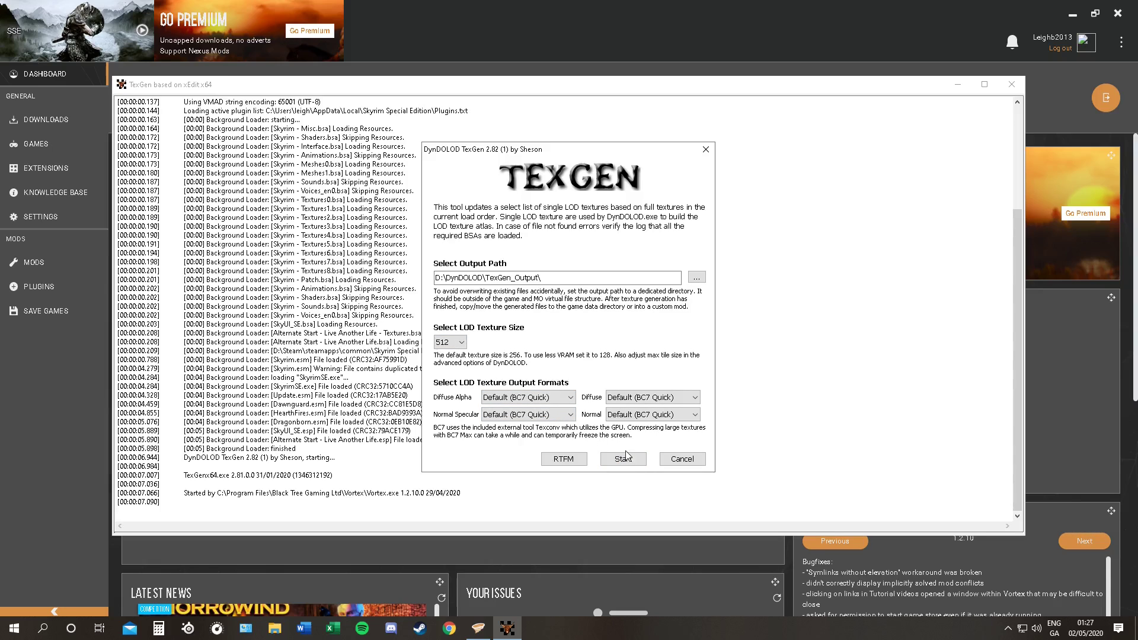
pyautogui.click(623, 458)
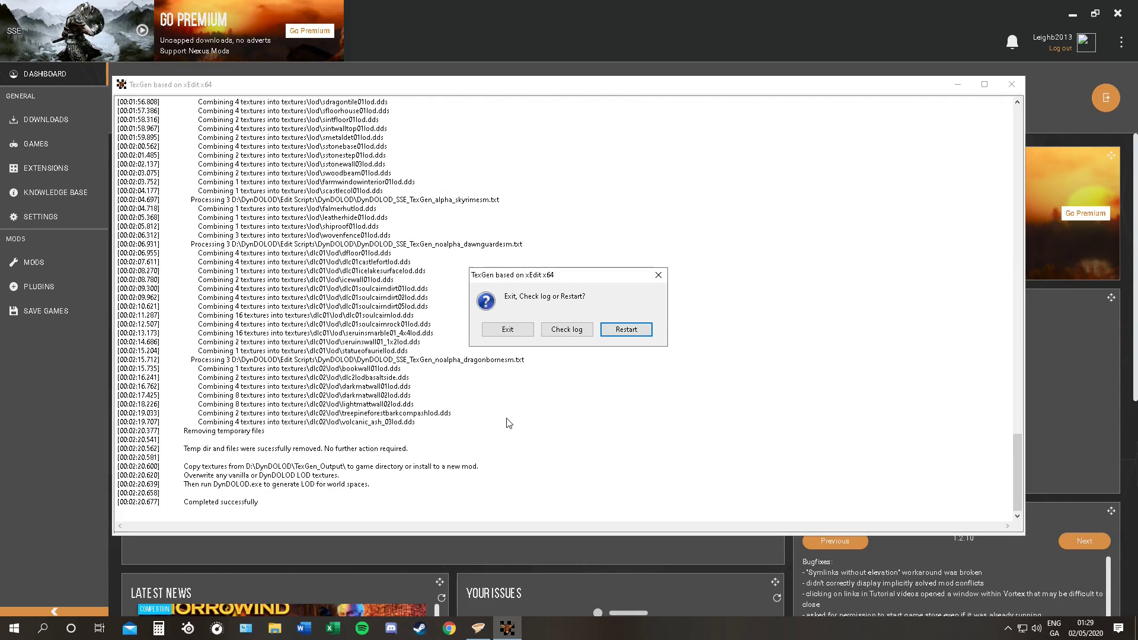
pyautogui.click(625, 328)
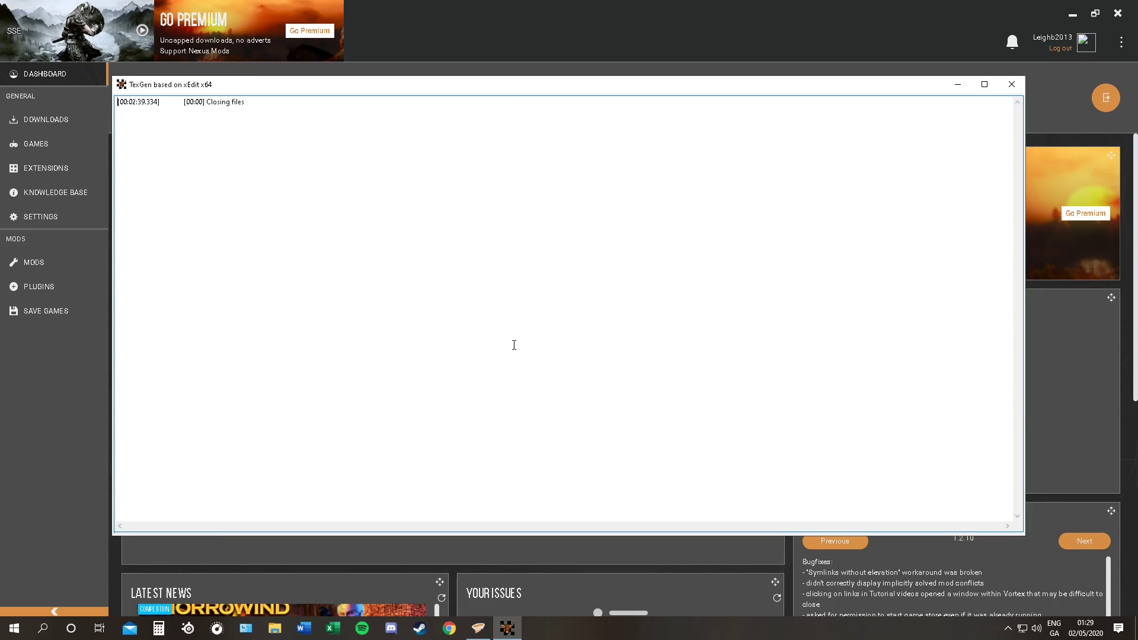
pyautogui.click(1009, 84)
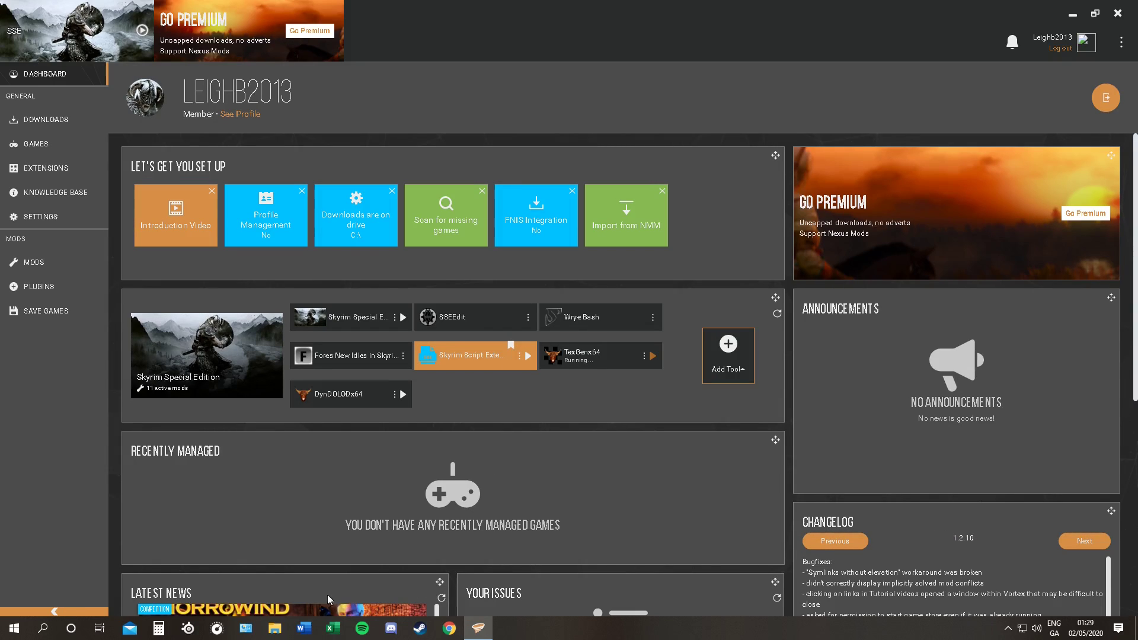
# Browse to D:\DynDOLOD\TexGen_Output and bring up the context menu of the textures folder
pyautogui.click(274, 628)
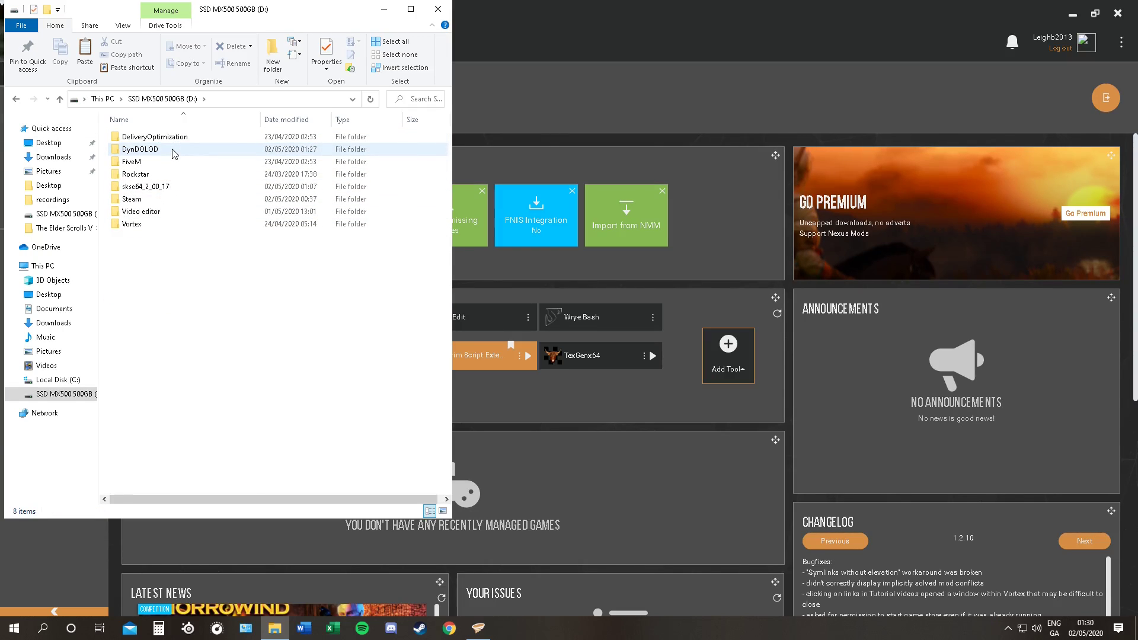
pyautogui.doubleClick(140, 149)
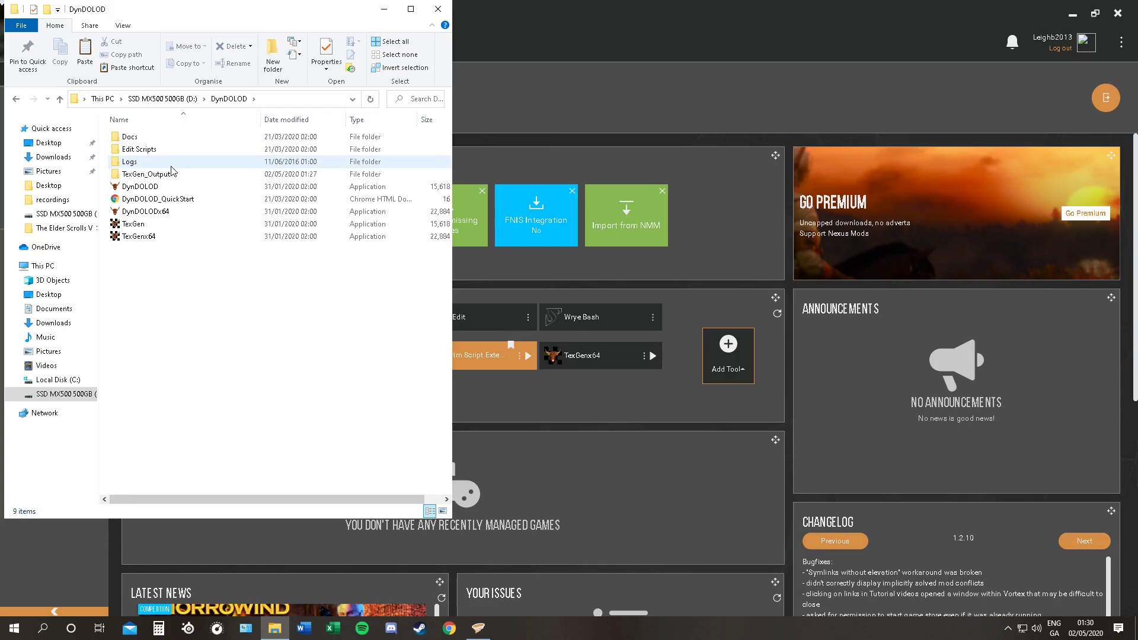
pyautogui.doubleClick(152, 174)
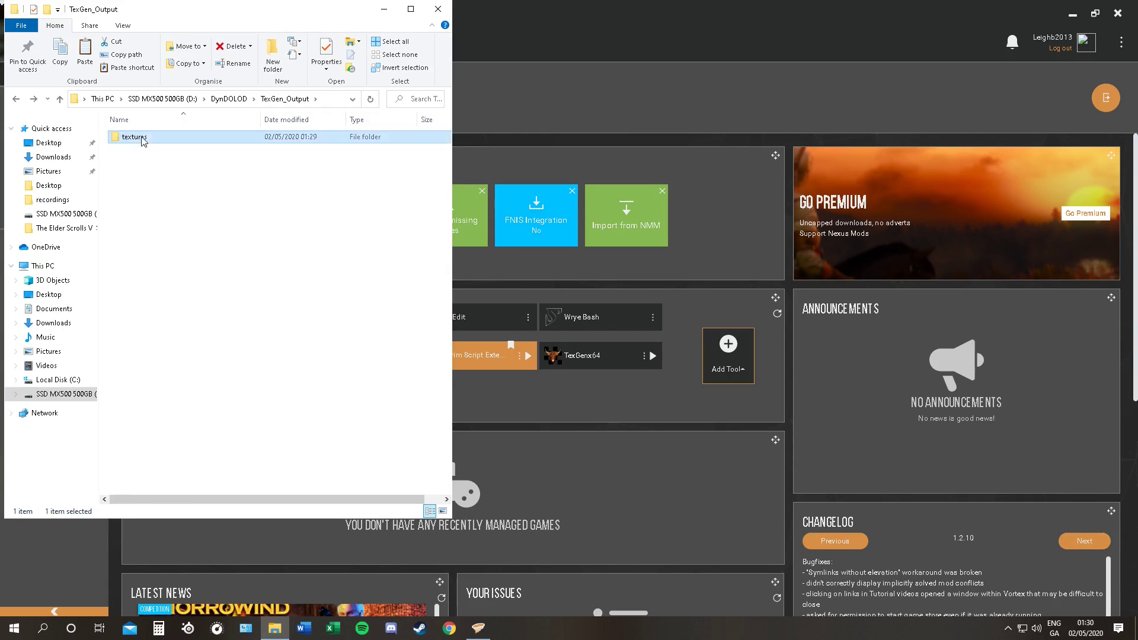
pyautogui.rightClick(134, 137)
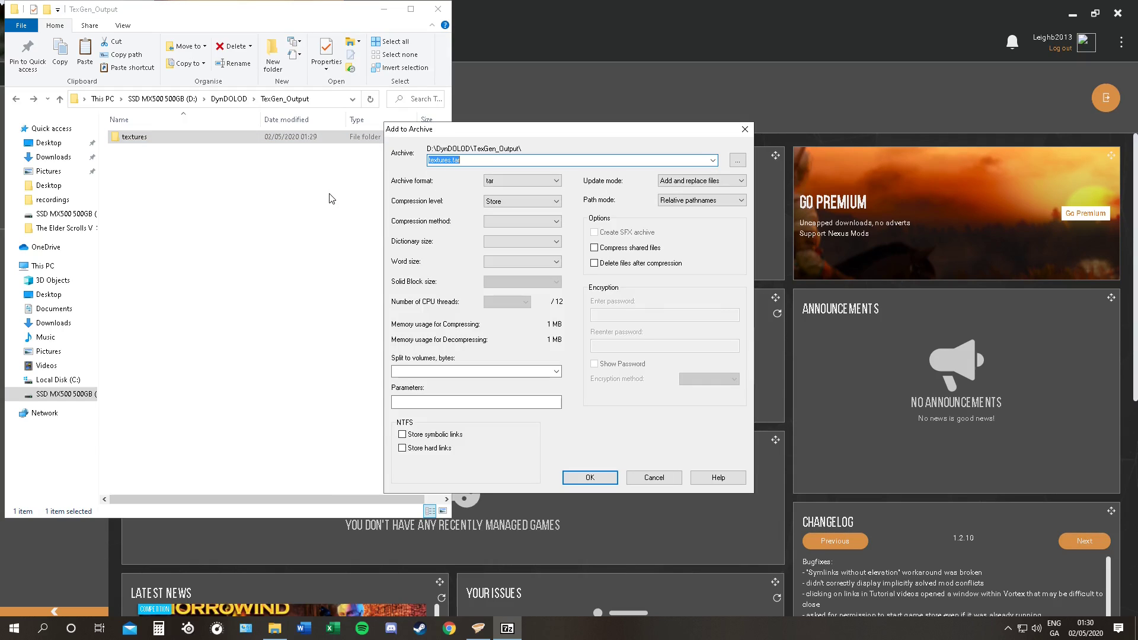
pyautogui.moveTo(390, 259)
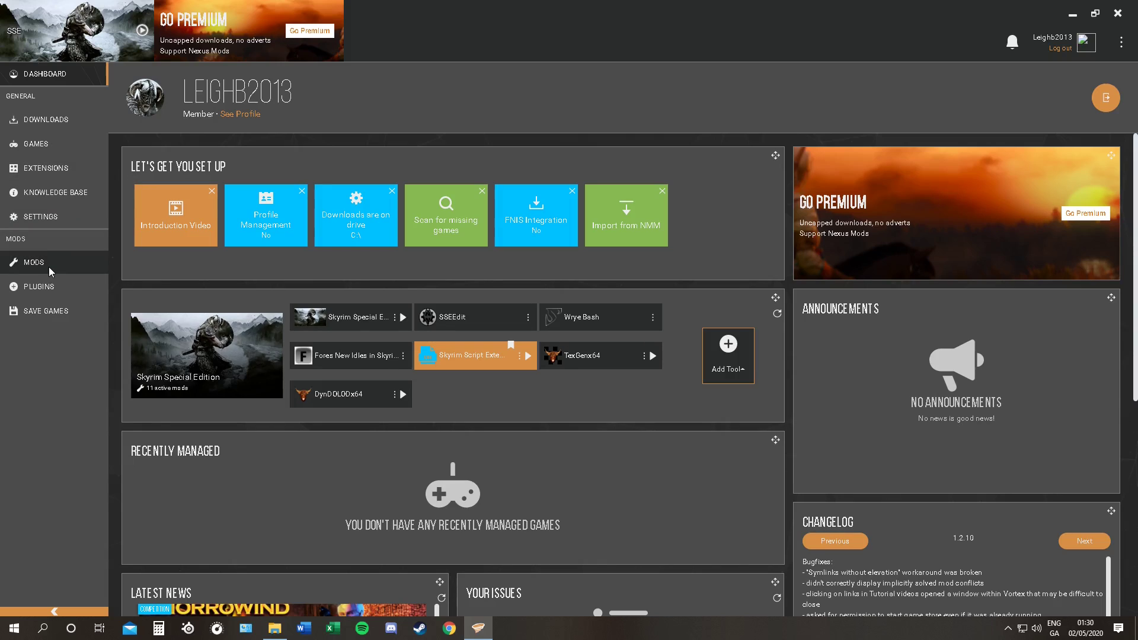
pyautogui.moveTo(49, 271)
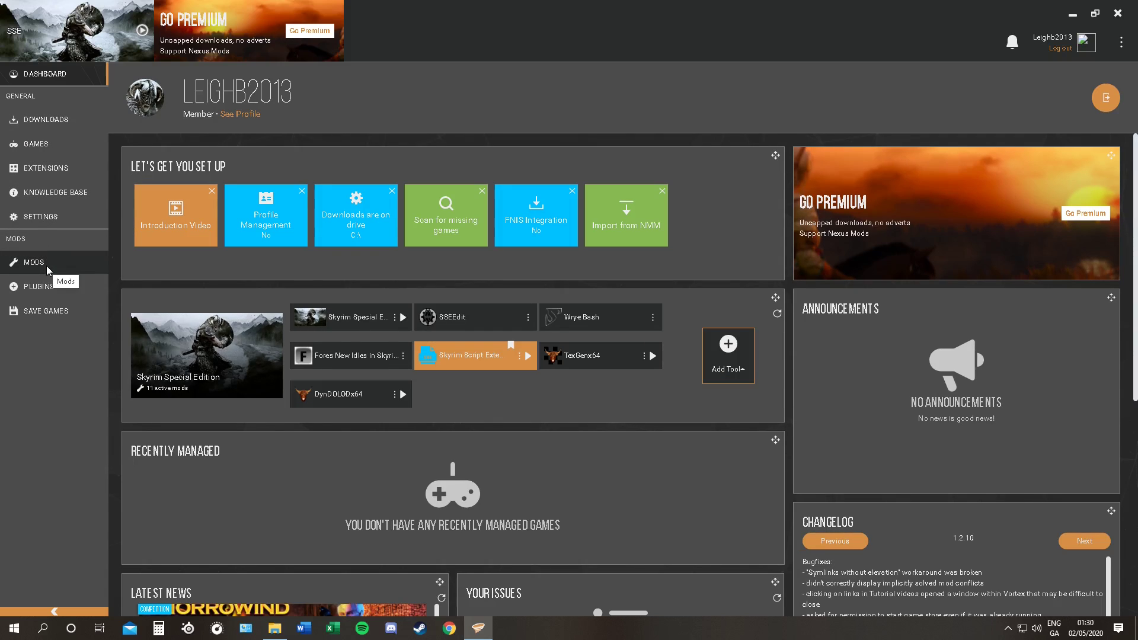
# Install textures.tar from TexGen_Output as a Vortex mod, enable it, and return to the dashboard
pyautogui.click(33, 262)
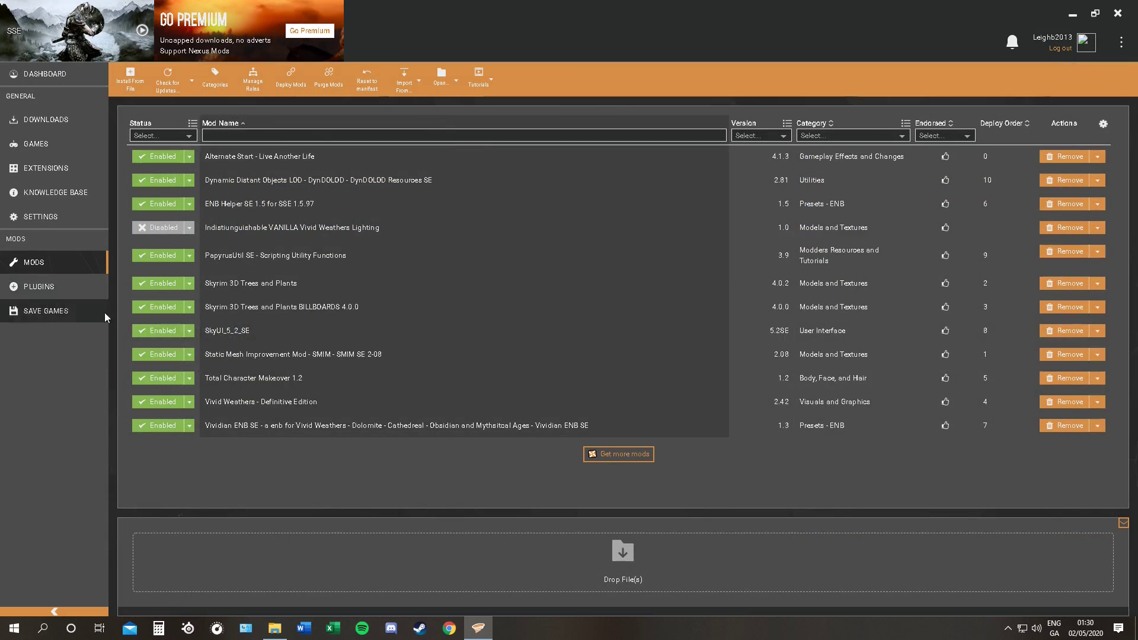
pyautogui.moveTo(632, 579)
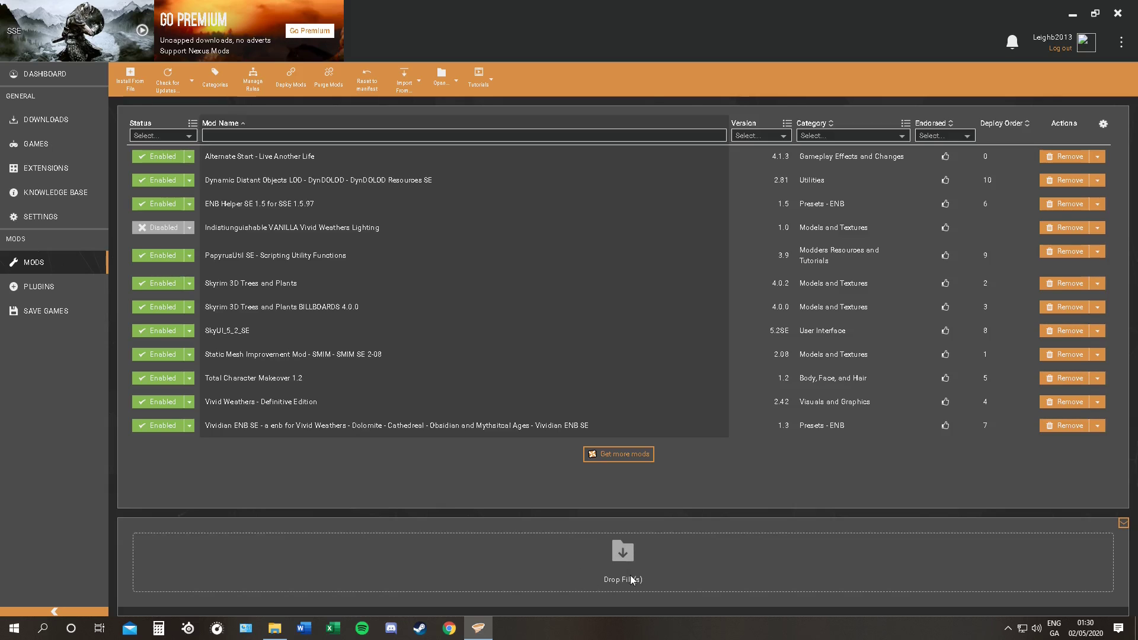
pyautogui.click(273, 628)
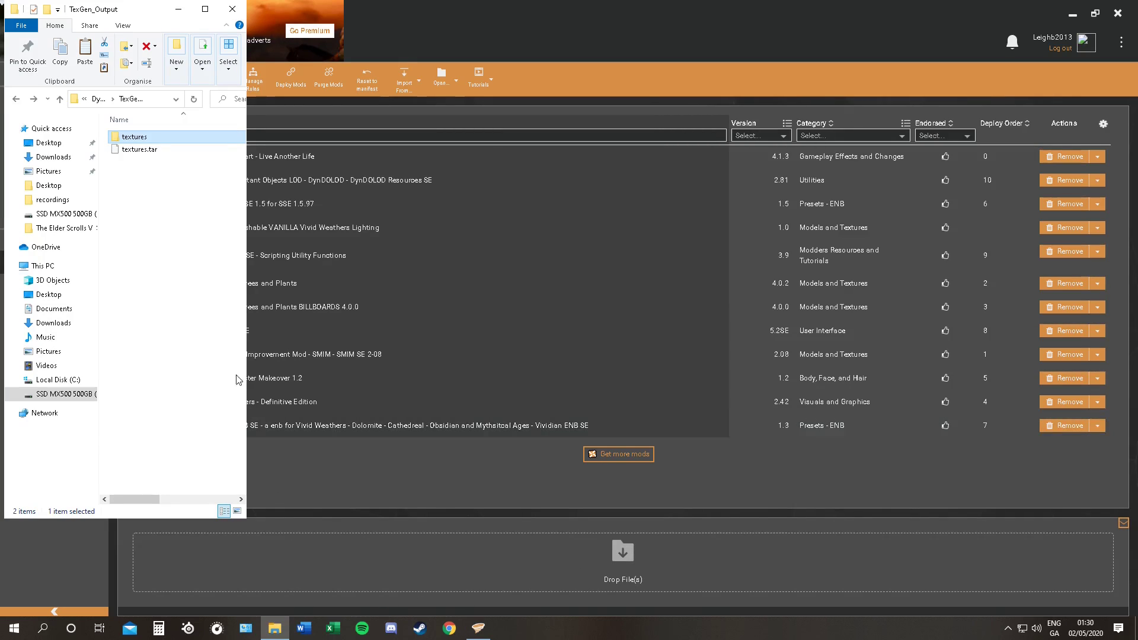
pyautogui.click(140, 149)
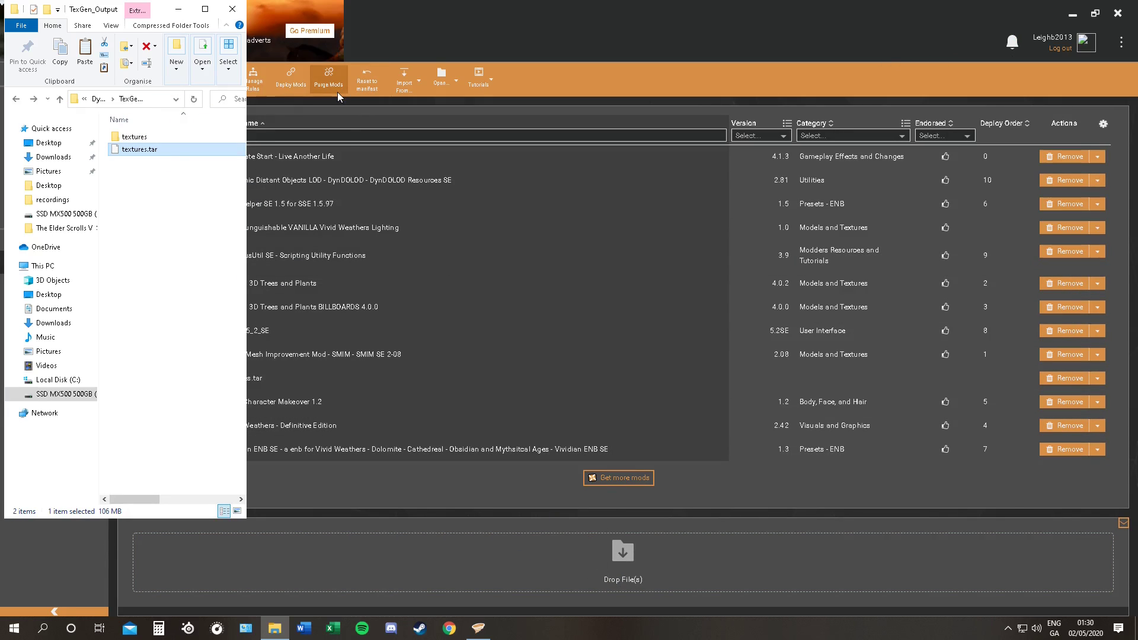
pyautogui.moveTo(179, 10)
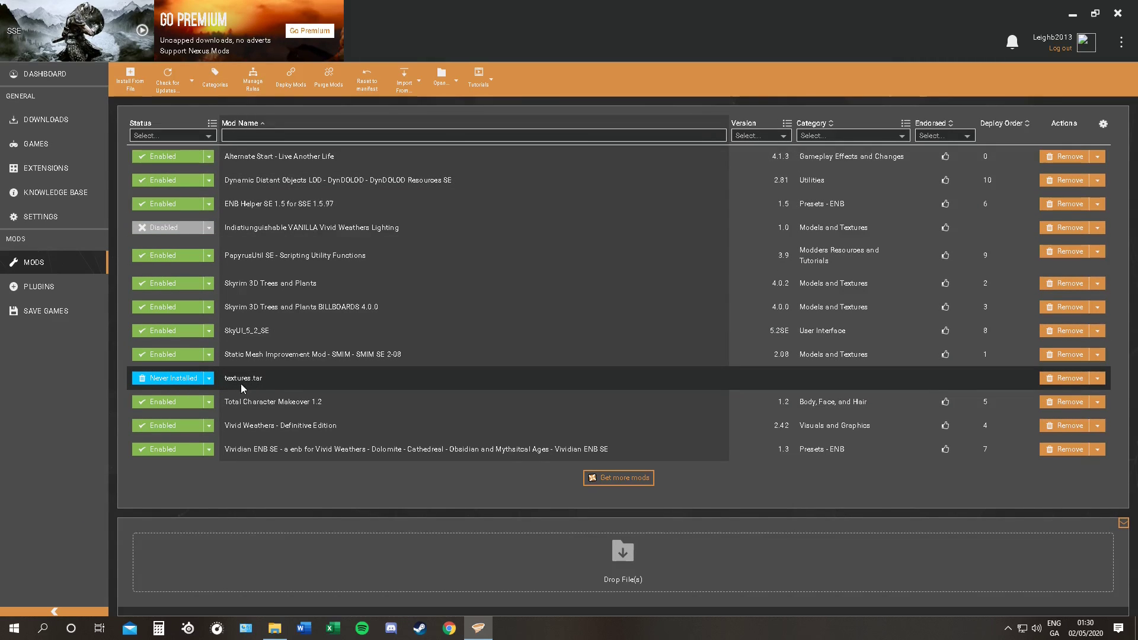
pyautogui.click(169, 378)
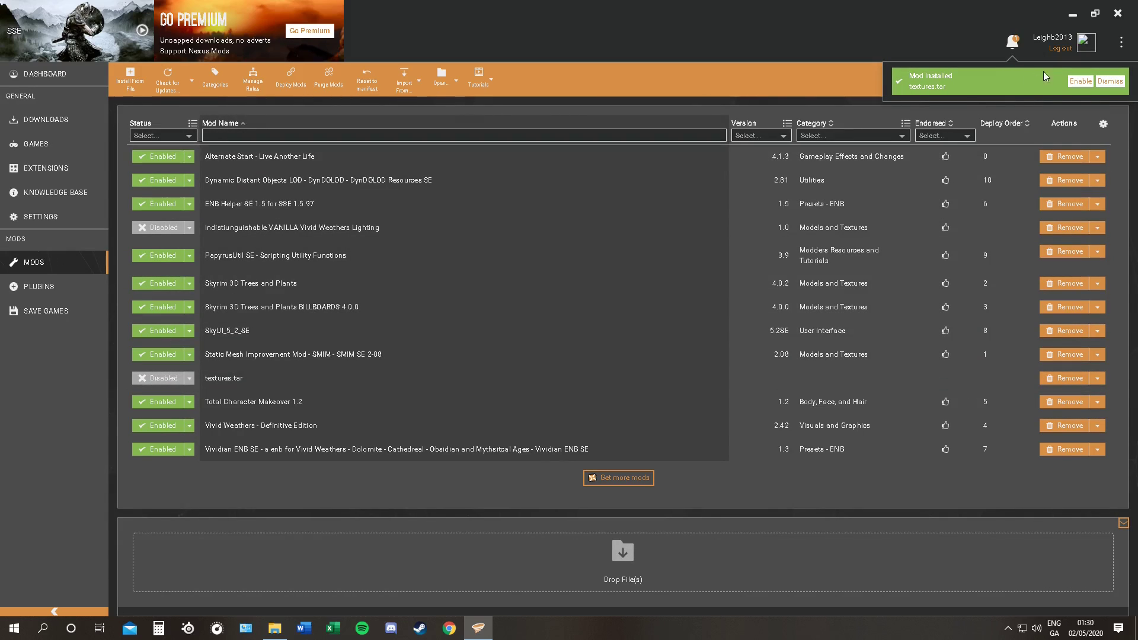
pyautogui.click(1079, 81)
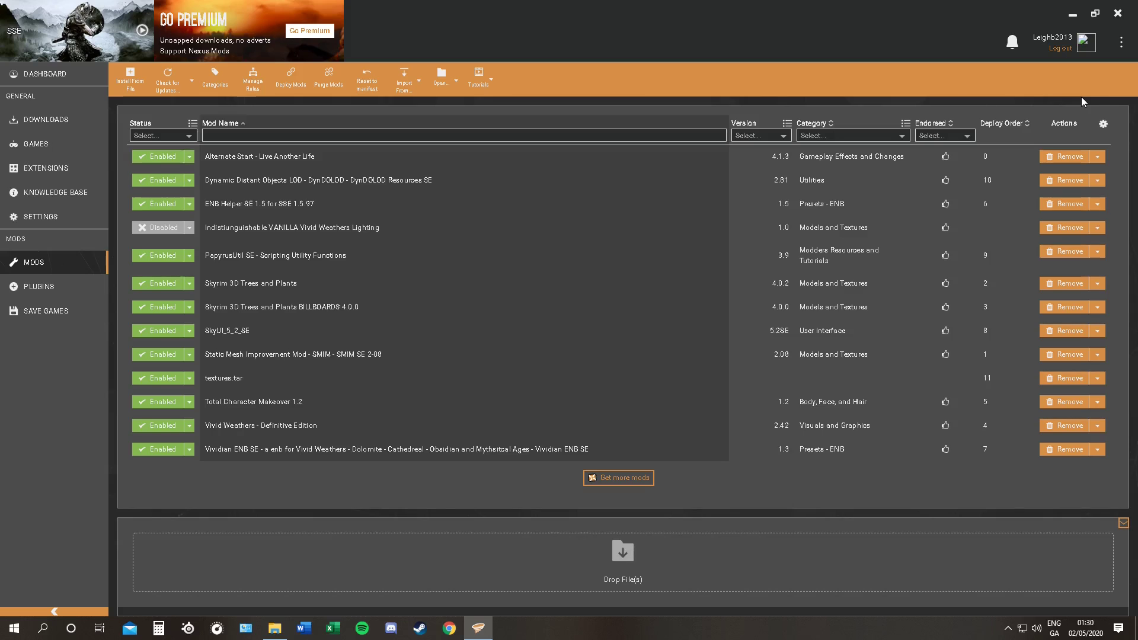
pyautogui.click(45, 74)
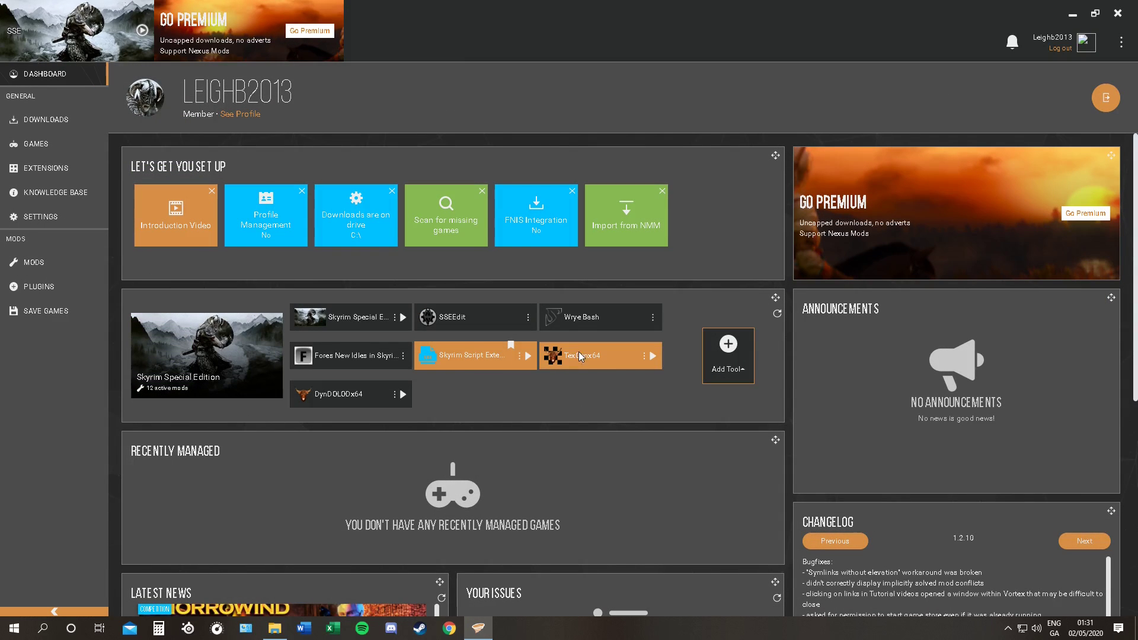
# Dismiss the DynDOLOD help notice and select every world in the worlds list
pyautogui.click(402, 394)
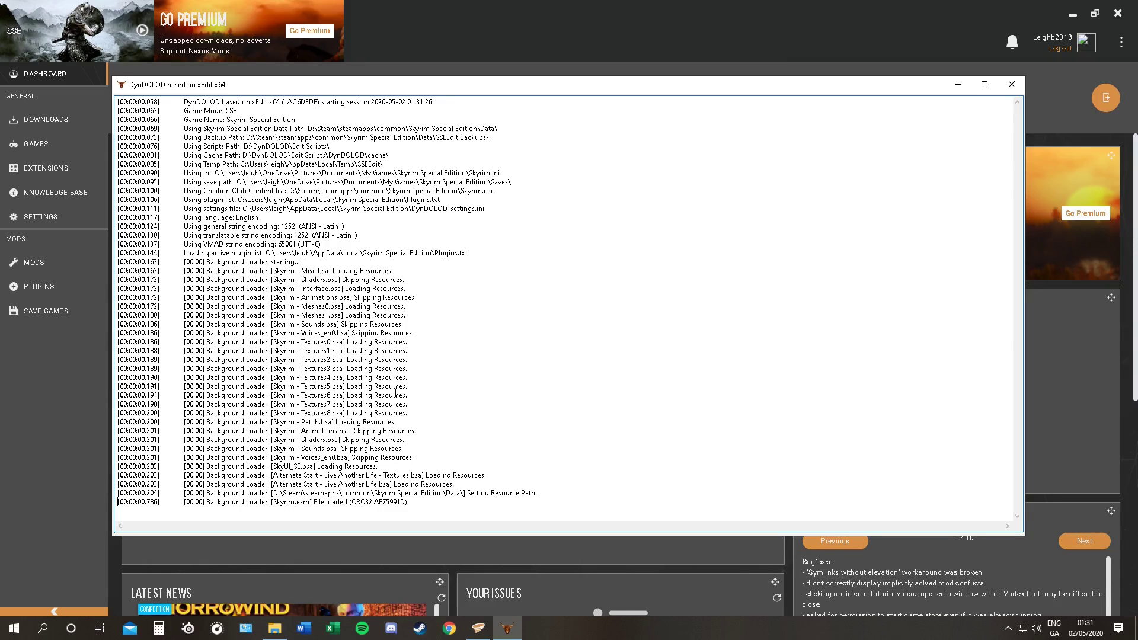
pyautogui.scroll(-3)
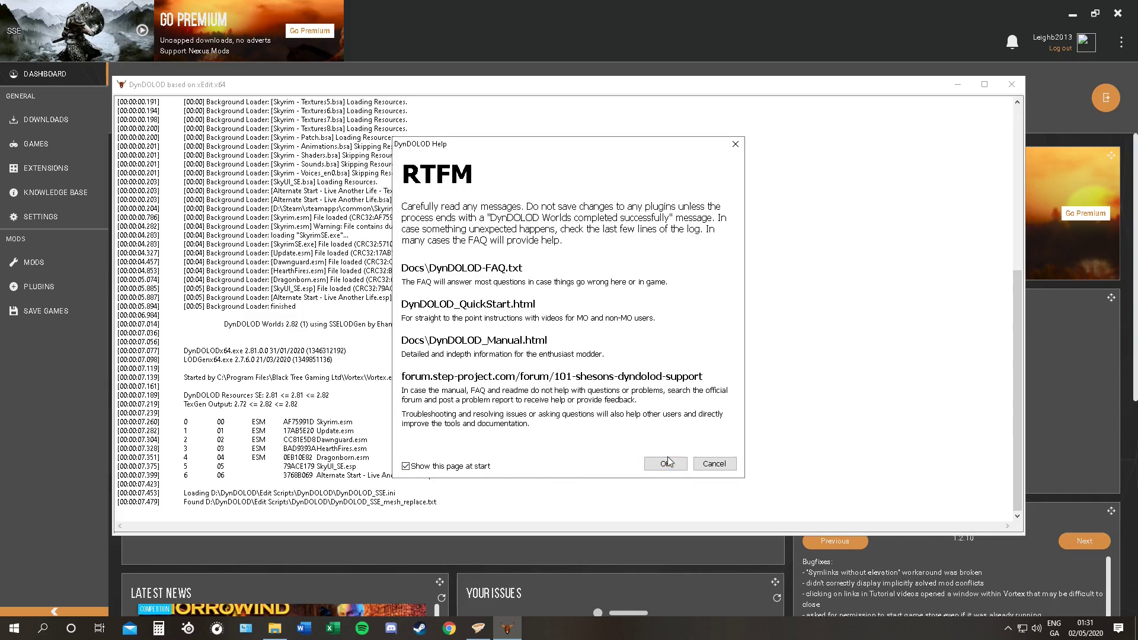
pyautogui.click(664, 463)
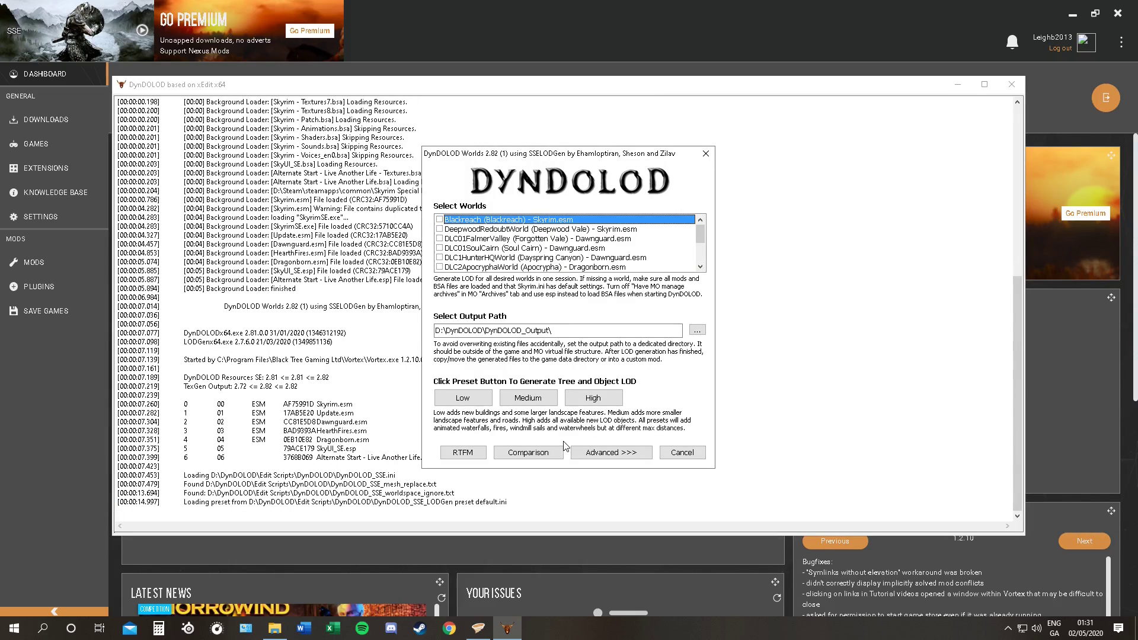
pyautogui.rightClick(526, 250)
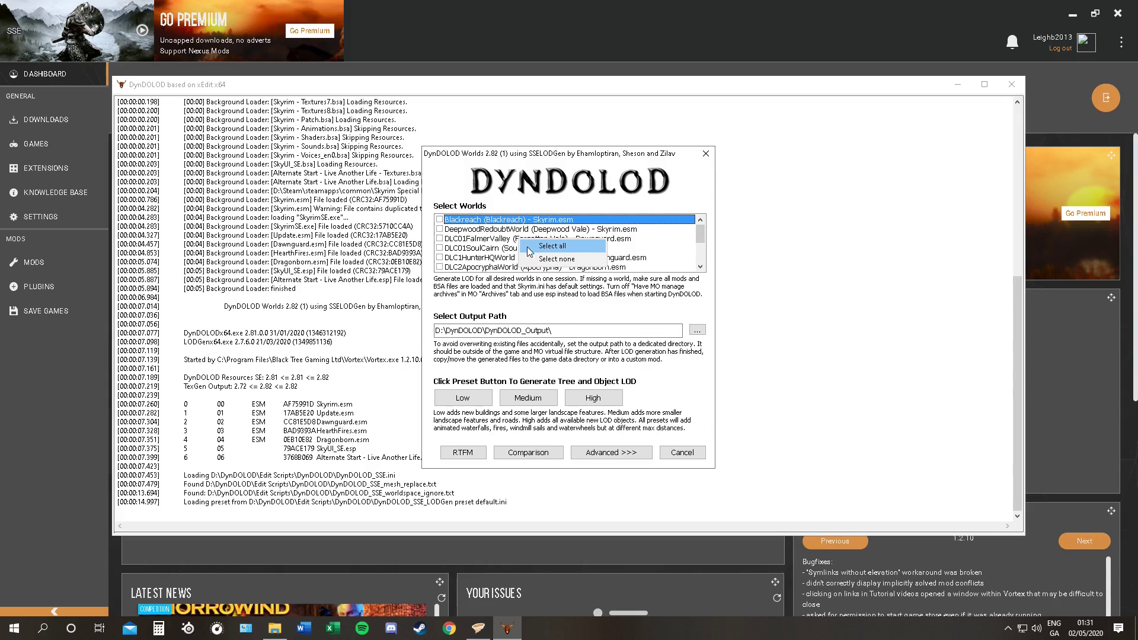
pyautogui.click(551, 245)
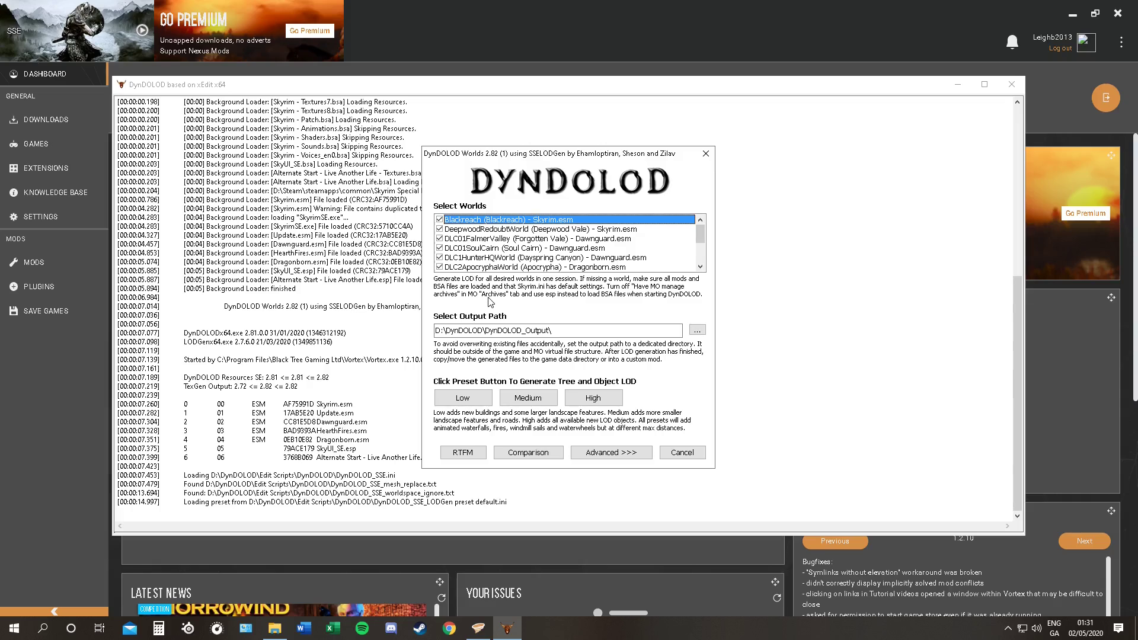
pyautogui.moveTo(534, 313)
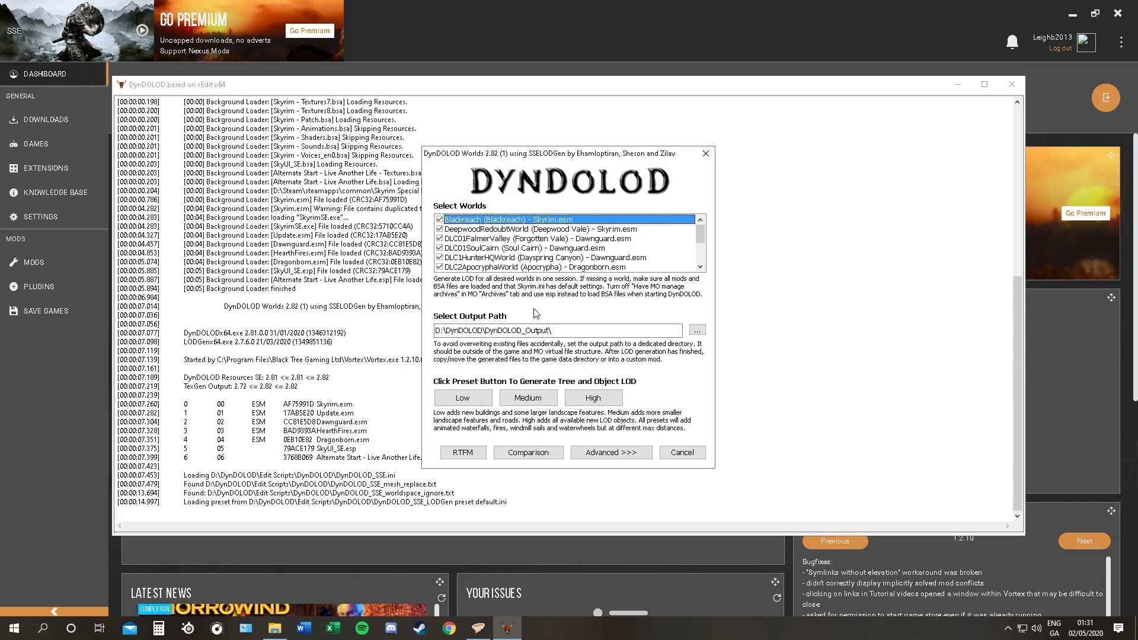
pyautogui.moveTo(442, 344)
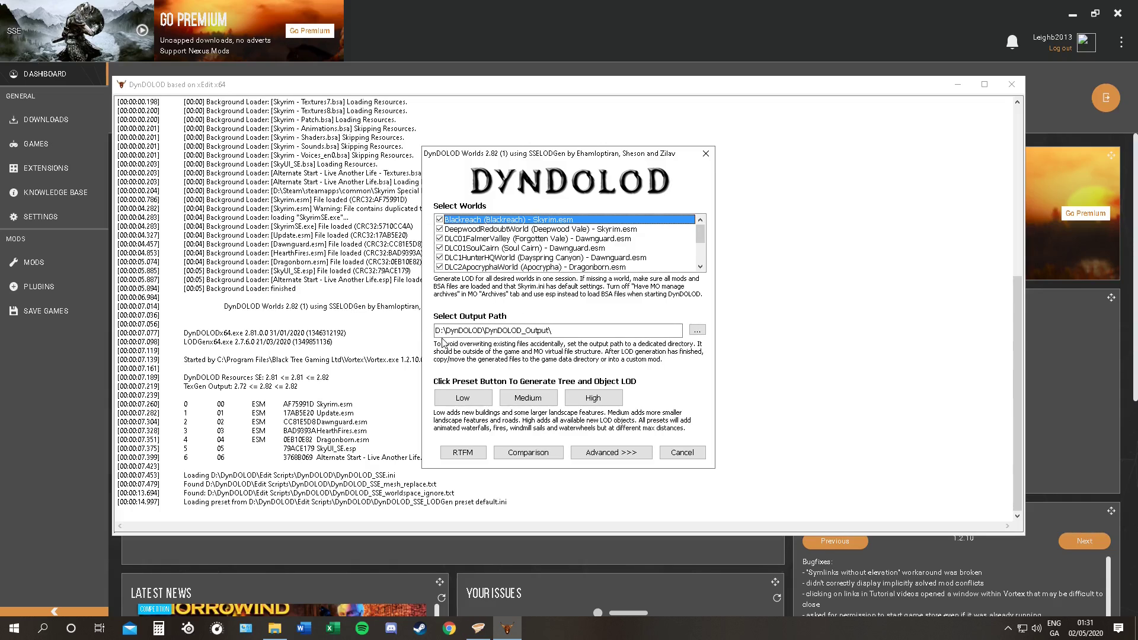
pyautogui.moveTo(570, 389)
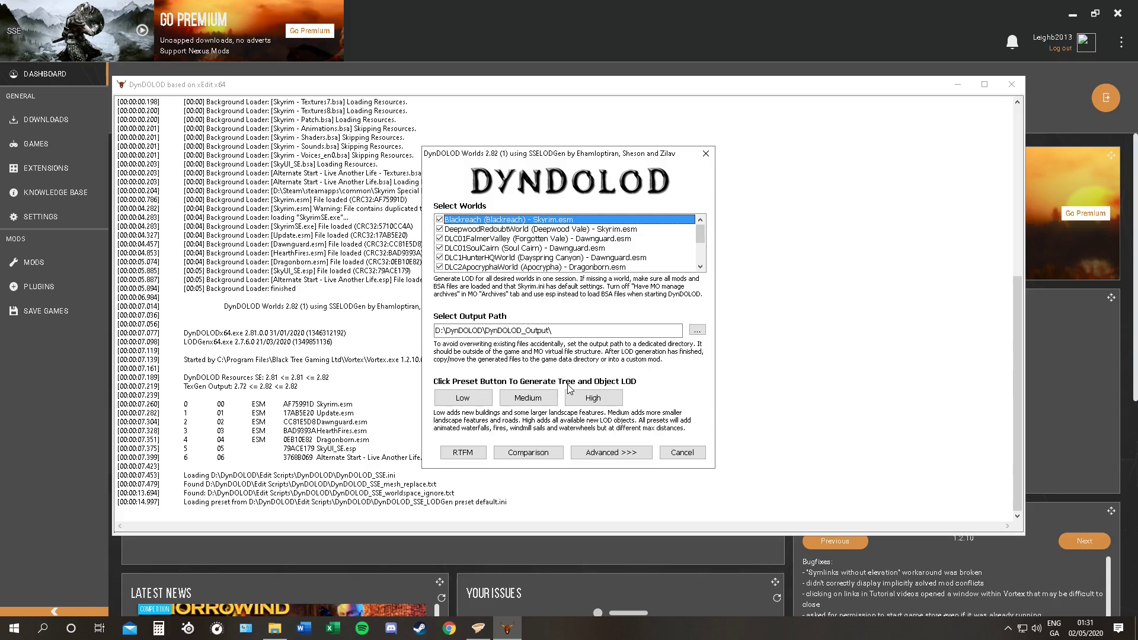
pyautogui.moveTo(487, 423)
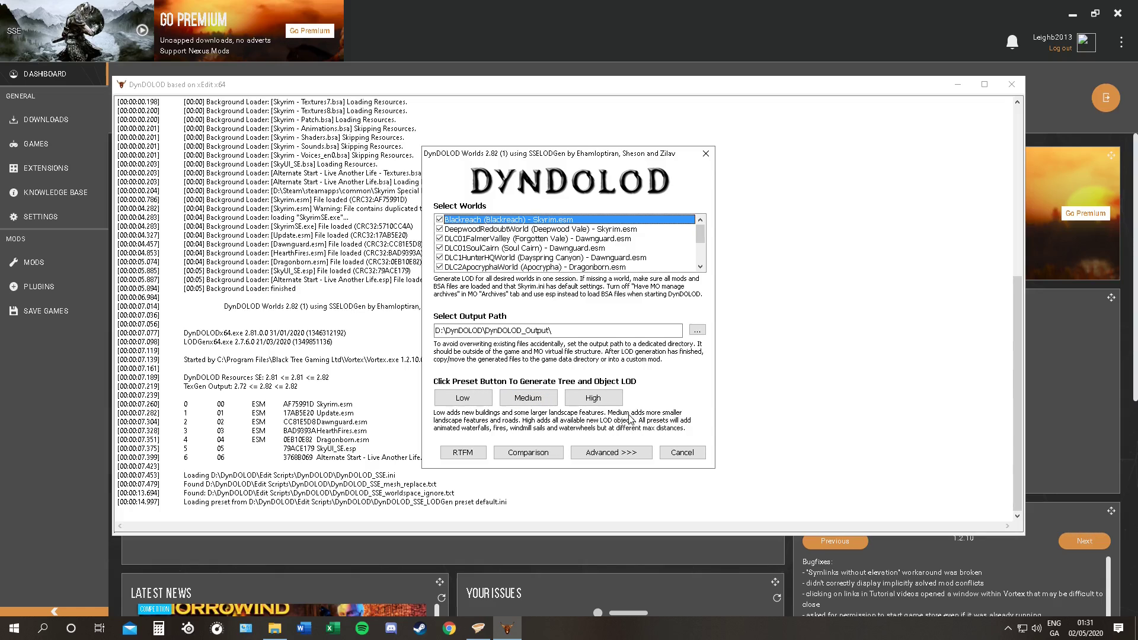
pyautogui.moveTo(533, 428)
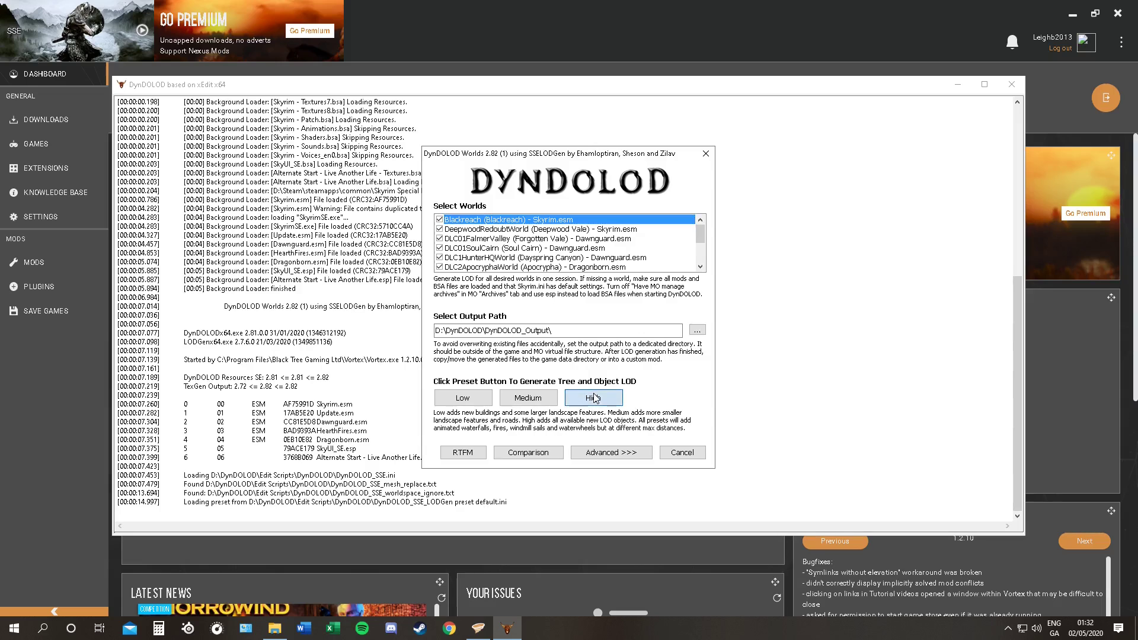
# Generate tree and object LOD at High quality, then save the DynDOLOD plugins and exit
pyautogui.click(593, 397)
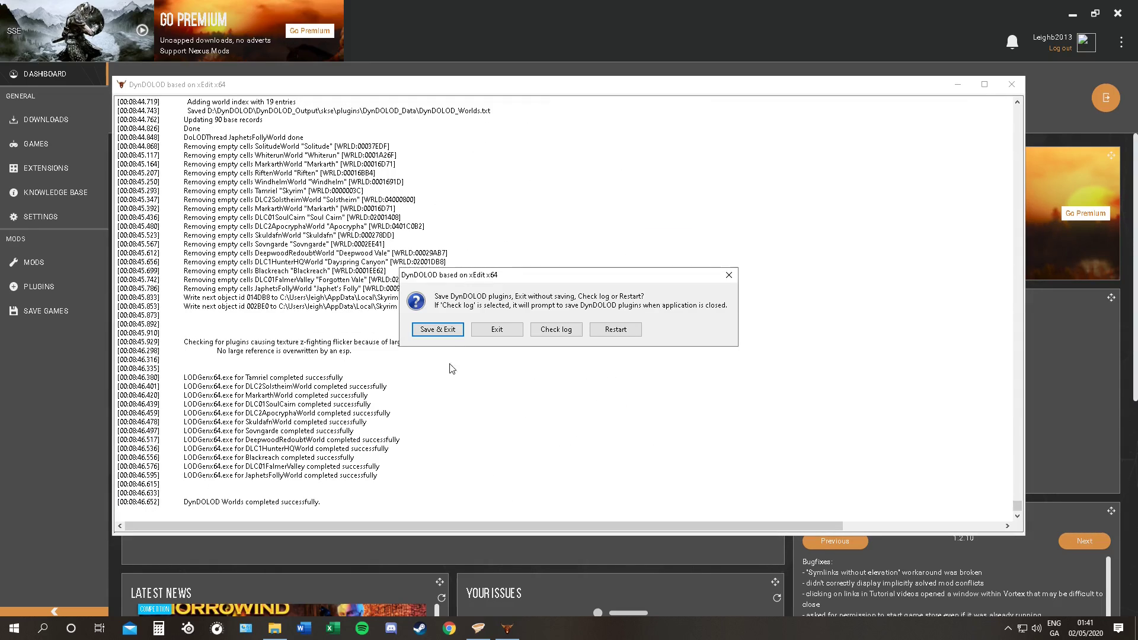
pyautogui.click(436, 329)
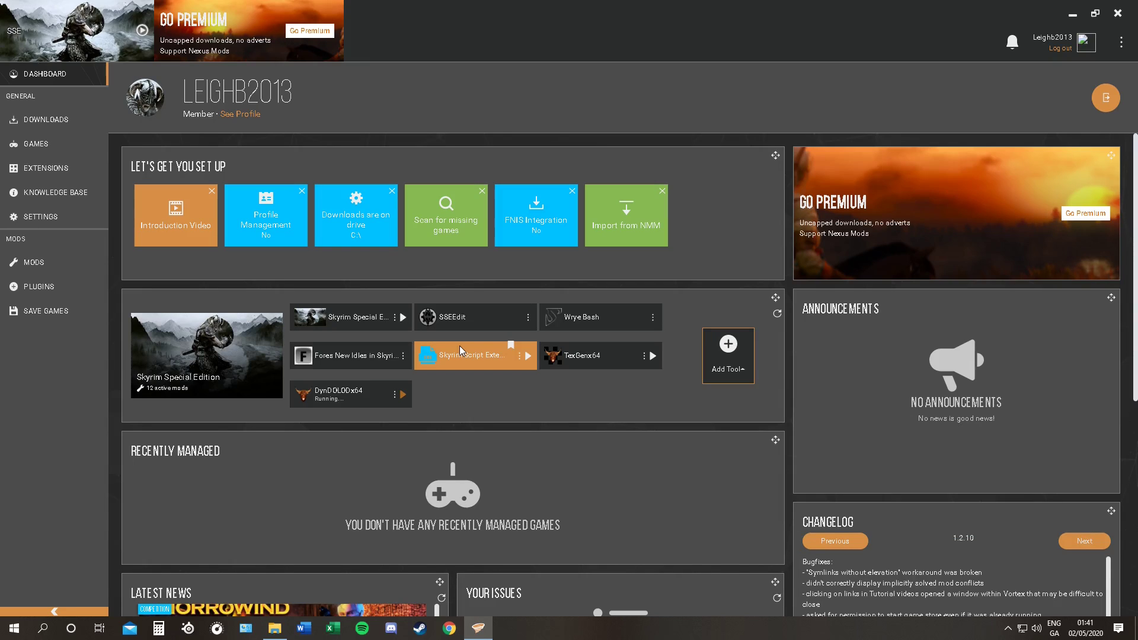
pyautogui.moveTo(528, 406)
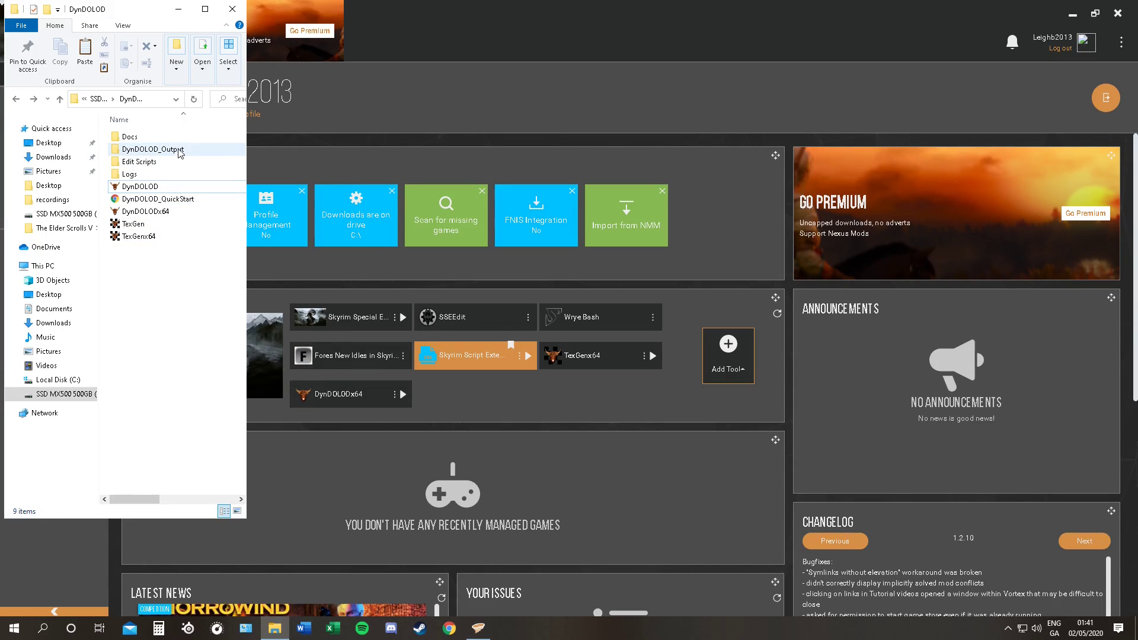
# Pack the DynDOLOD_Output folder into DynDOLOD_Output.tar via 7-Zip in tar format
pyautogui.rightClick(153, 150)
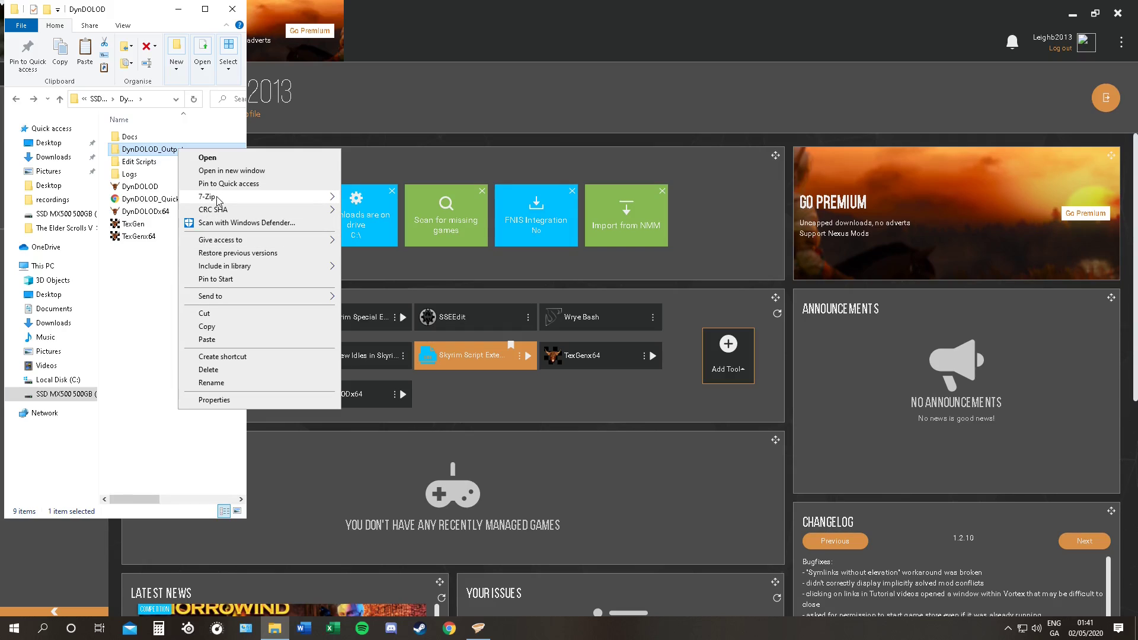
pyautogui.click(211, 196)
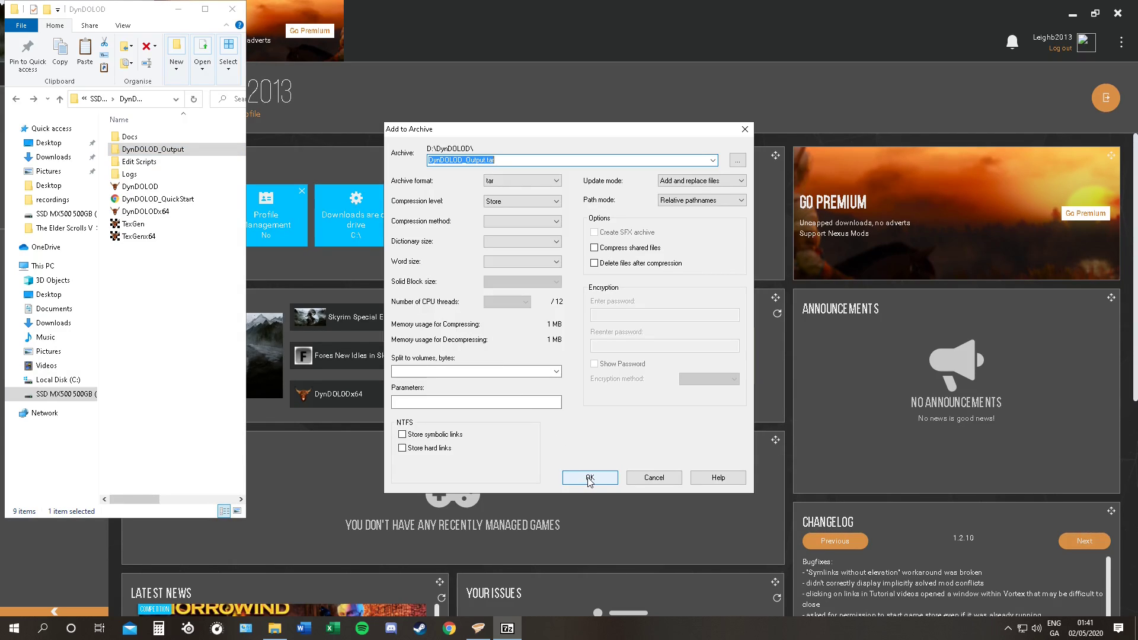
pyautogui.click(589, 478)
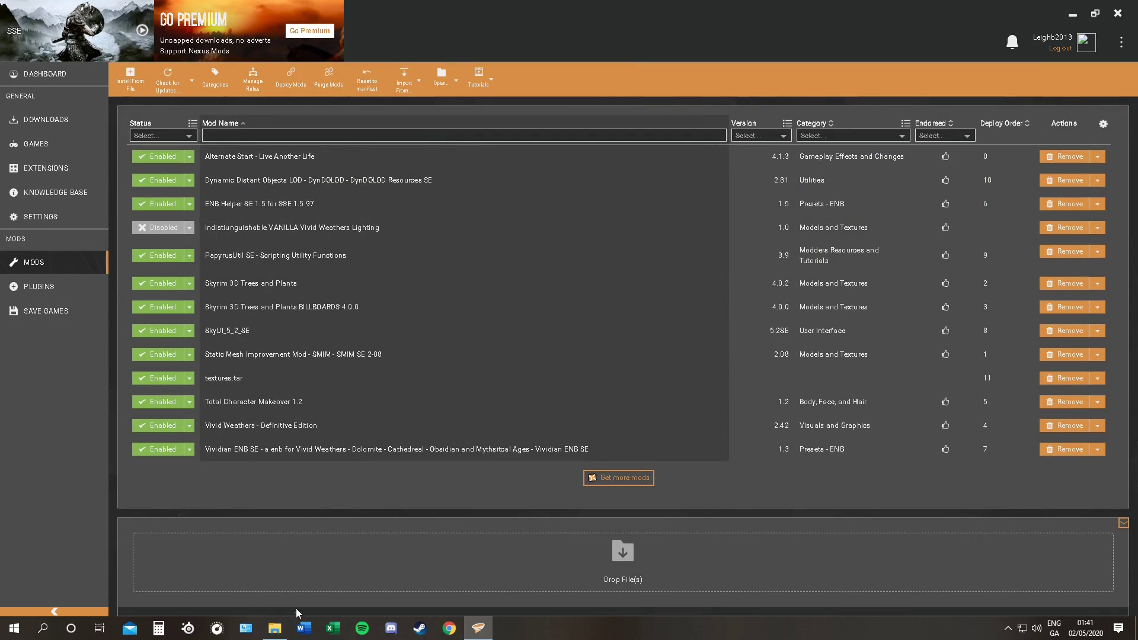
# Install DynDOLOD_Output.tar from its Never Installed status and enable it from the notification
pyautogui.click(273, 628)
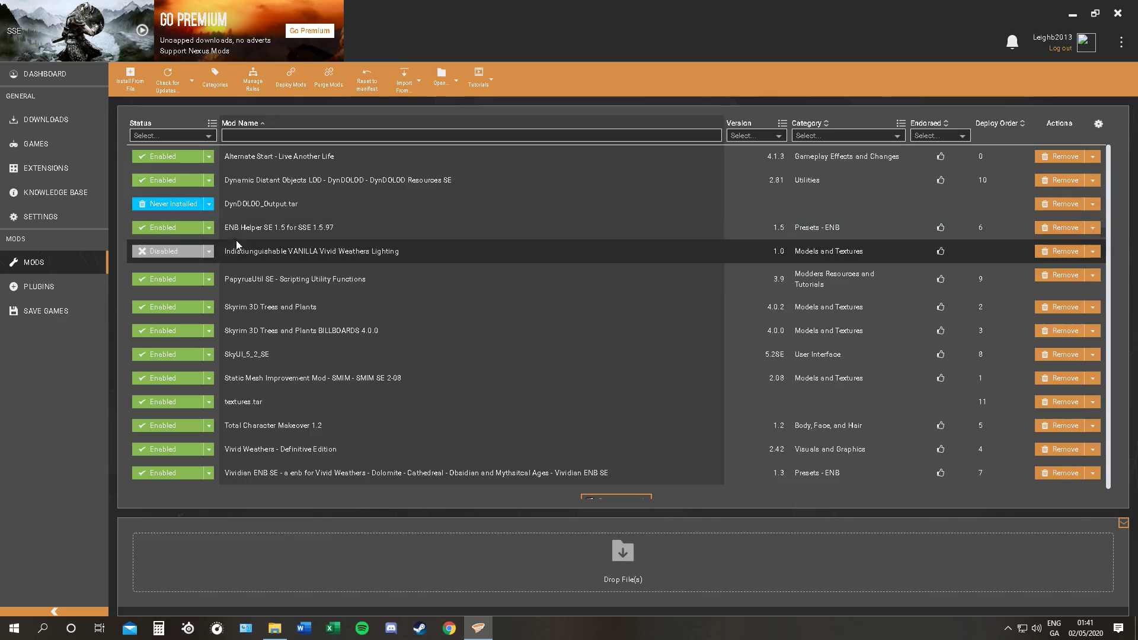
pyautogui.click(170, 204)
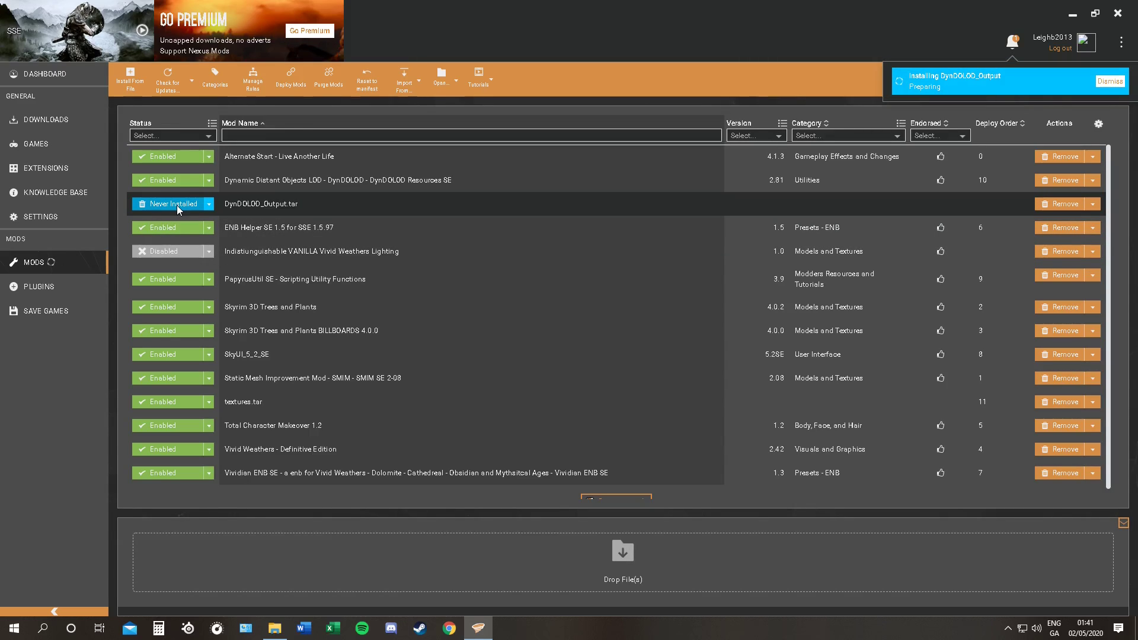
pyautogui.moveTo(194, 212)
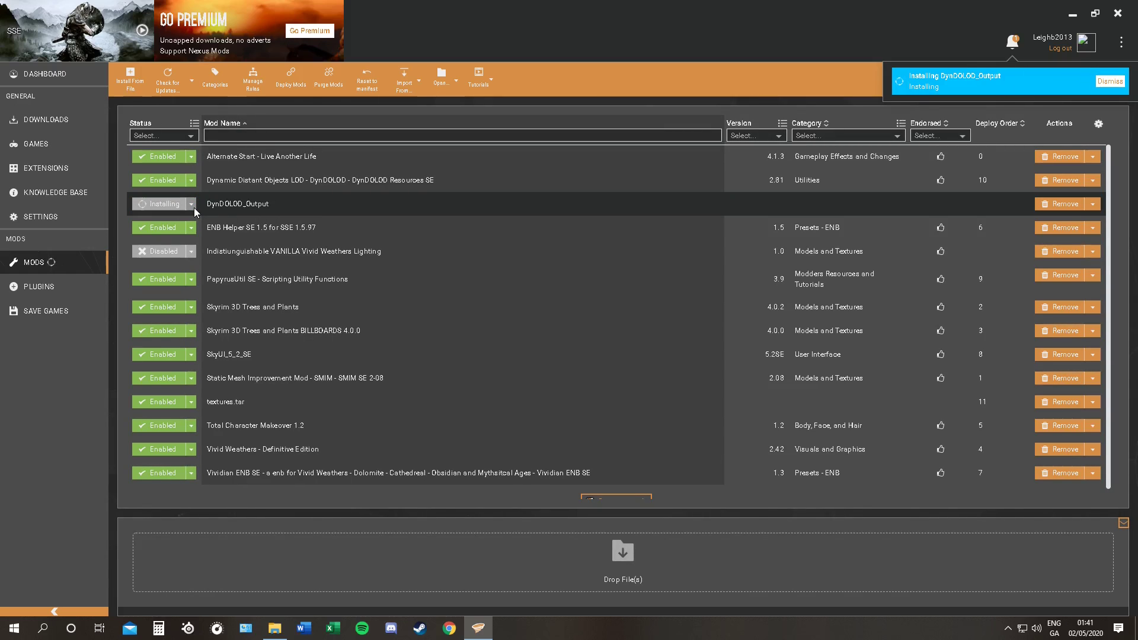
pyautogui.click(1110, 80)
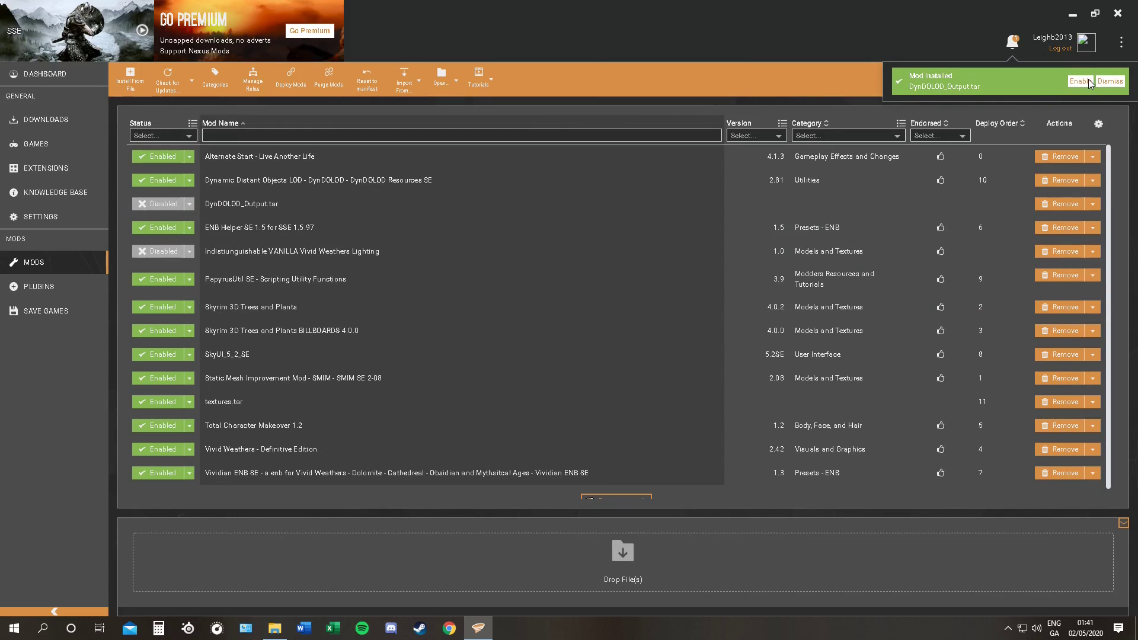
pyautogui.click(1079, 81)
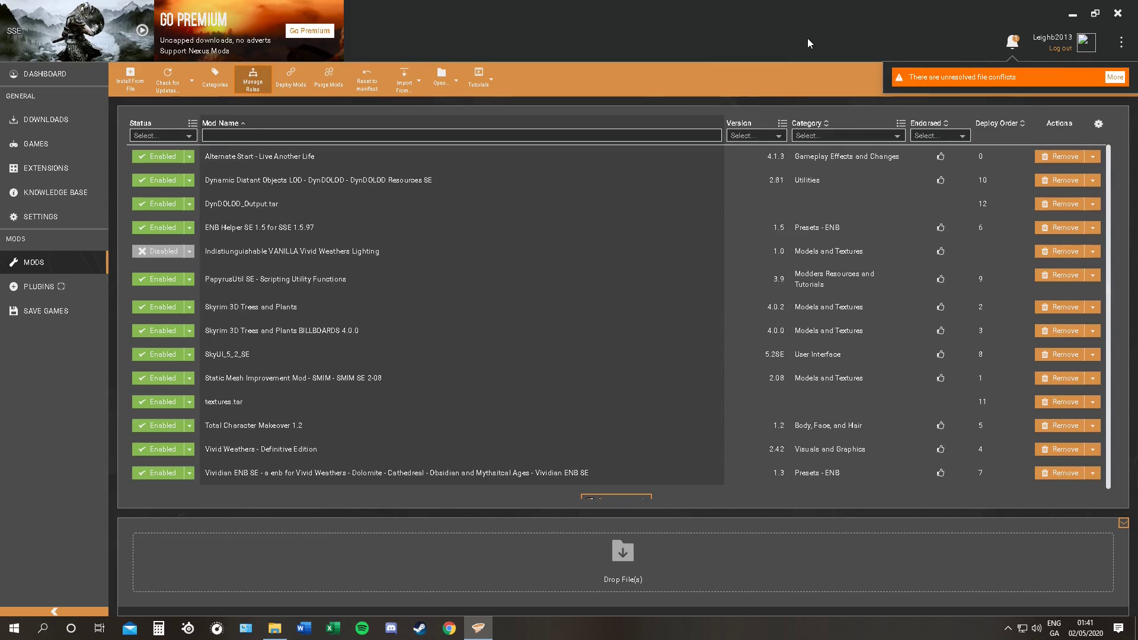
# Show the file conflicts and save rules loading DynDOLOD_Output after Skyrim 3D Trees and Plants
pyautogui.click(1114, 77)
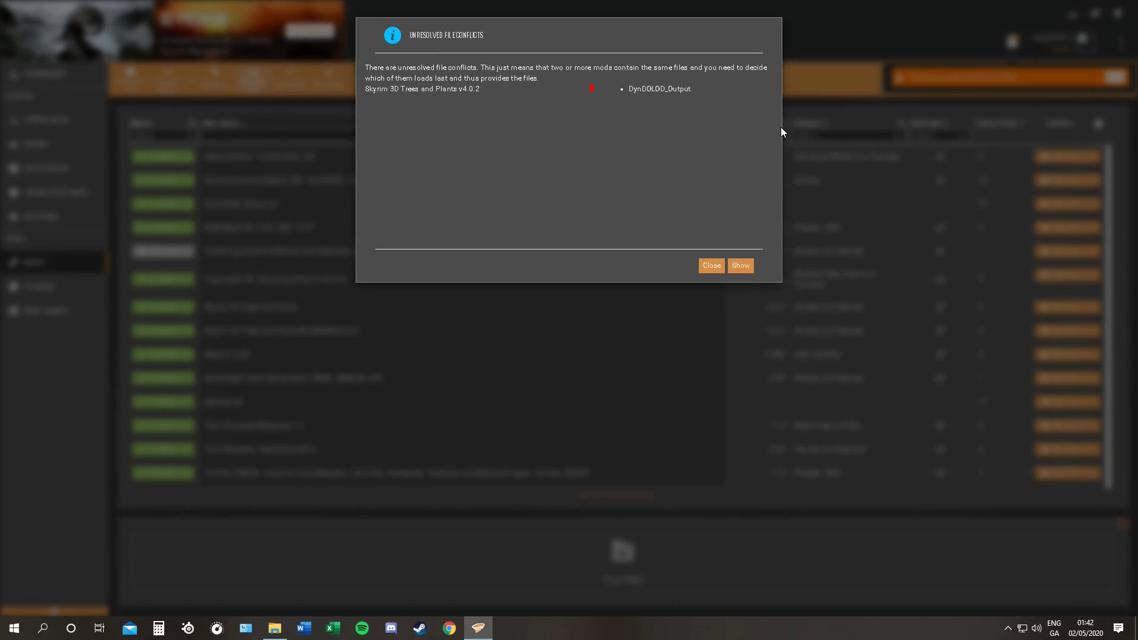
pyautogui.click(739, 265)
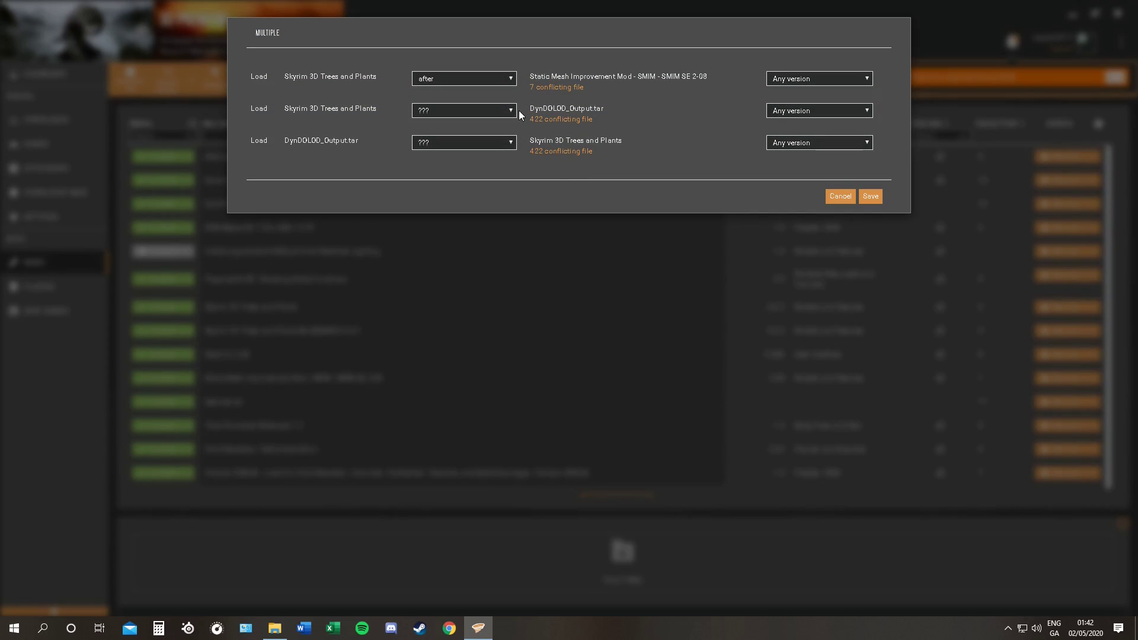
pyautogui.moveTo(510, 133)
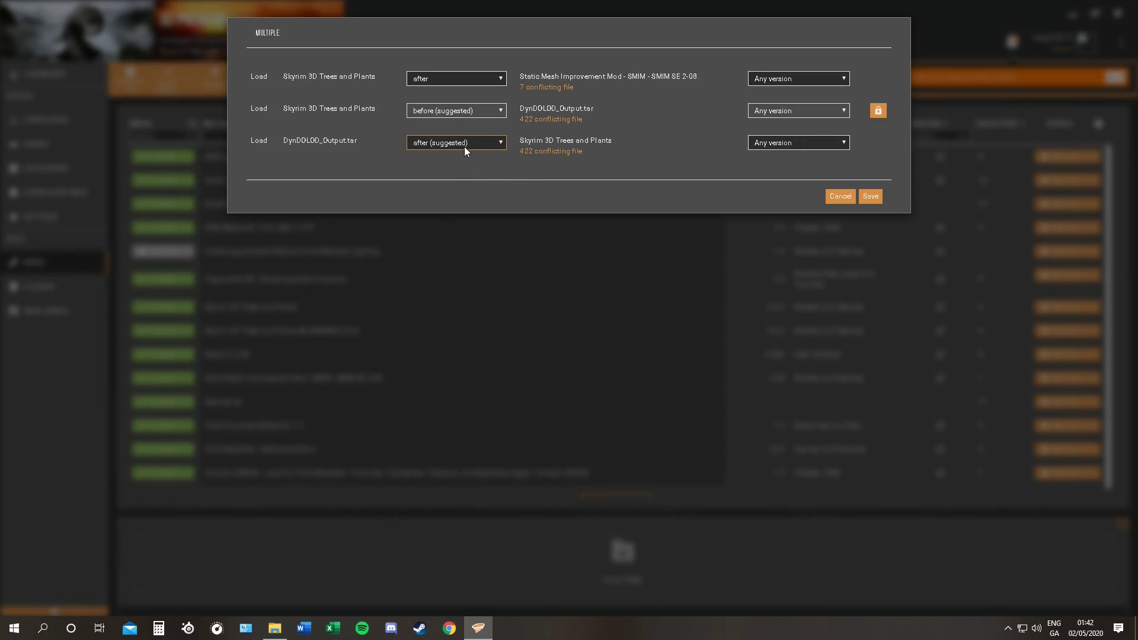
pyautogui.click(868, 195)
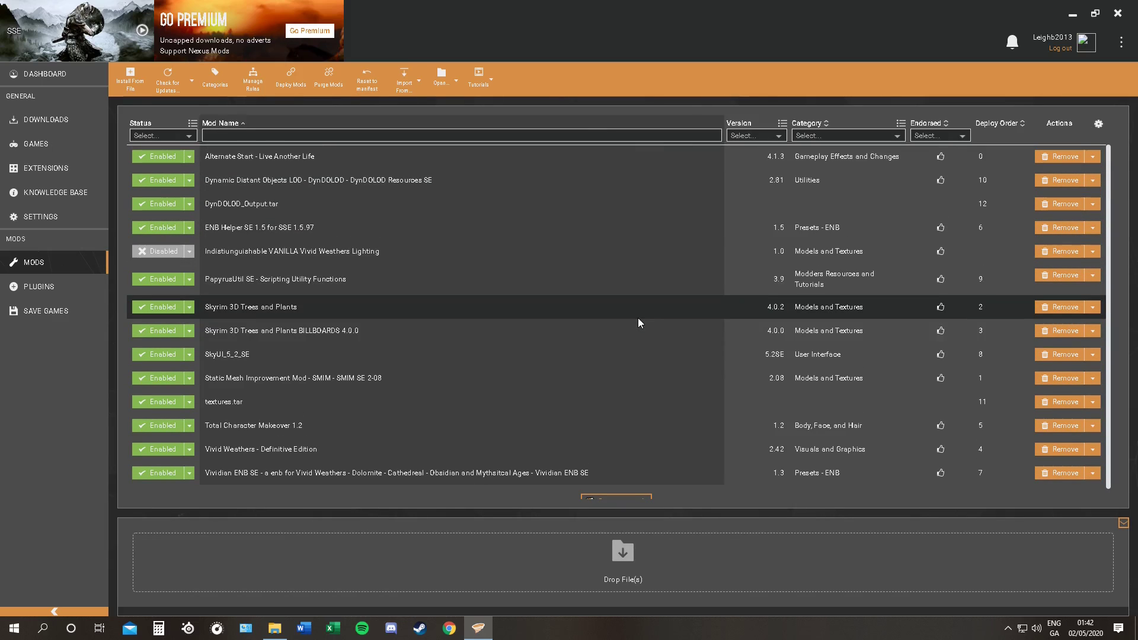
pyautogui.moveTo(584, 278)
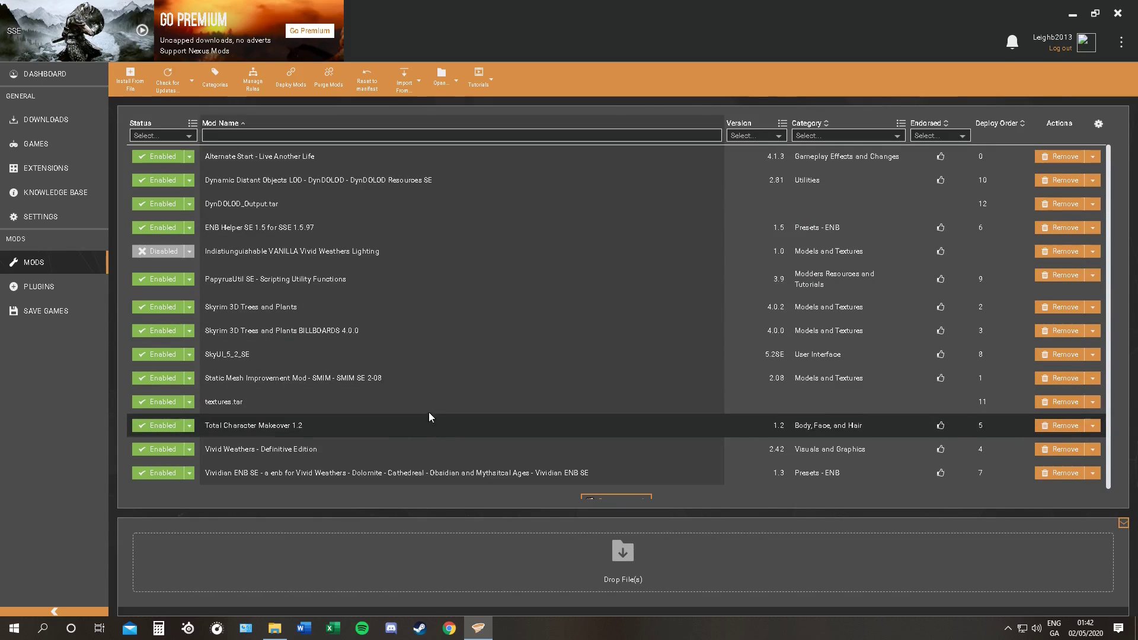
pyautogui.scroll(-3)
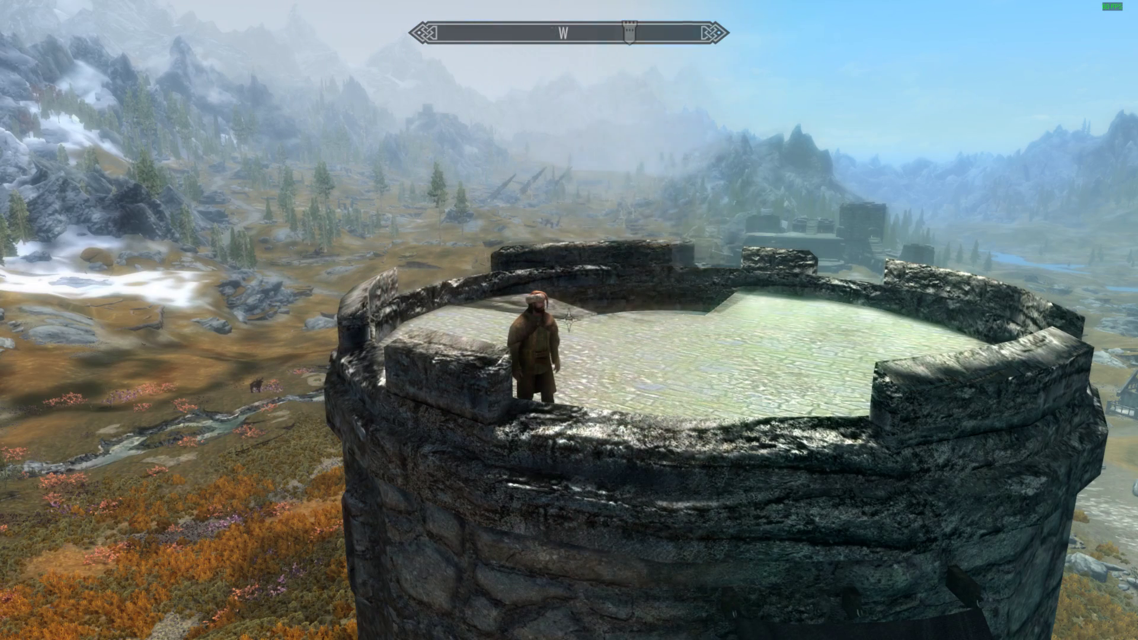
pyautogui.moveTo(569, 320)
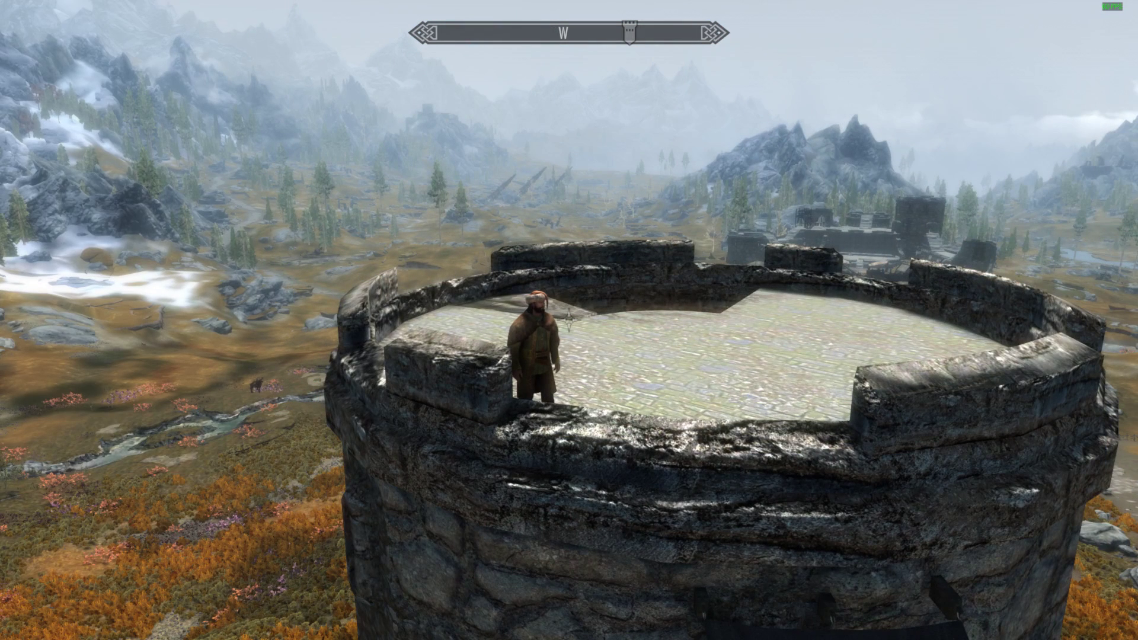